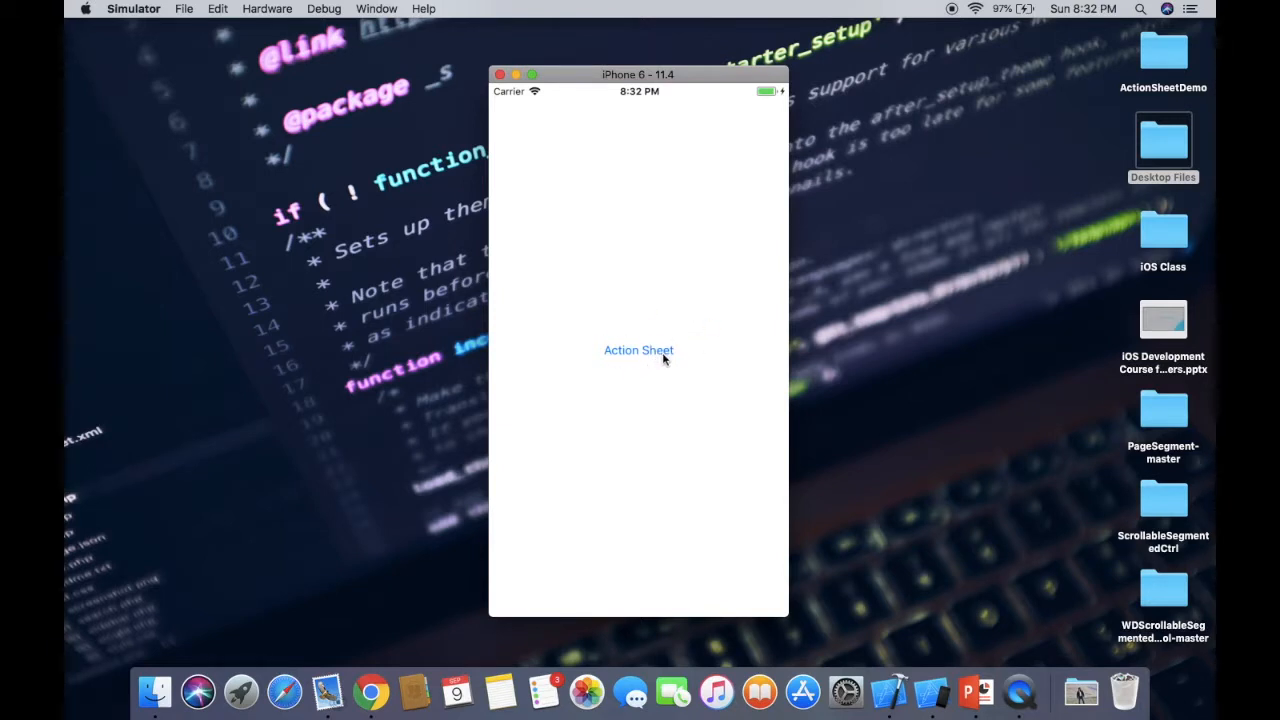
In Simulator, trigger the Action Sheet button to show the Title sheet with iPhone, iPad, Cancel
{"action": "left_click", "coordinate": [638, 350]}
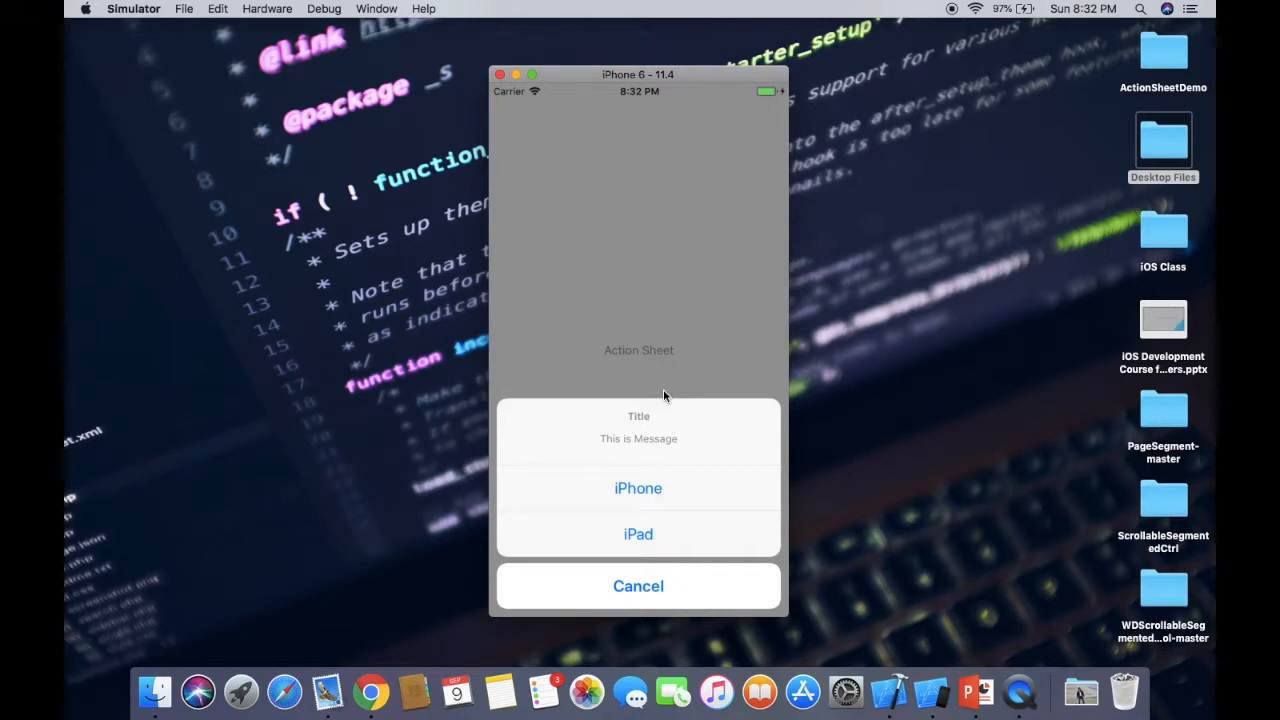
{"action": "mouse_move", "coordinate": [640, 512]}
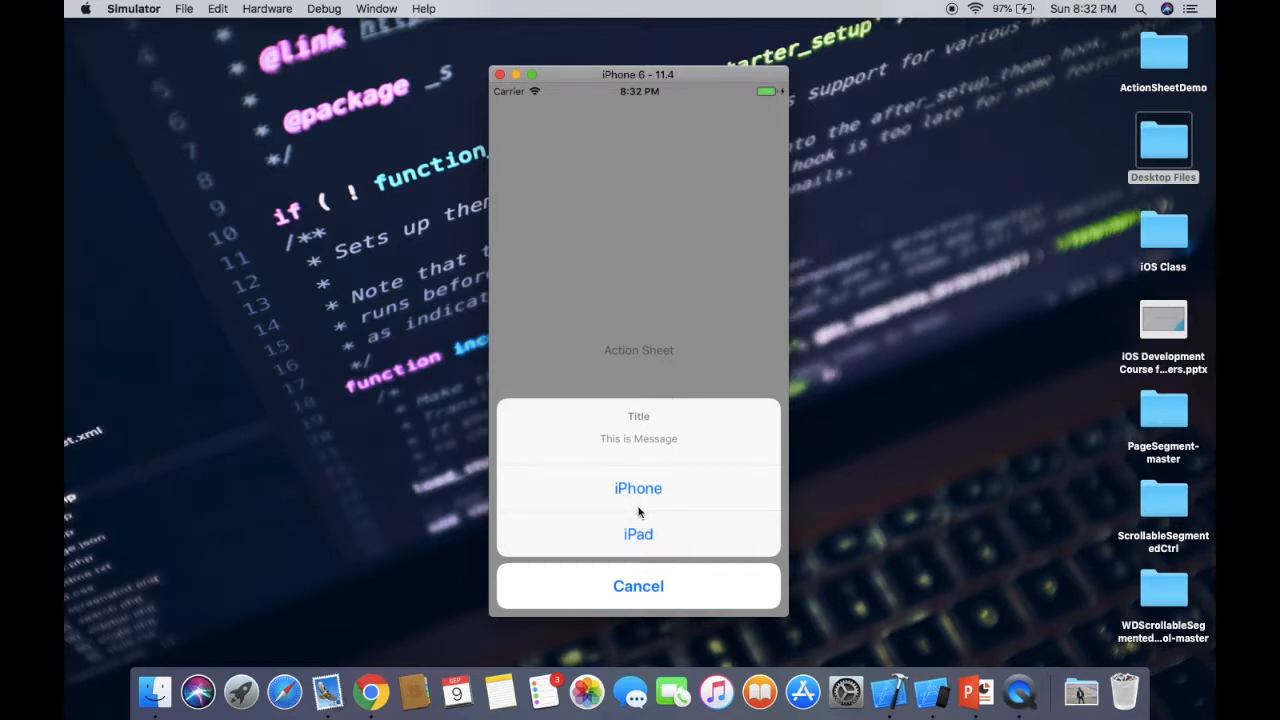
{"action": "mouse_move", "coordinate": [663, 509]}
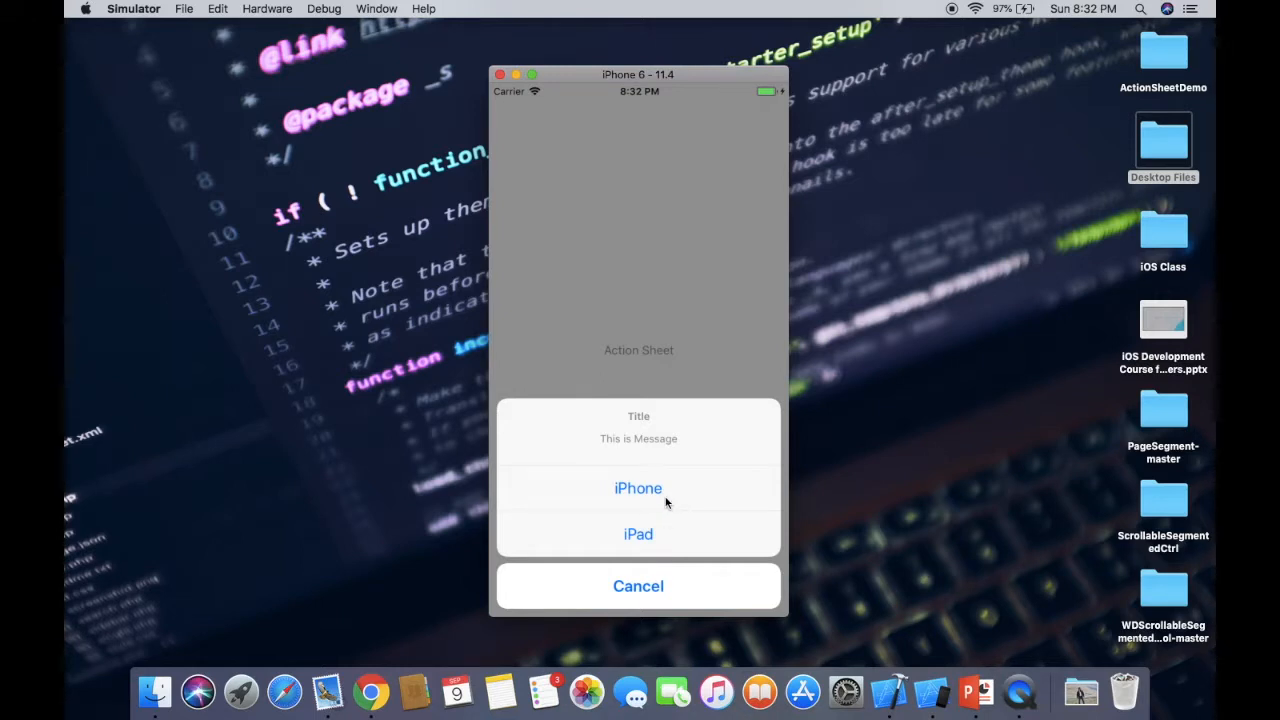
{"action": "mouse_move", "coordinate": [665, 510]}
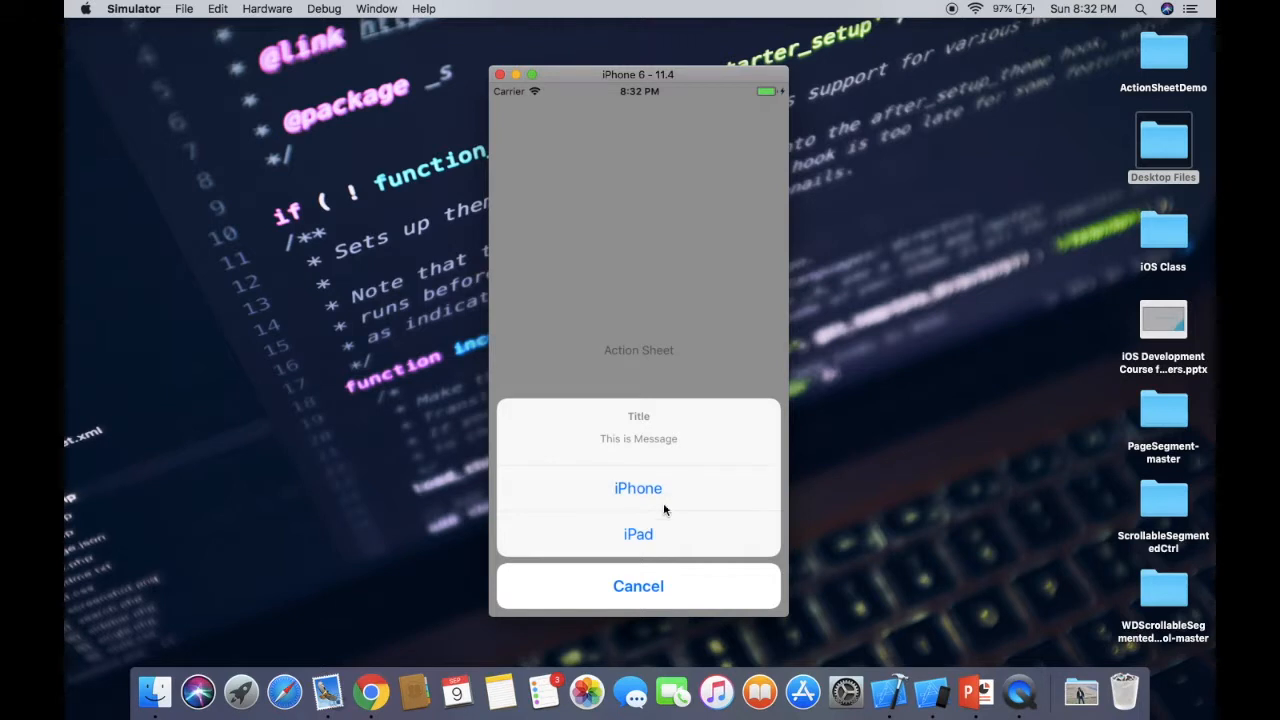
{"action": "mouse_move", "coordinate": [655, 594]}
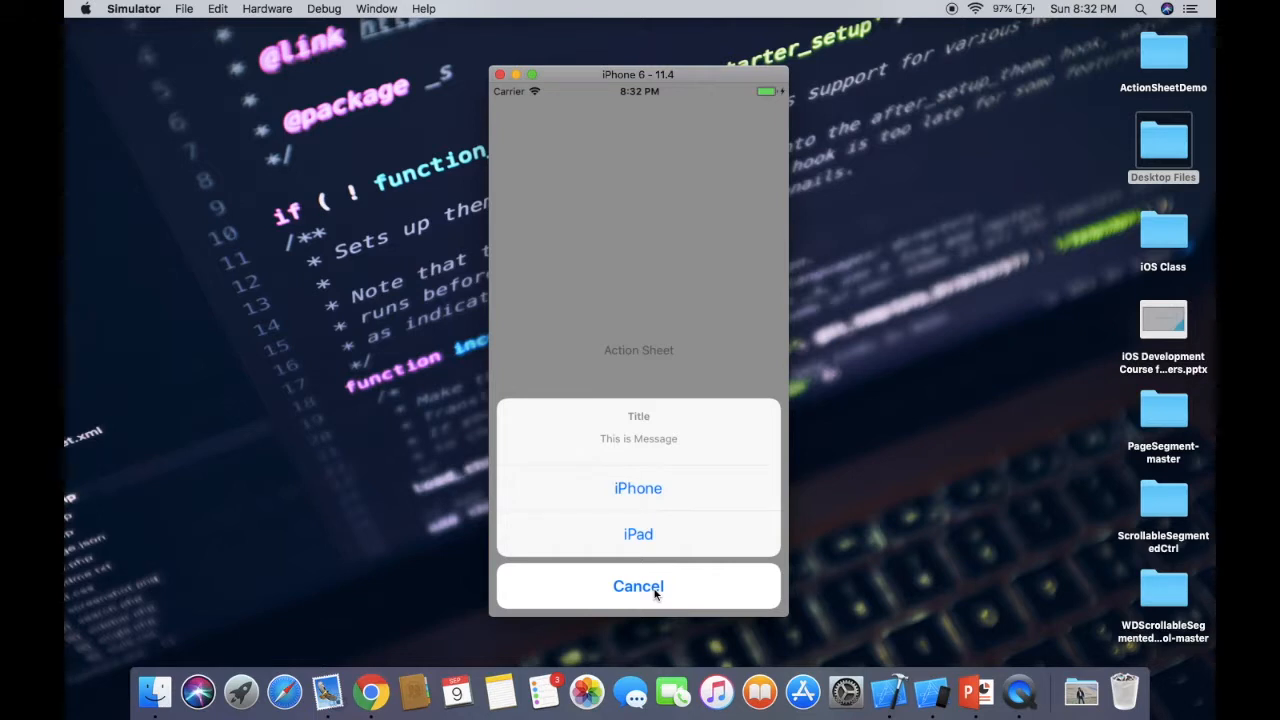
{"action": "mouse_move", "coordinate": [710, 499]}
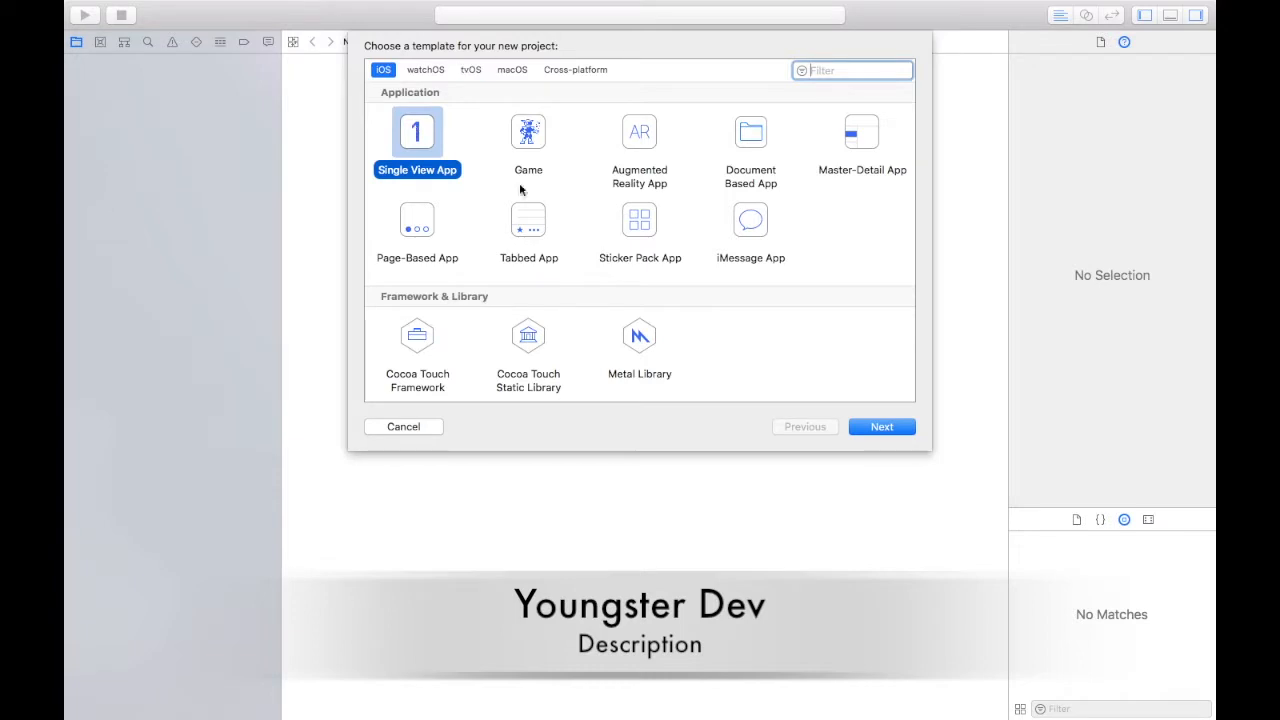
{"action": "mouse_move", "coordinate": [670, 280]}
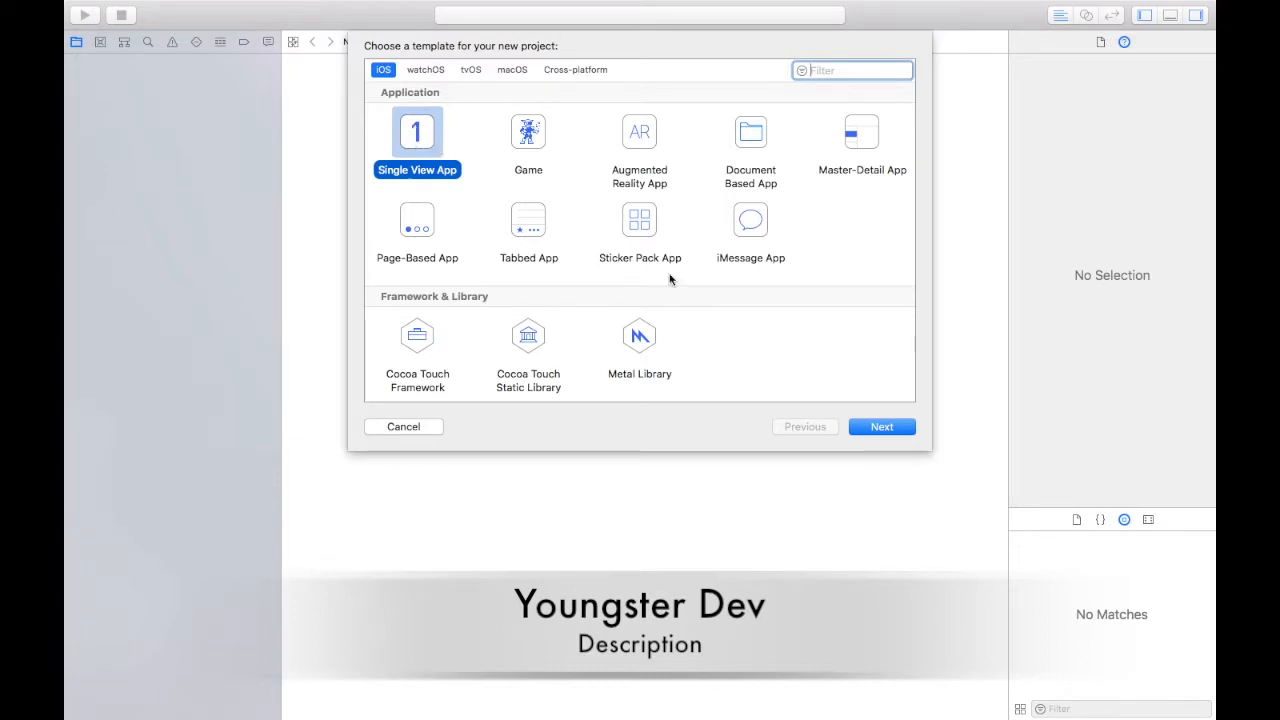
Create a Single View App project 'ActionSheetDemo' in Objective-C, saved to Documents
{"action": "left_click", "coordinate": [881, 426]}
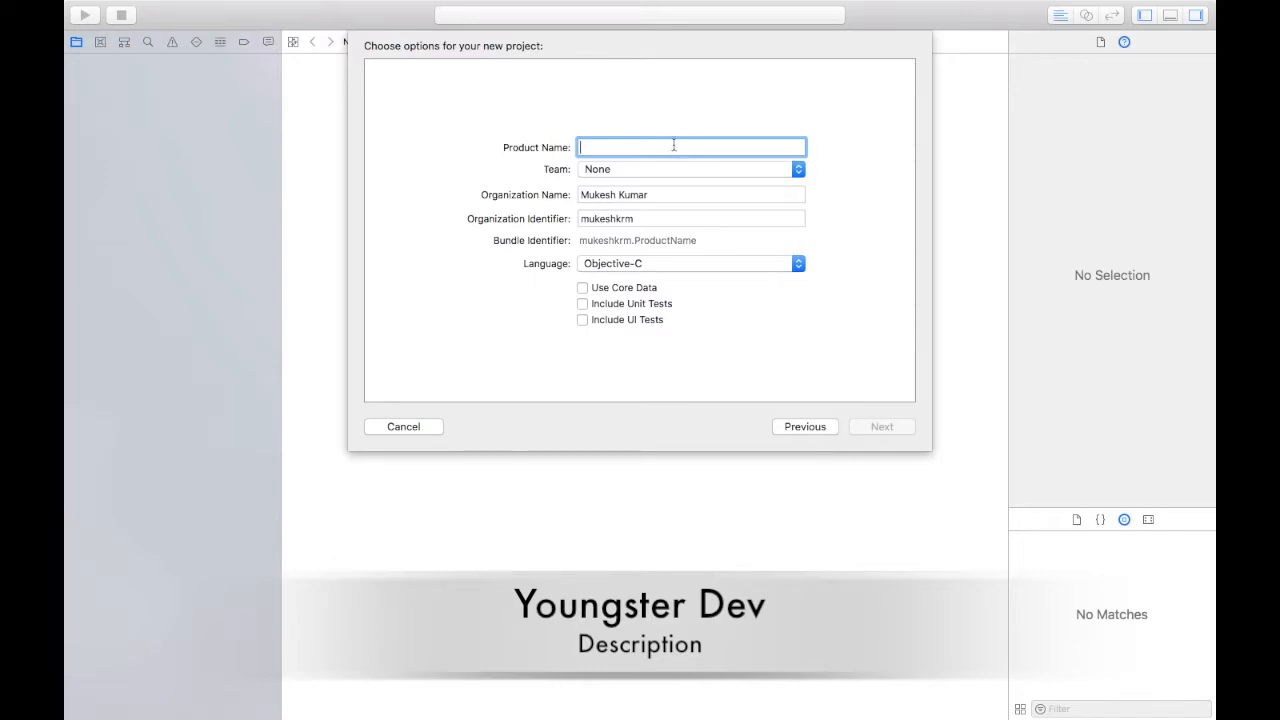
{"action": "type", "text": "Action"}
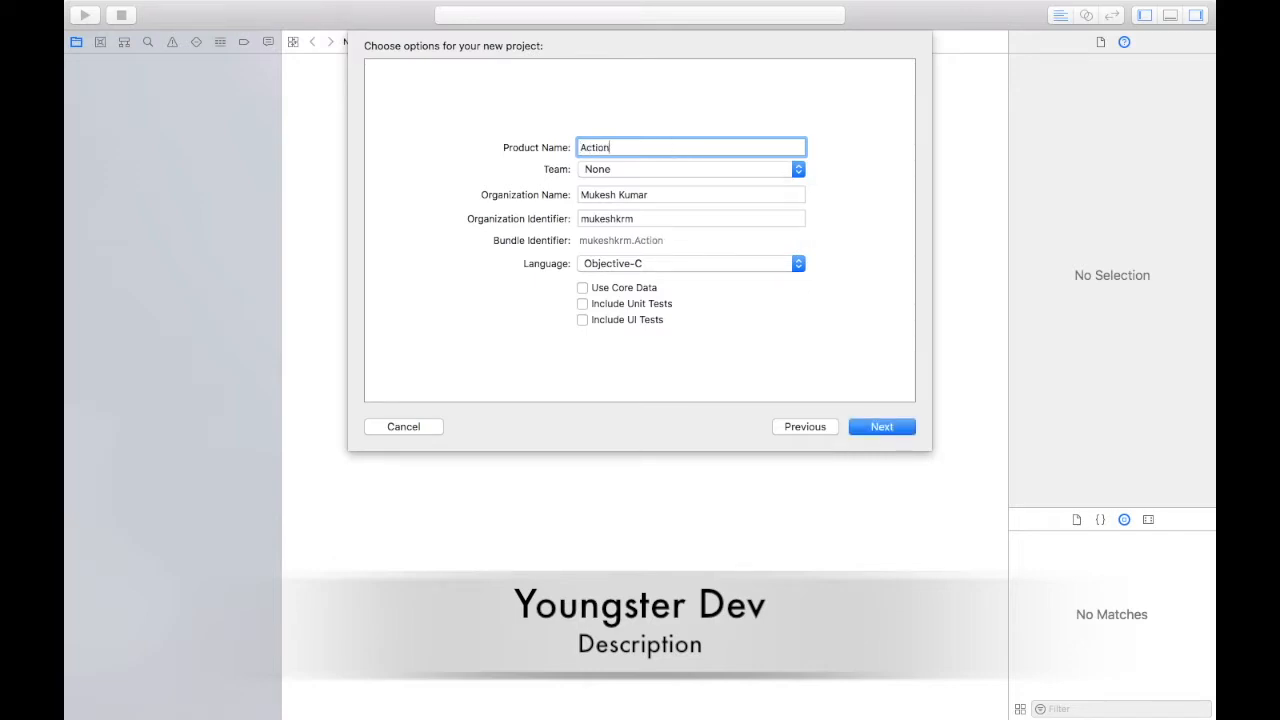
{"action": "type", "text": "SheetDemo"}
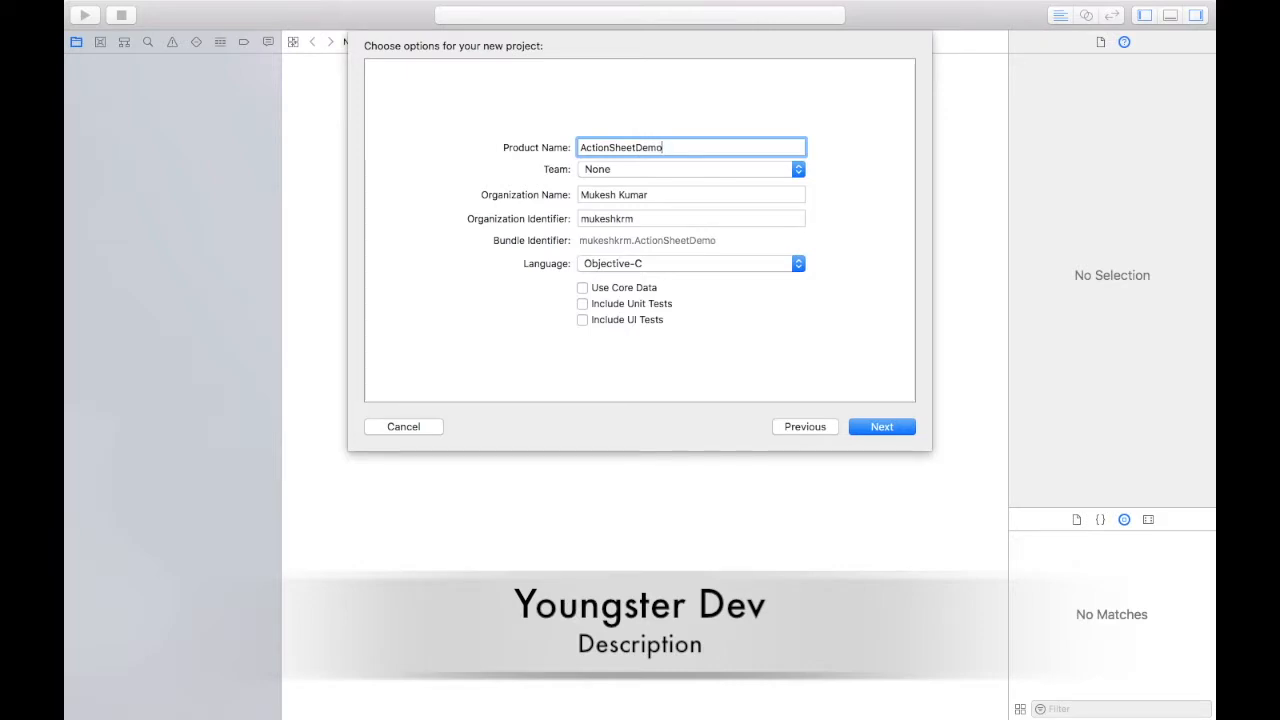
{"action": "mouse_move", "coordinate": [573, 267]}
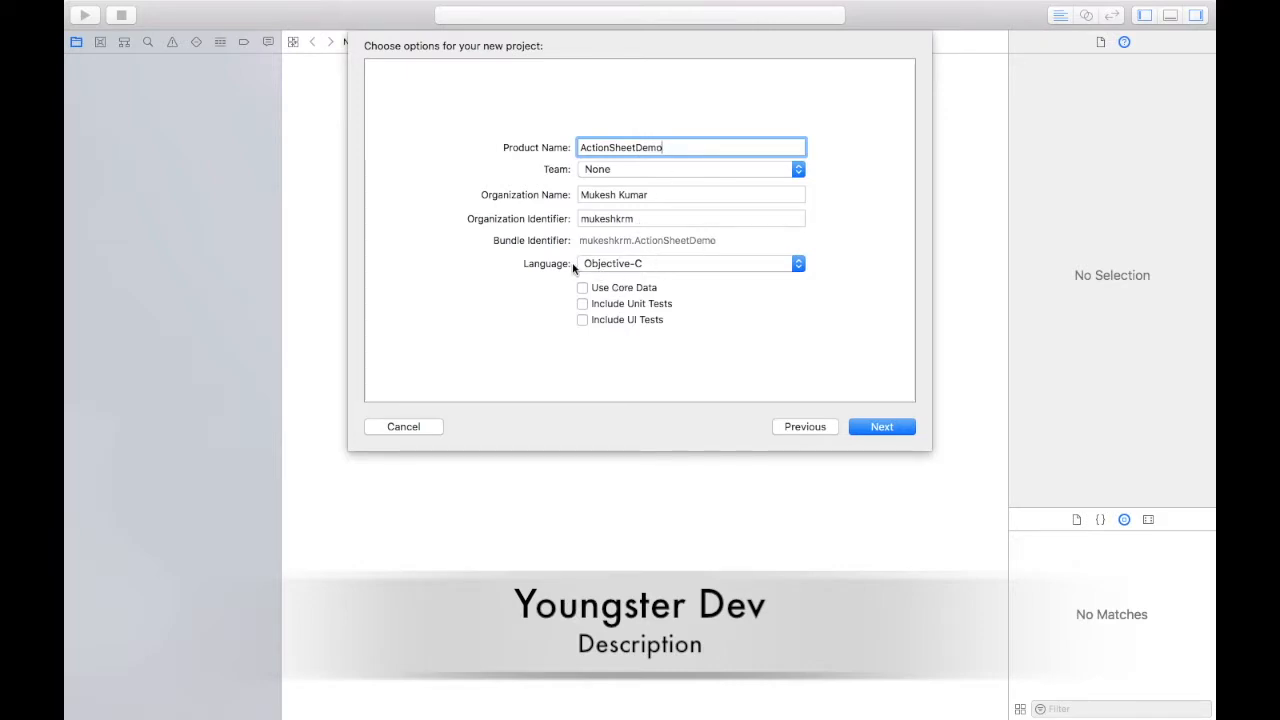
{"action": "mouse_move", "coordinate": [670, 272]}
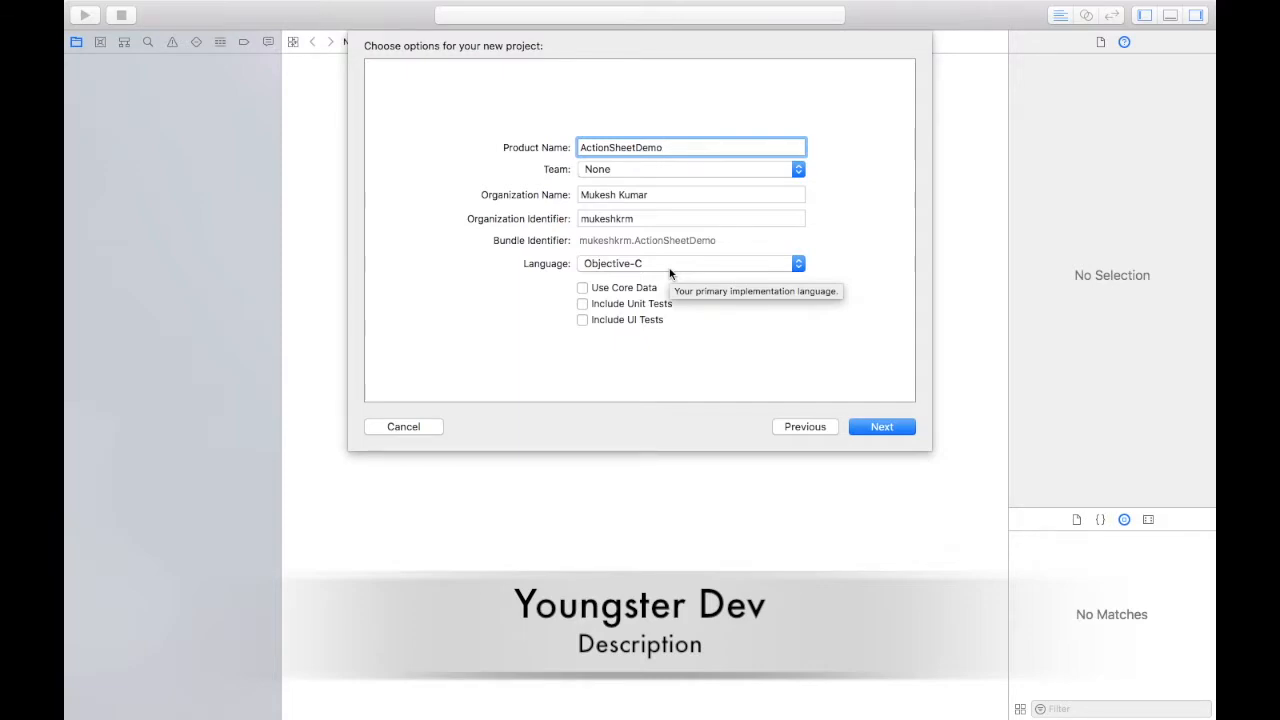
{"action": "mouse_move", "coordinate": [846, 420]}
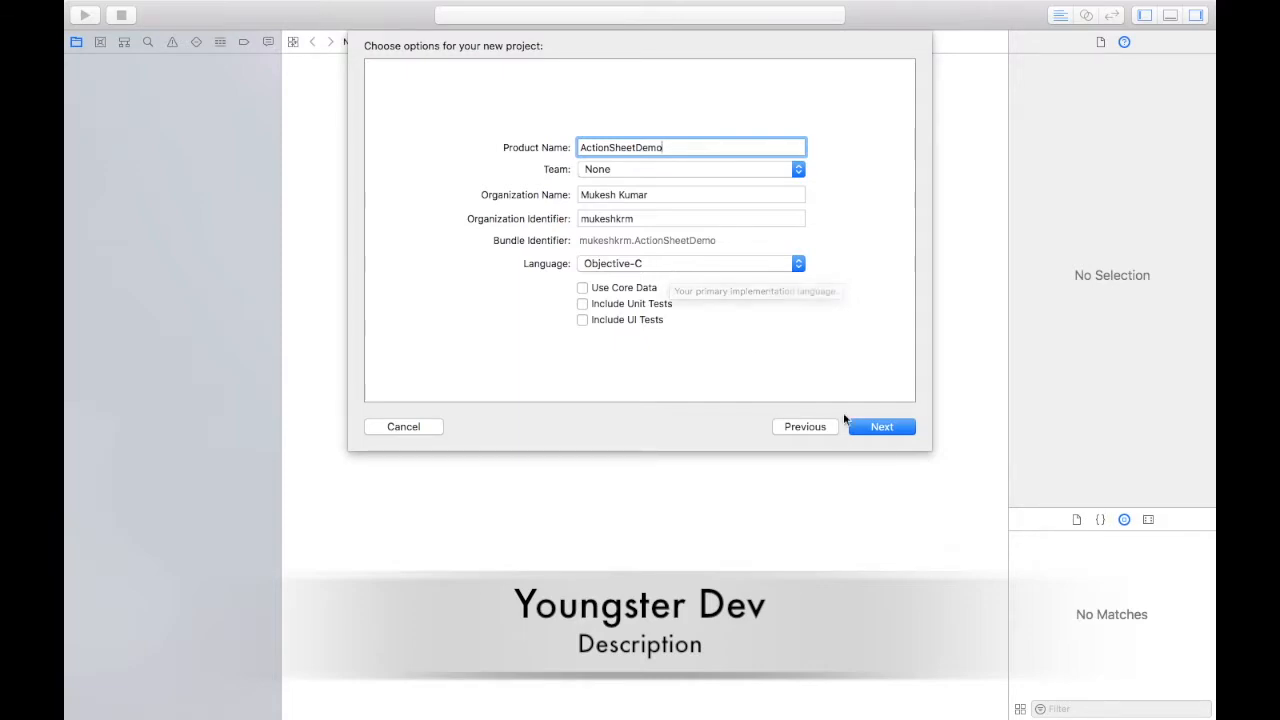
{"action": "left_click", "coordinate": [881, 426]}
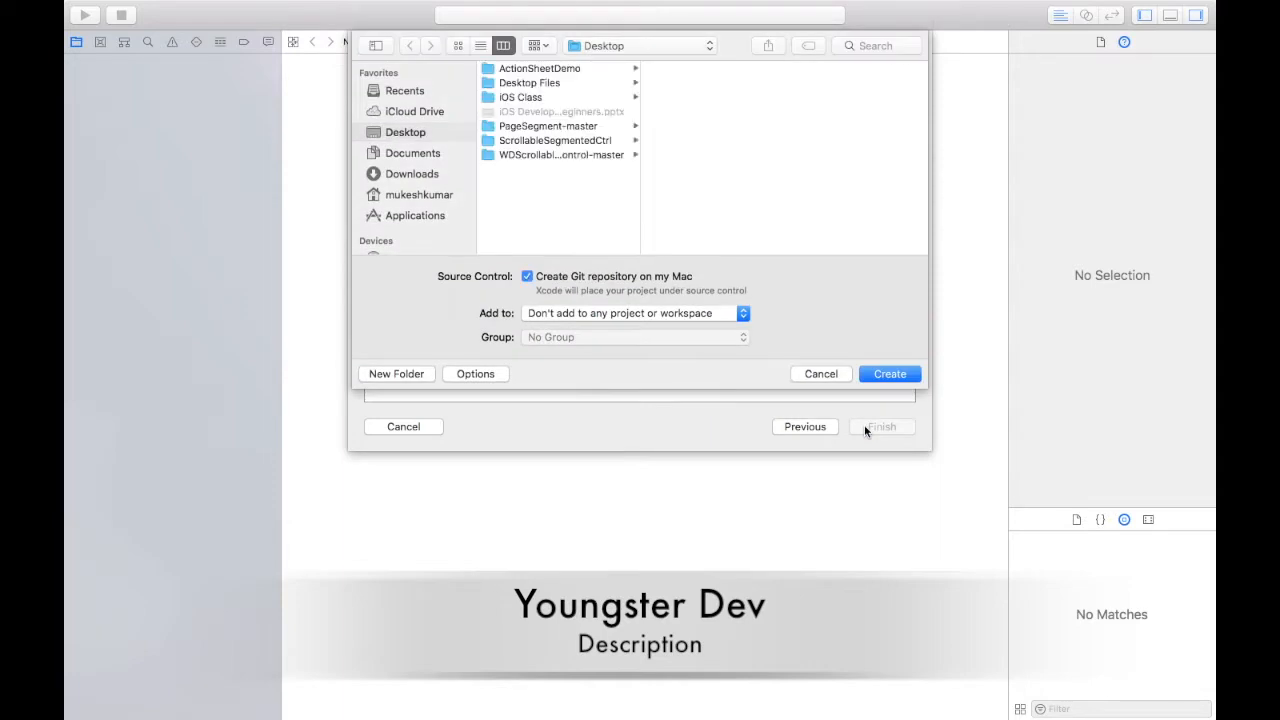
{"action": "left_click", "coordinate": [411, 152]}
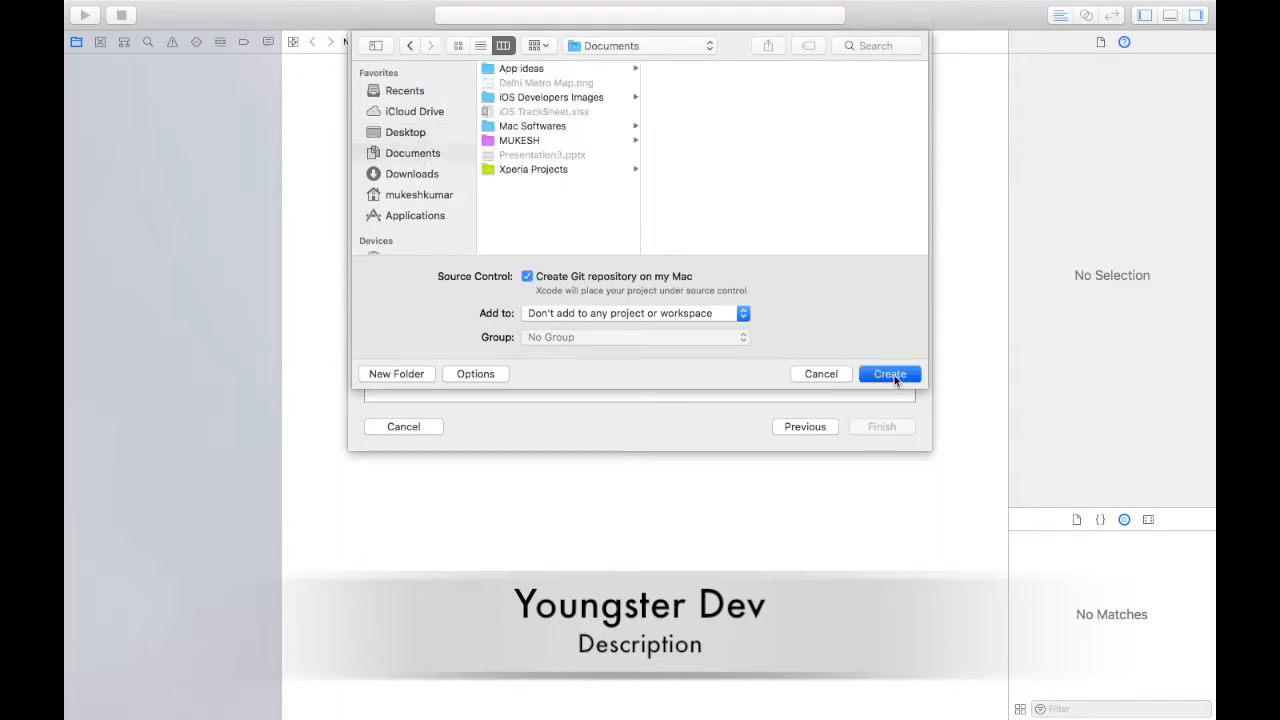
{"action": "left_click", "coordinate": [888, 373]}
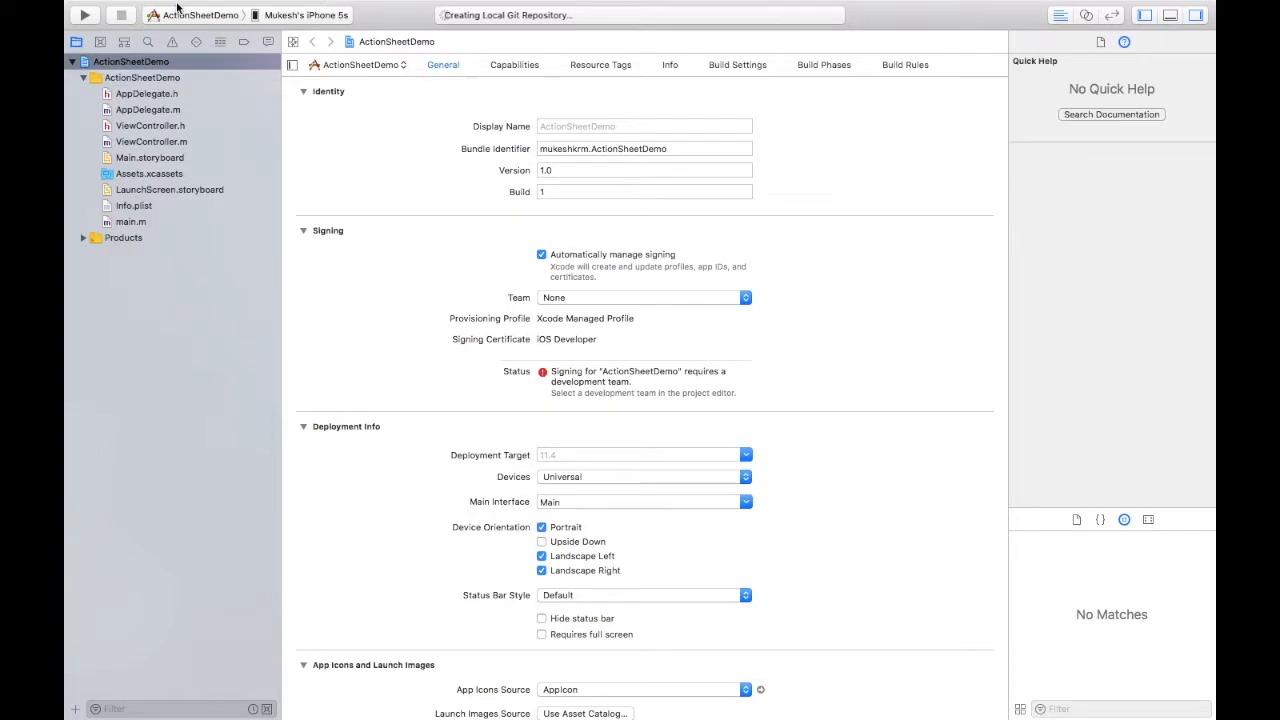
Place a UIButton from the Object Library at the centre of Main.storyboard's view
{"action": "left_click", "coordinate": [149, 157]}
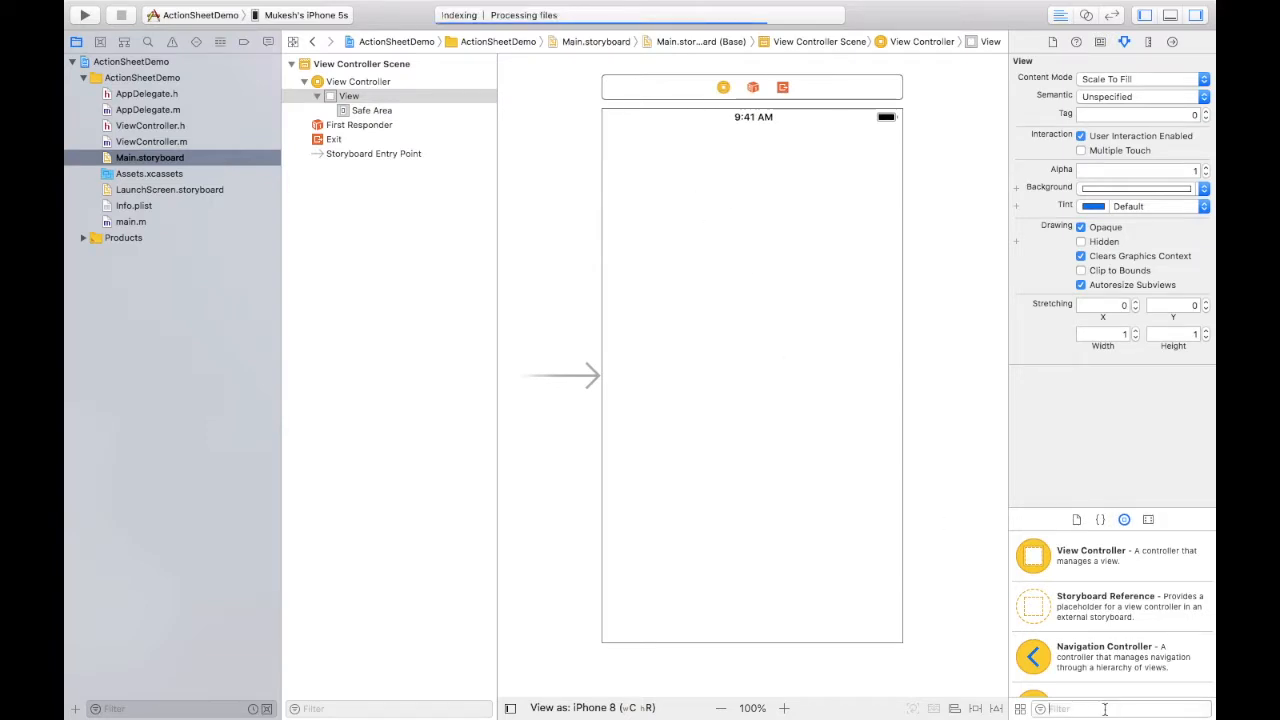
{"action": "type", "text": "uibut"}
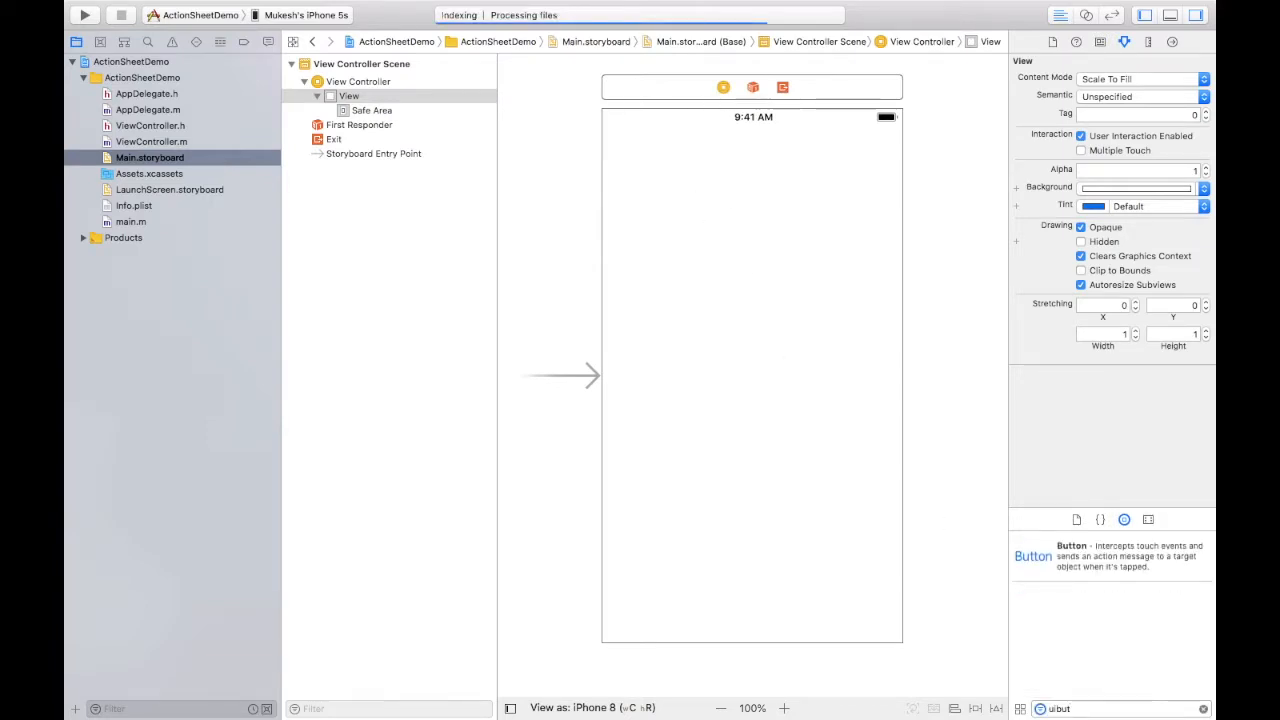
{"action": "left_click_drag", "start_coordinate": [1033, 556], "coordinate": [770, 385]}
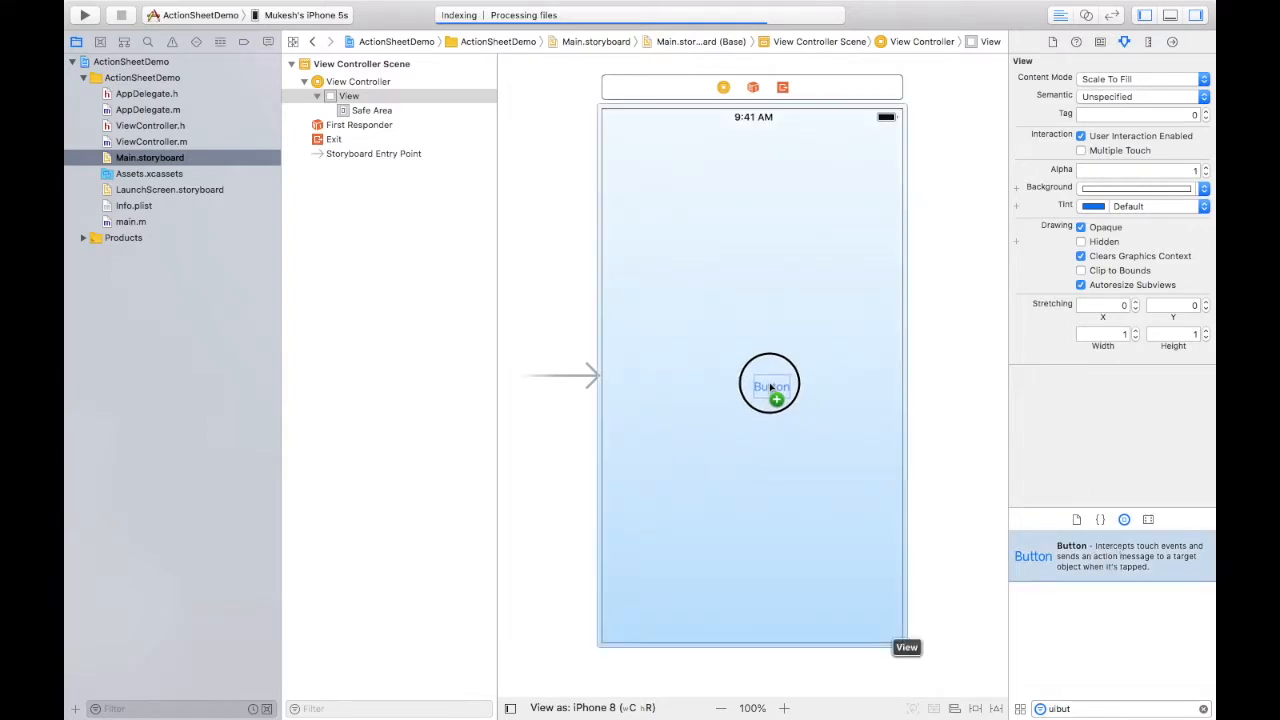
{"action": "left_click_drag", "start_coordinate": [770, 385], "coordinate": [752, 375]}
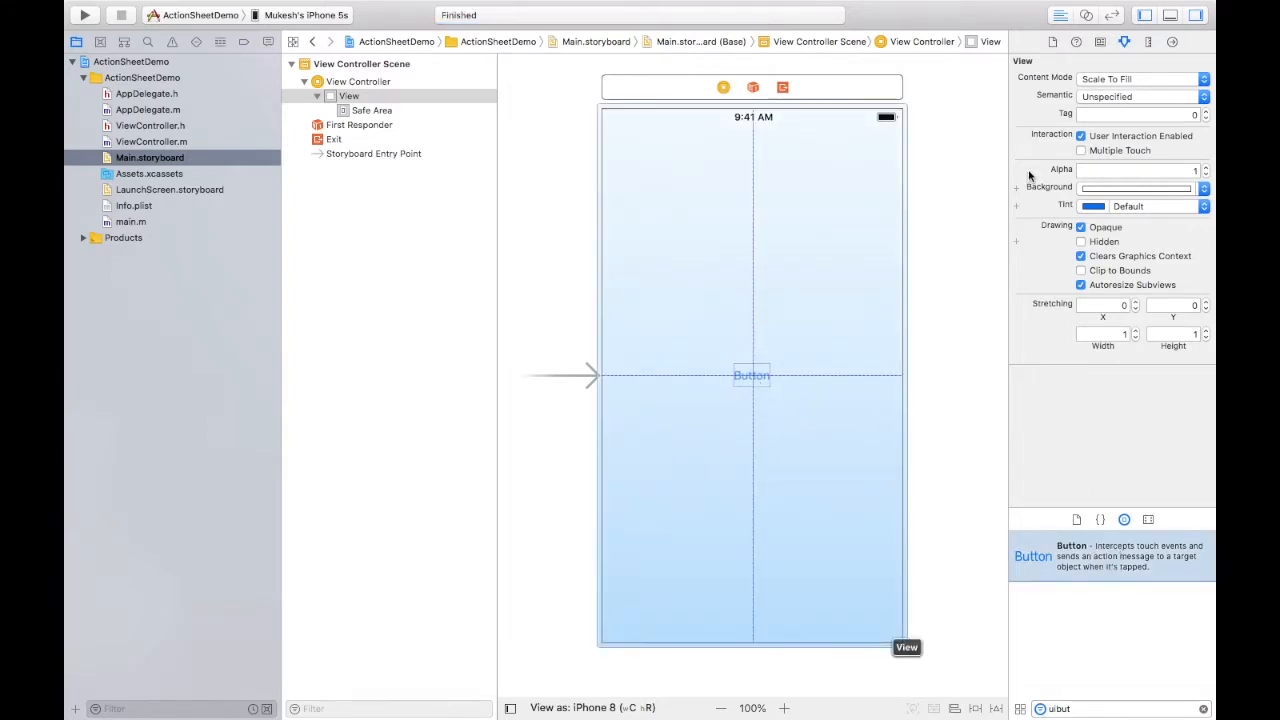
Retitle the button 'Show Action Sheet' in the Attributes inspector
{"action": "left_click", "coordinate": [751, 375]}
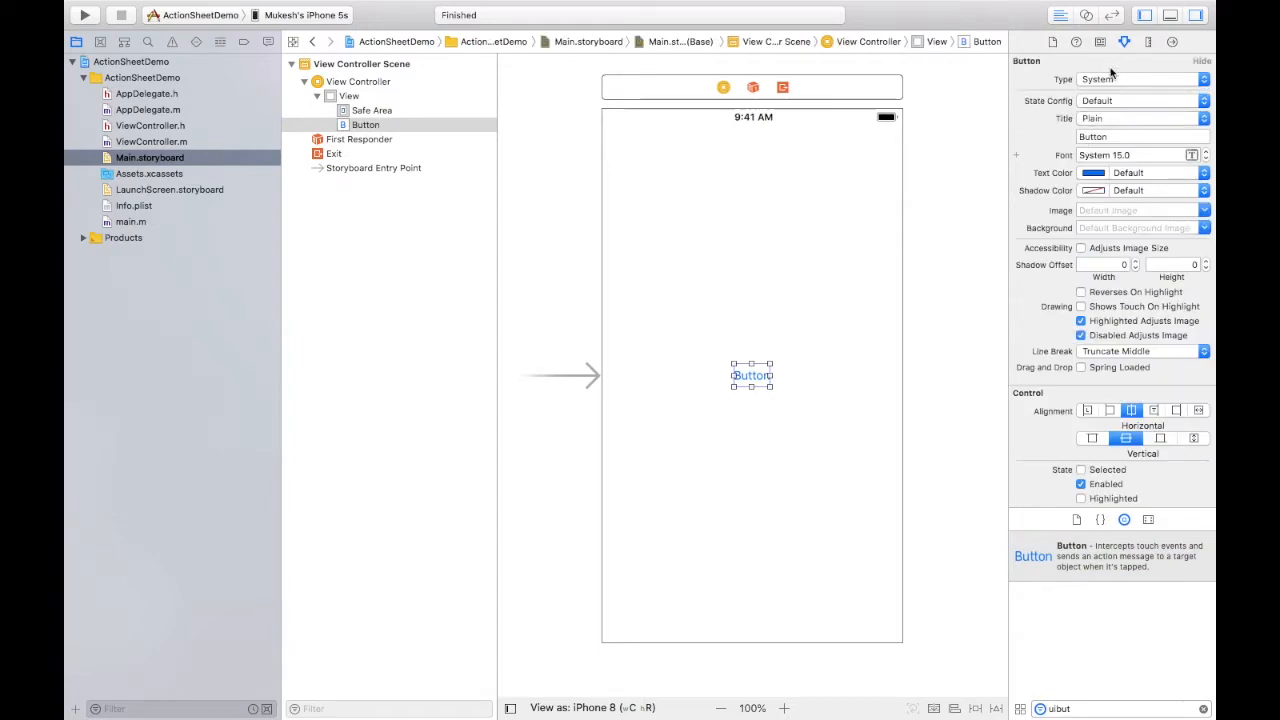
{"action": "left_click", "coordinate": [1142, 136]}
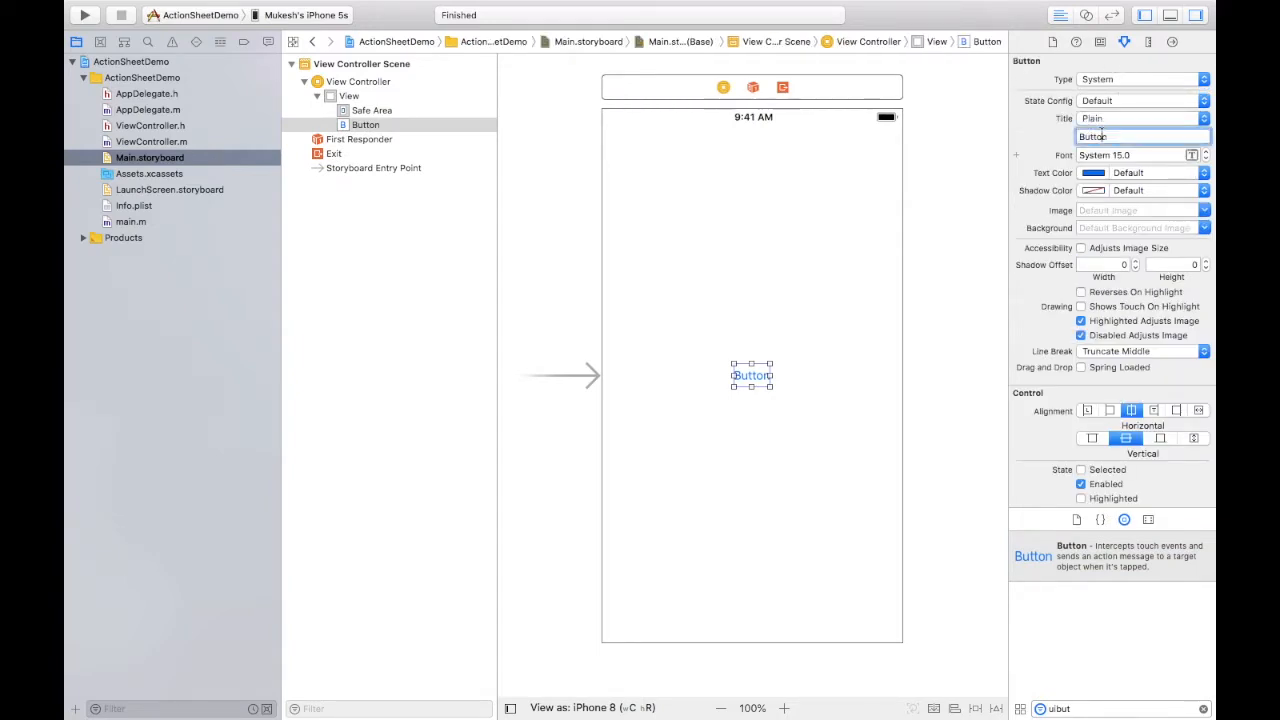
{"action": "type", "text": "Show Action"}
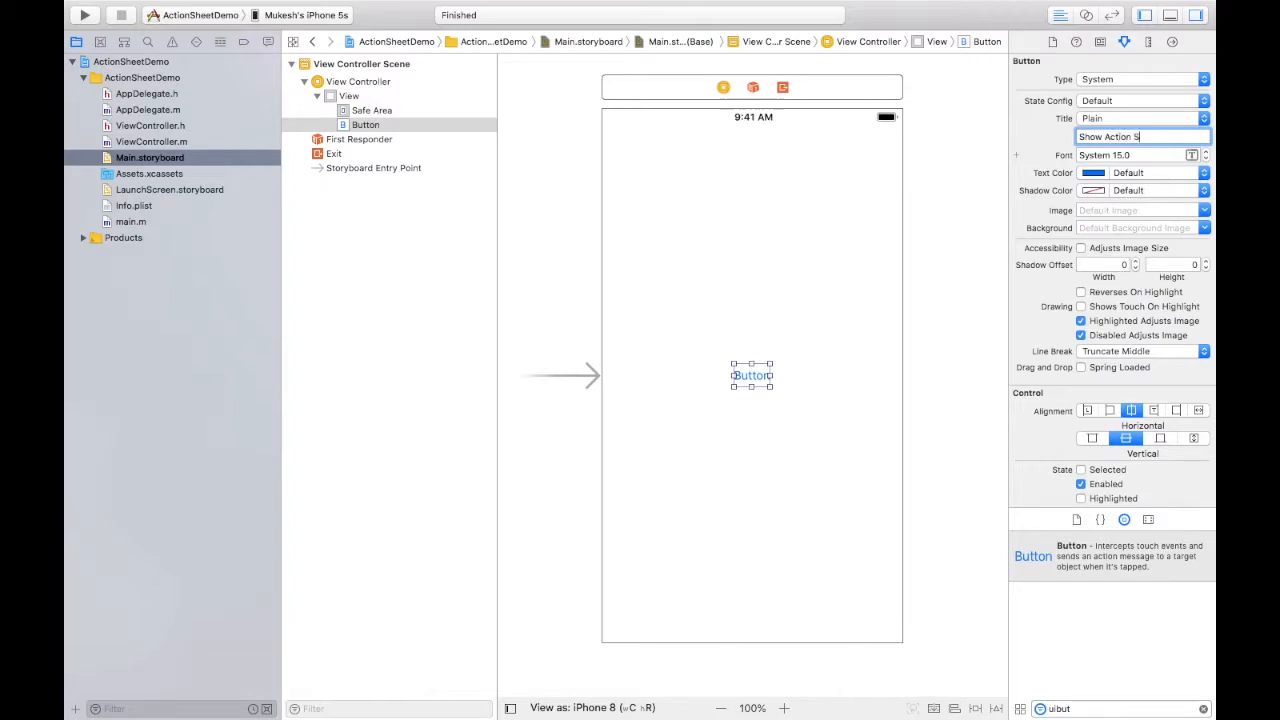
{"action": "type", "text": "Show Action Sheet"}
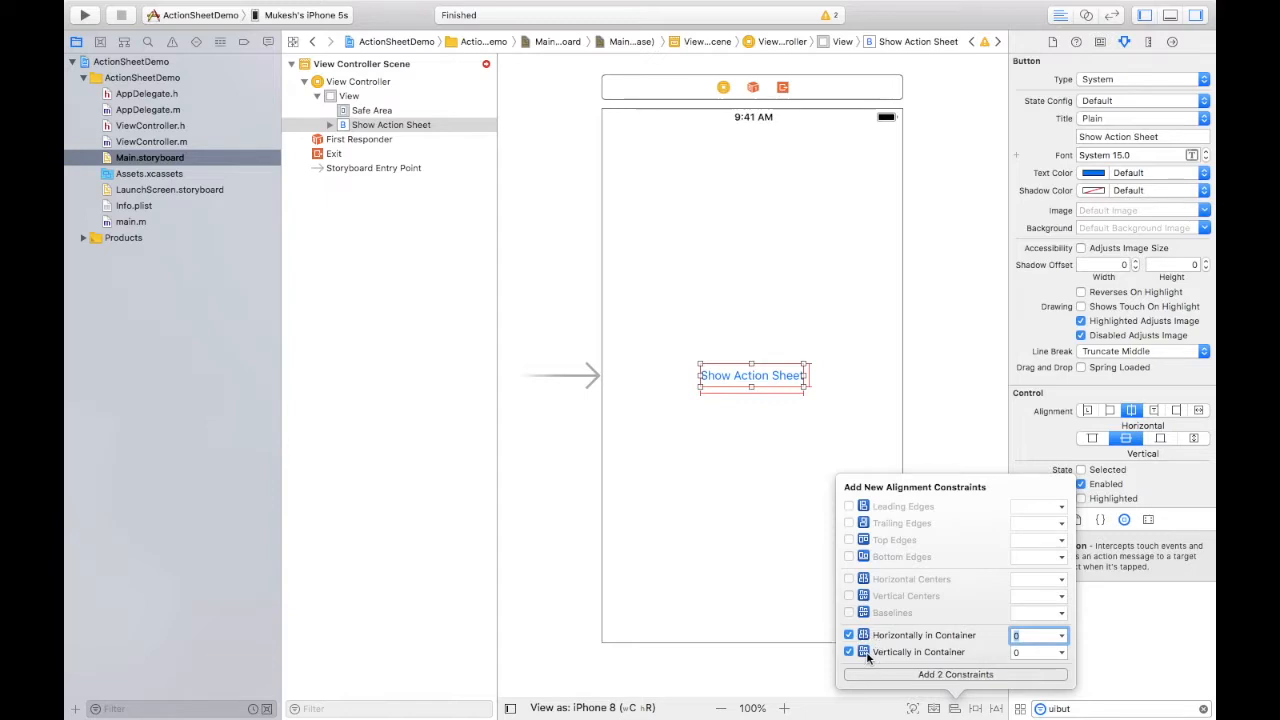
Add Horizontally and Vertically in Container constraints to the Show Action Sheet button
{"action": "left_click", "coordinate": [954, 674]}
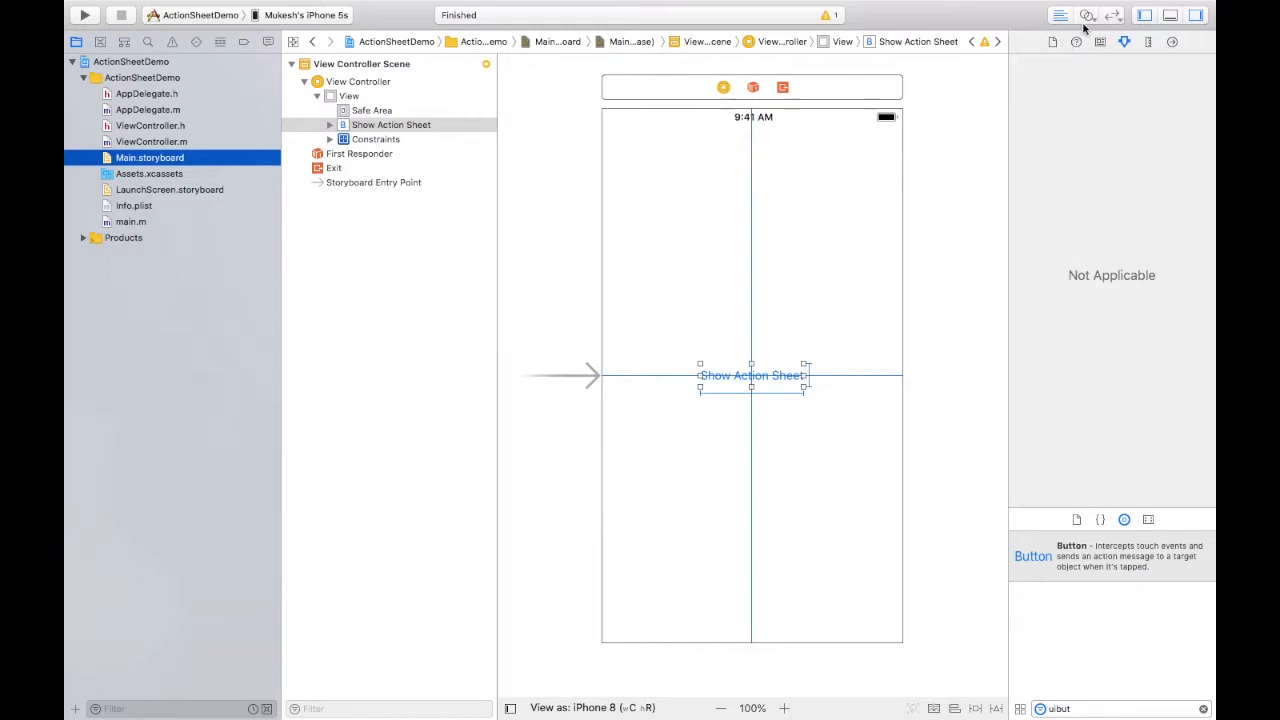
{"action": "mouse_move", "coordinate": [1088, 15]}
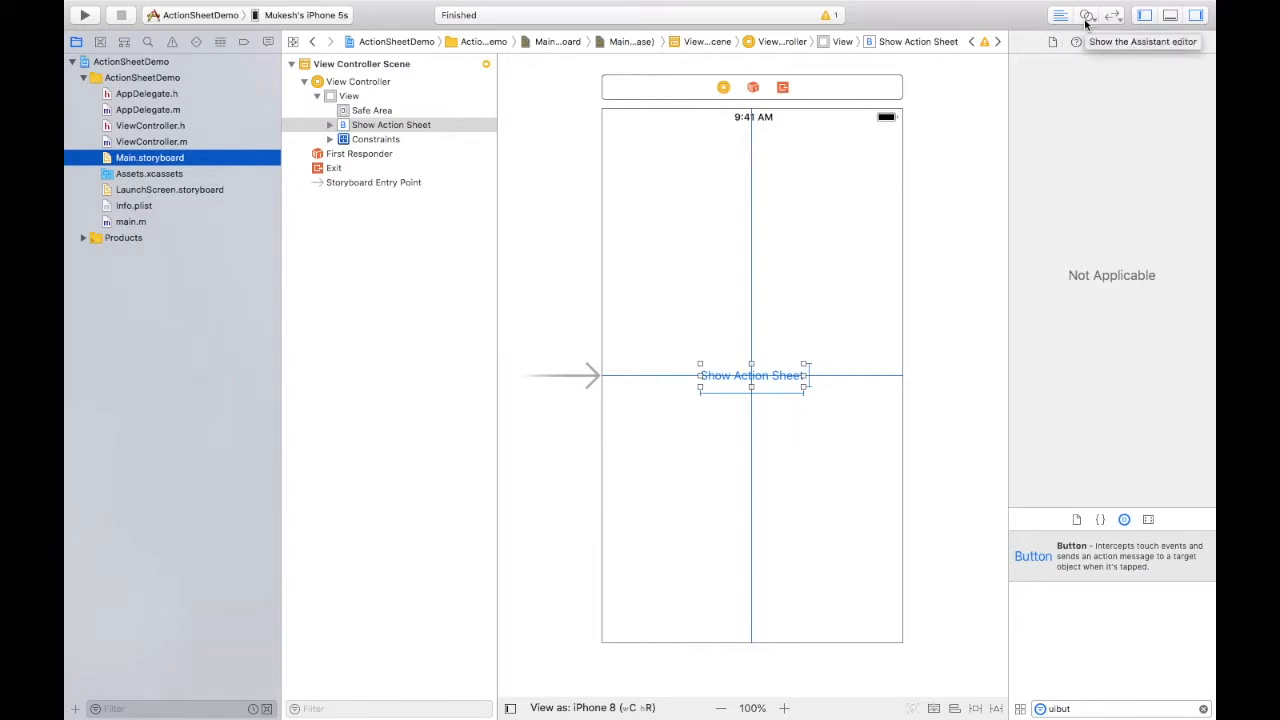
Connect the button to a new btnActionSheet action in ViewController.m using the assistant editor
{"action": "left_click", "coordinate": [1087, 14]}
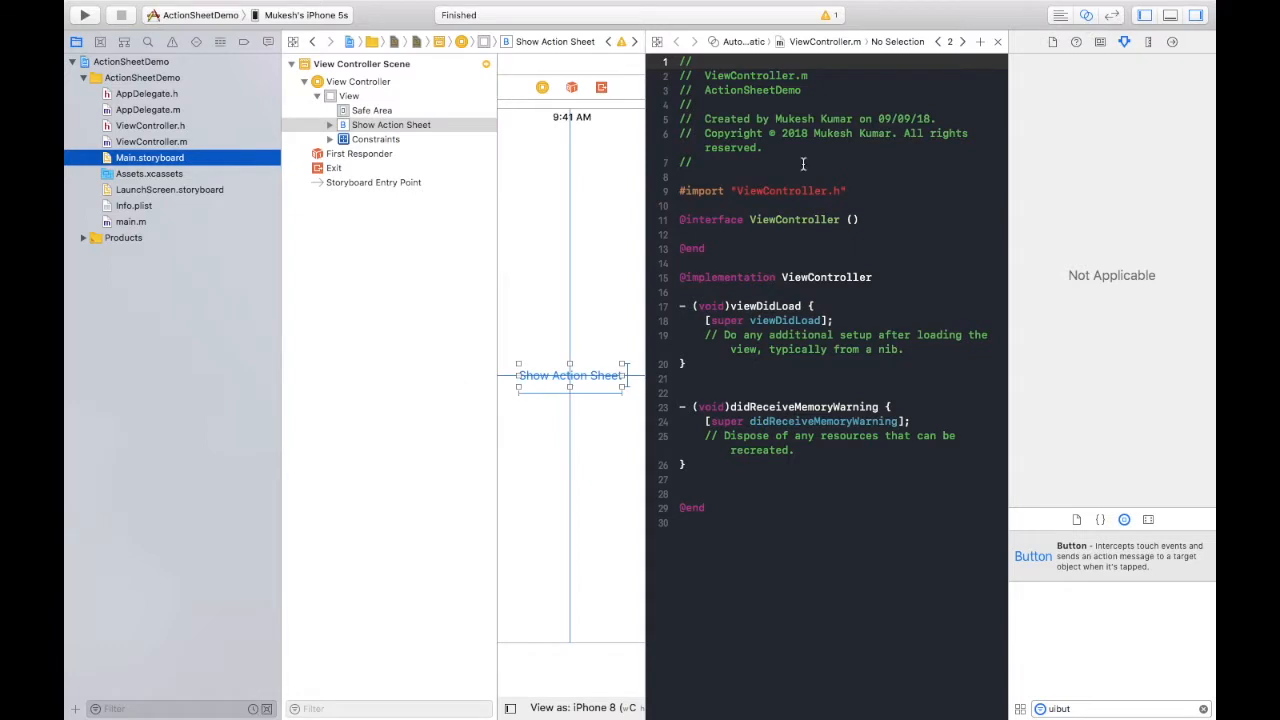
{"action": "mouse_move", "coordinate": [585, 368]}
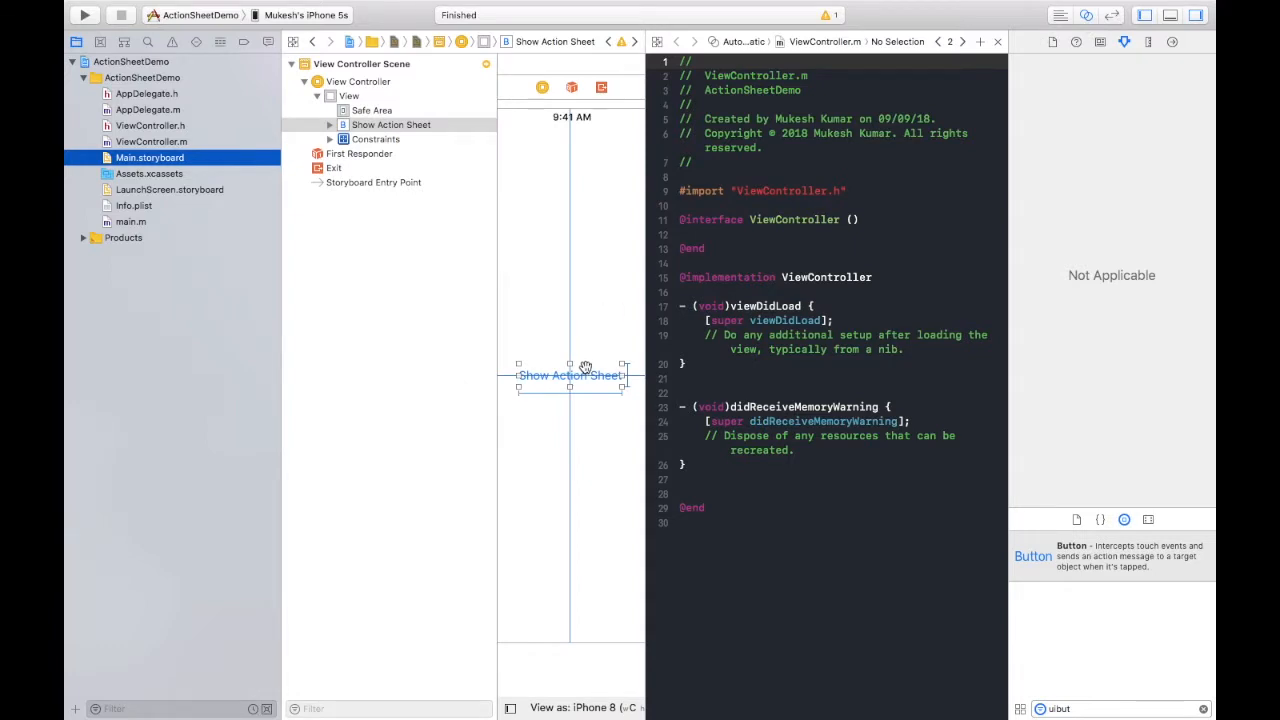
{"action": "mouse_move", "coordinate": [616, 407]}
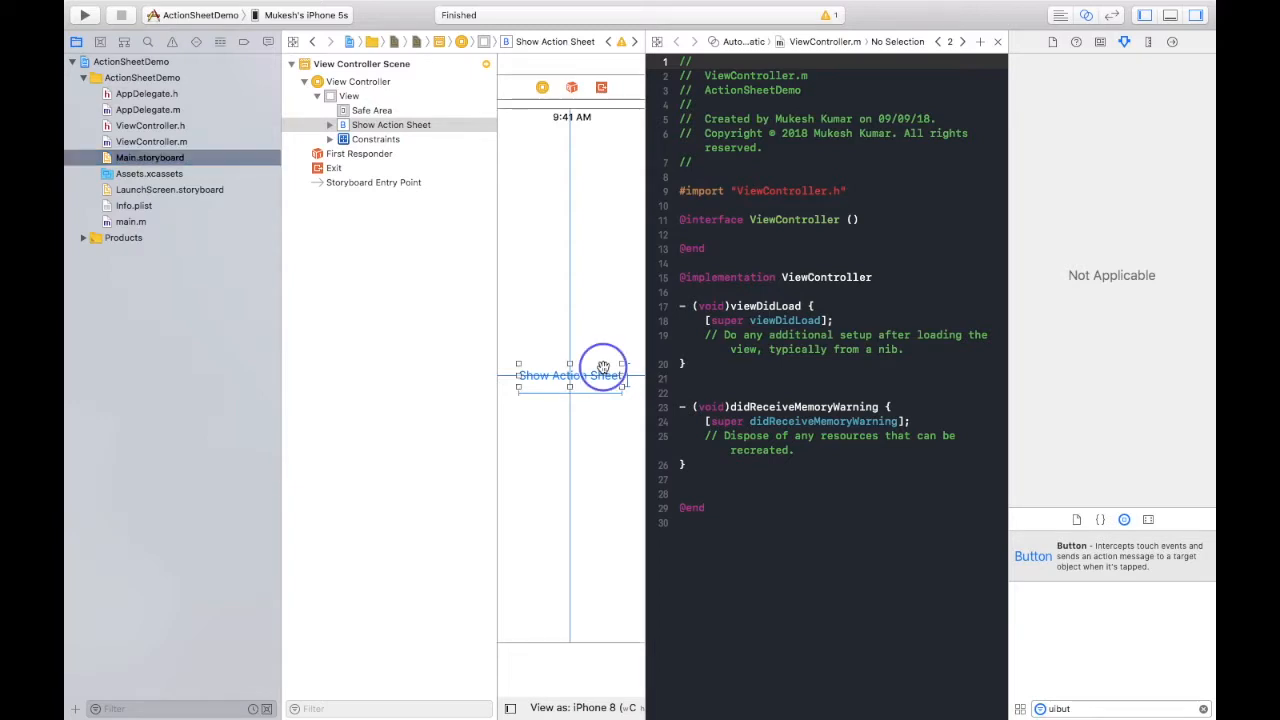
{"action": "left_click_drag", "start_coordinate": [603, 365], "coordinate": [680, 489]}
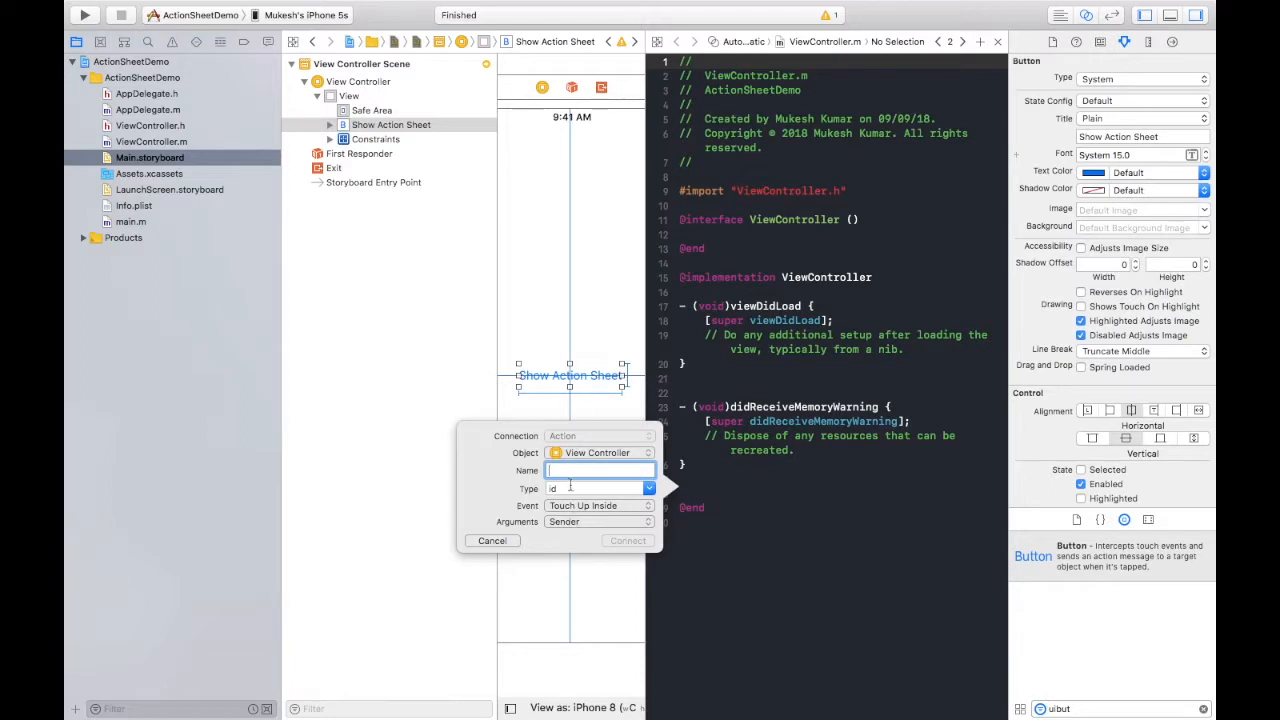
{"action": "type", "text": "btnActionSheet"}
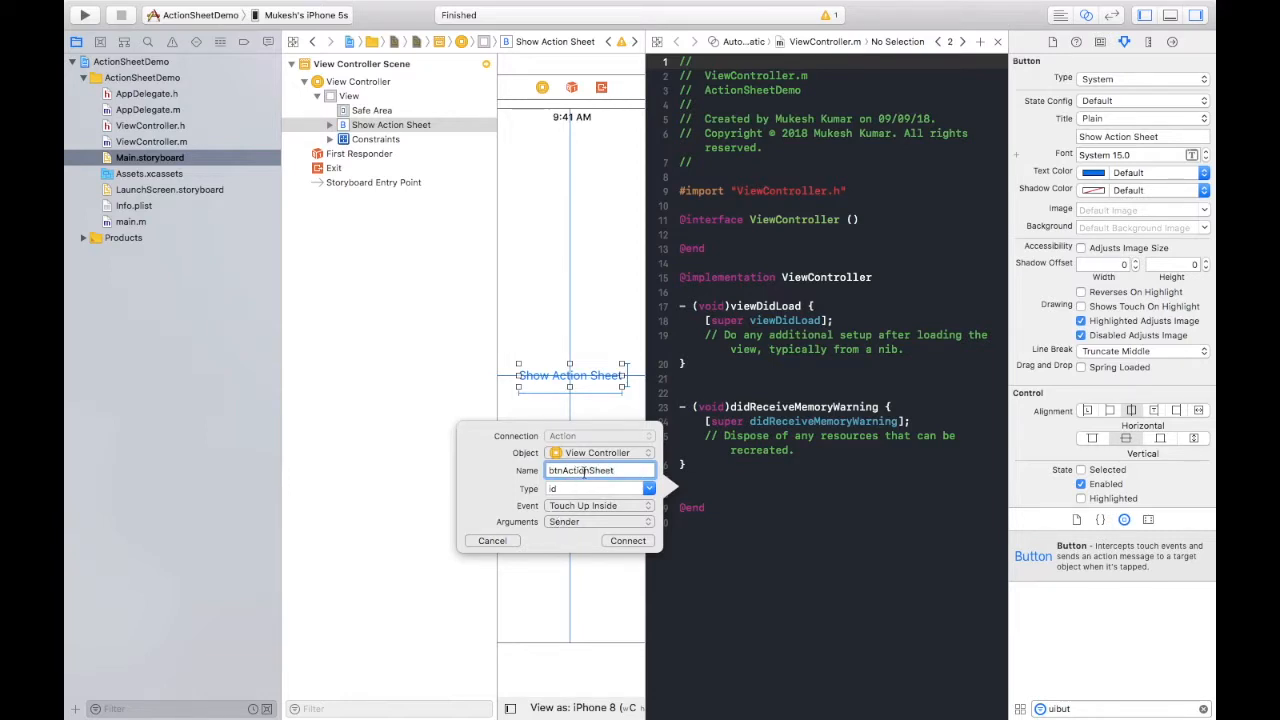
{"action": "left_click", "coordinate": [627, 540]}
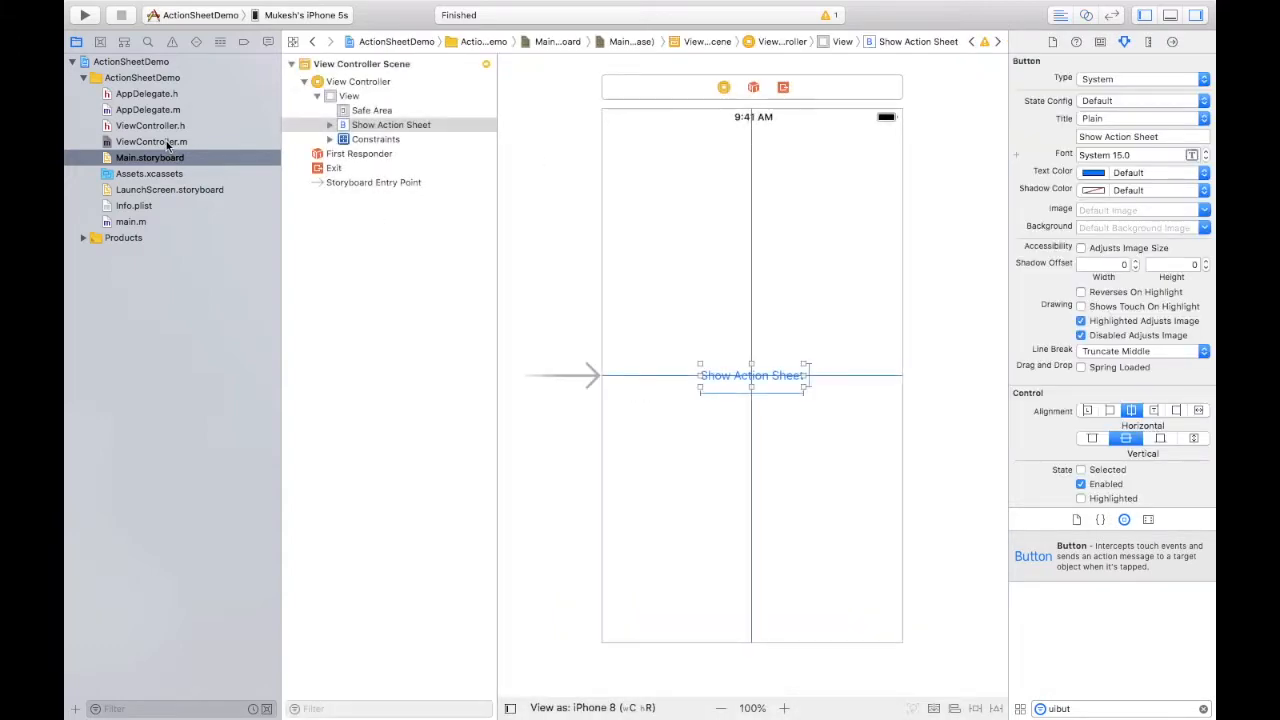
In ViewController.m's btnActionSheet, declare a UIAlertController named alertCtrl
{"action": "left_click", "coordinate": [151, 125]}
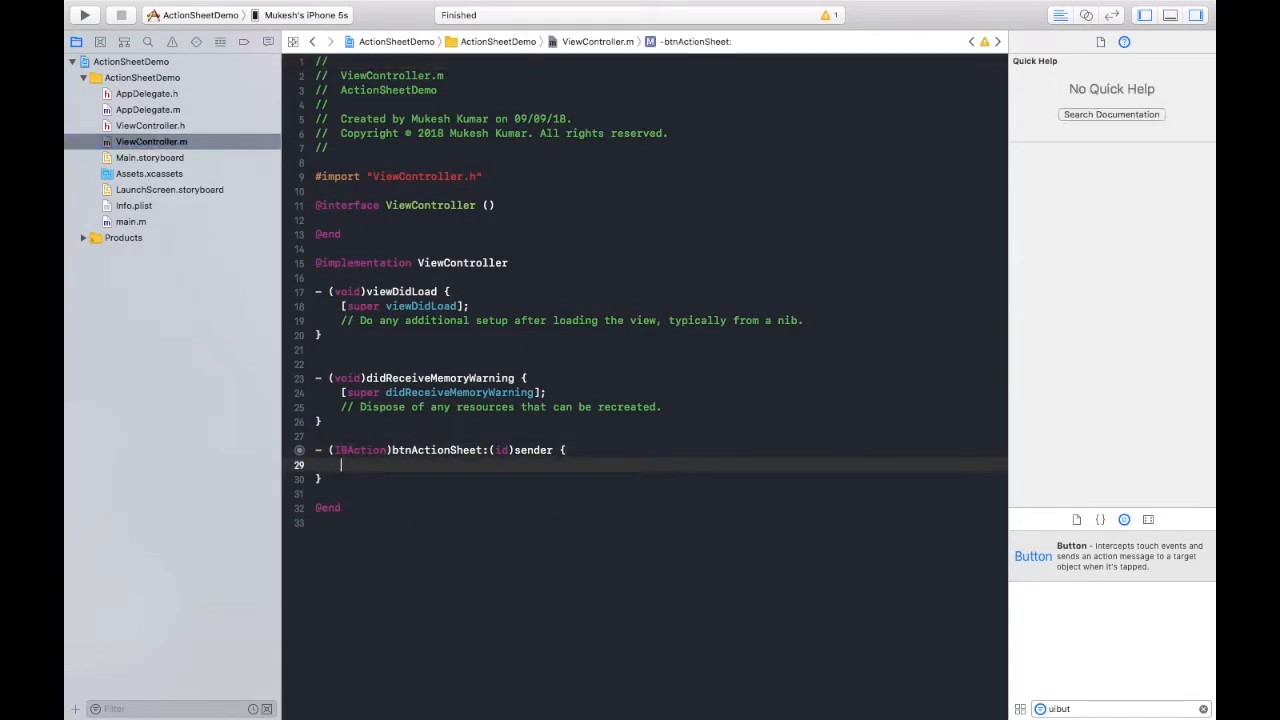
{"action": "type", "text": "U"}
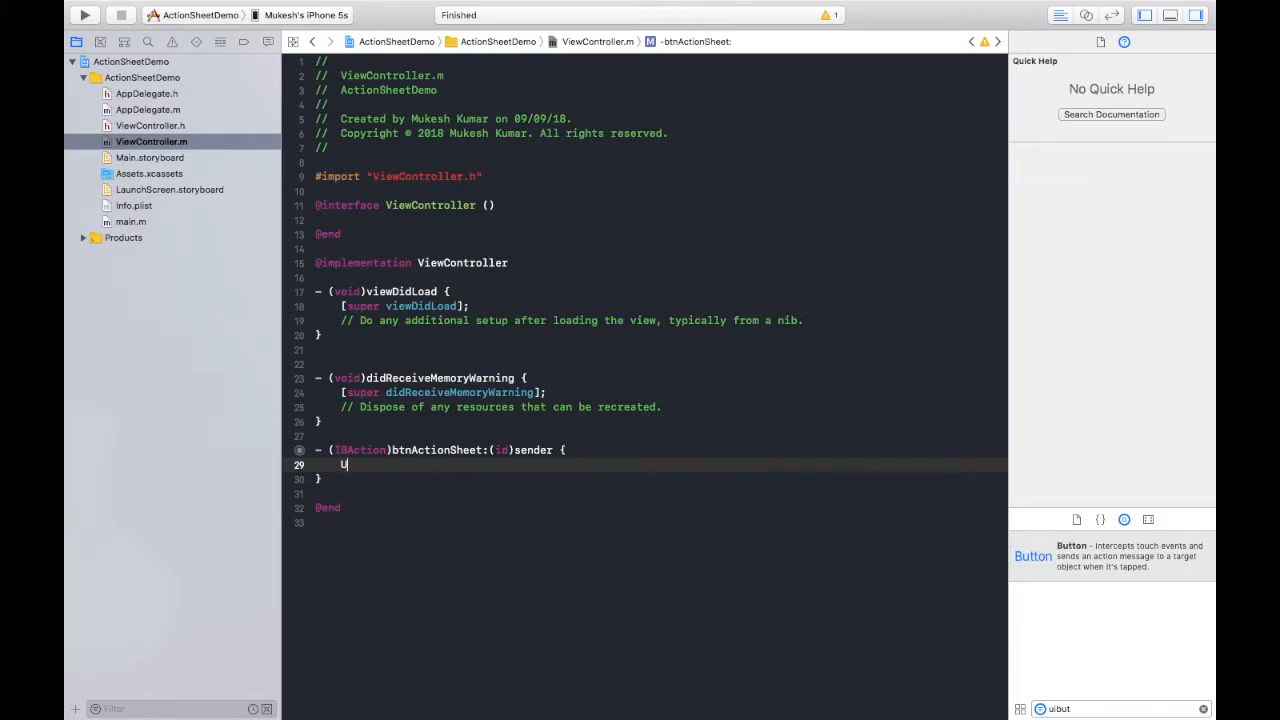
{"action": "type", "text": "IA"}
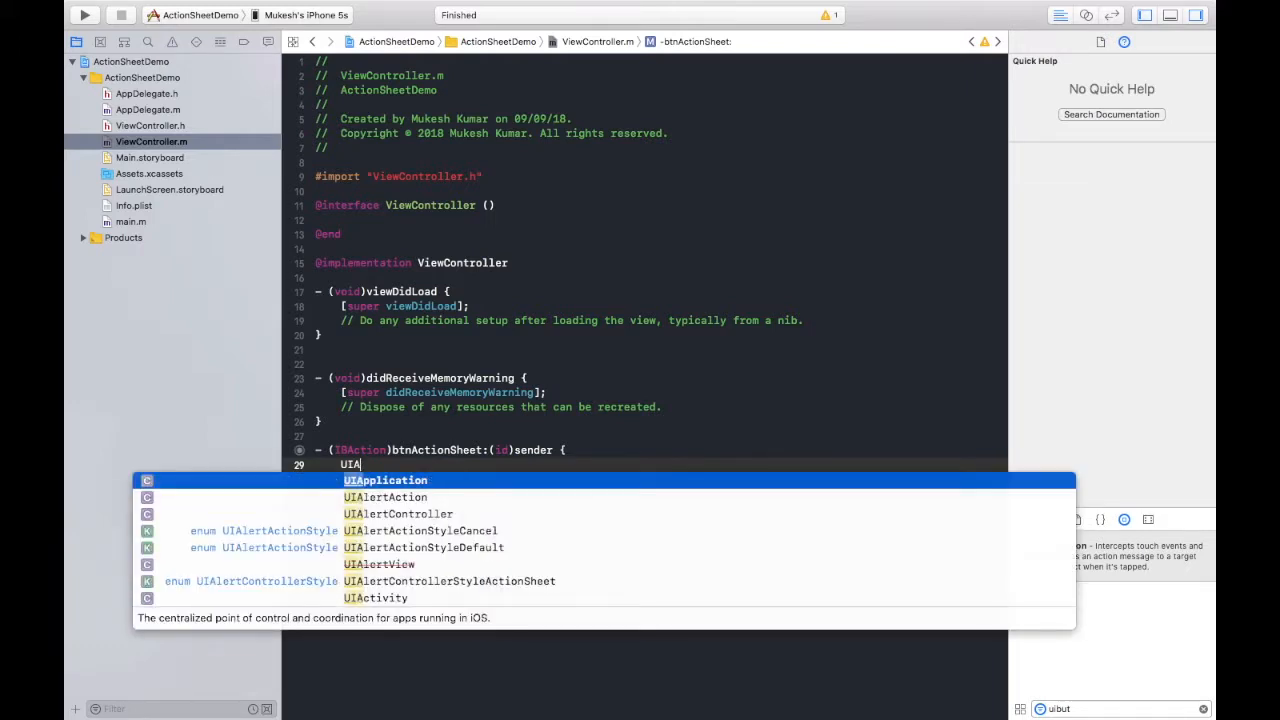
{"action": "type", "text": "1"}
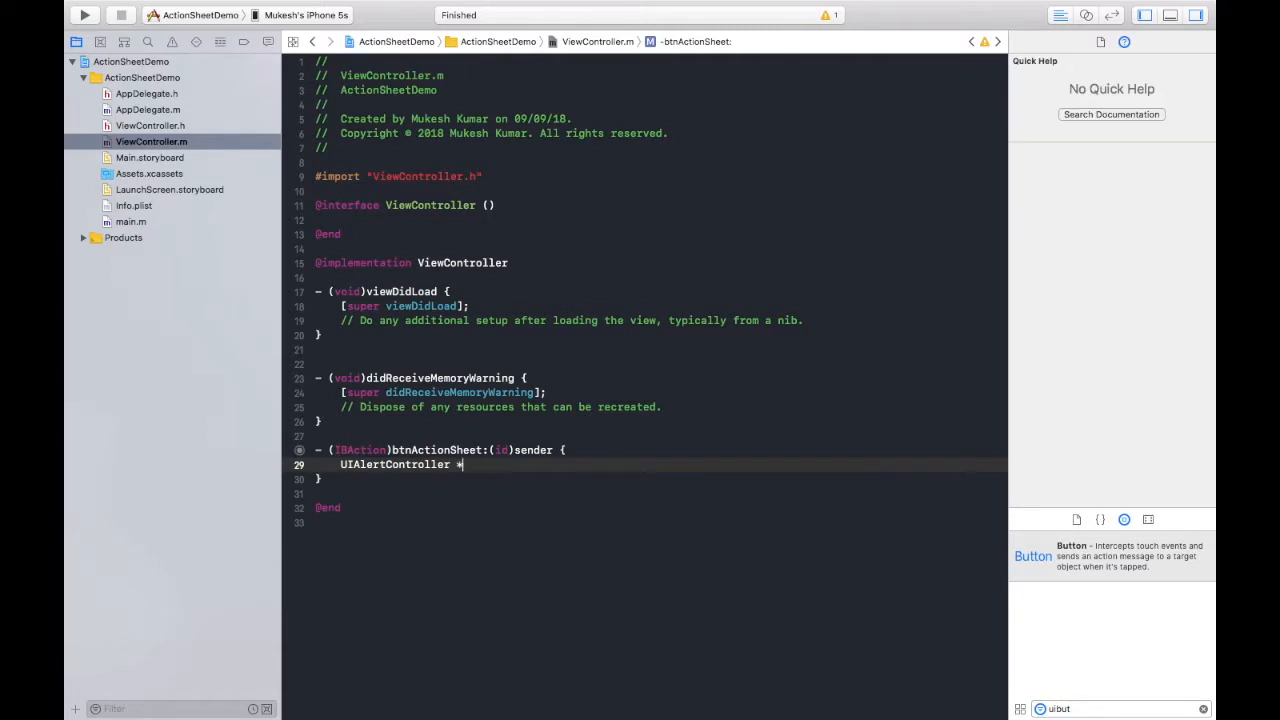
{"action": "type", "text": "alertCt"}
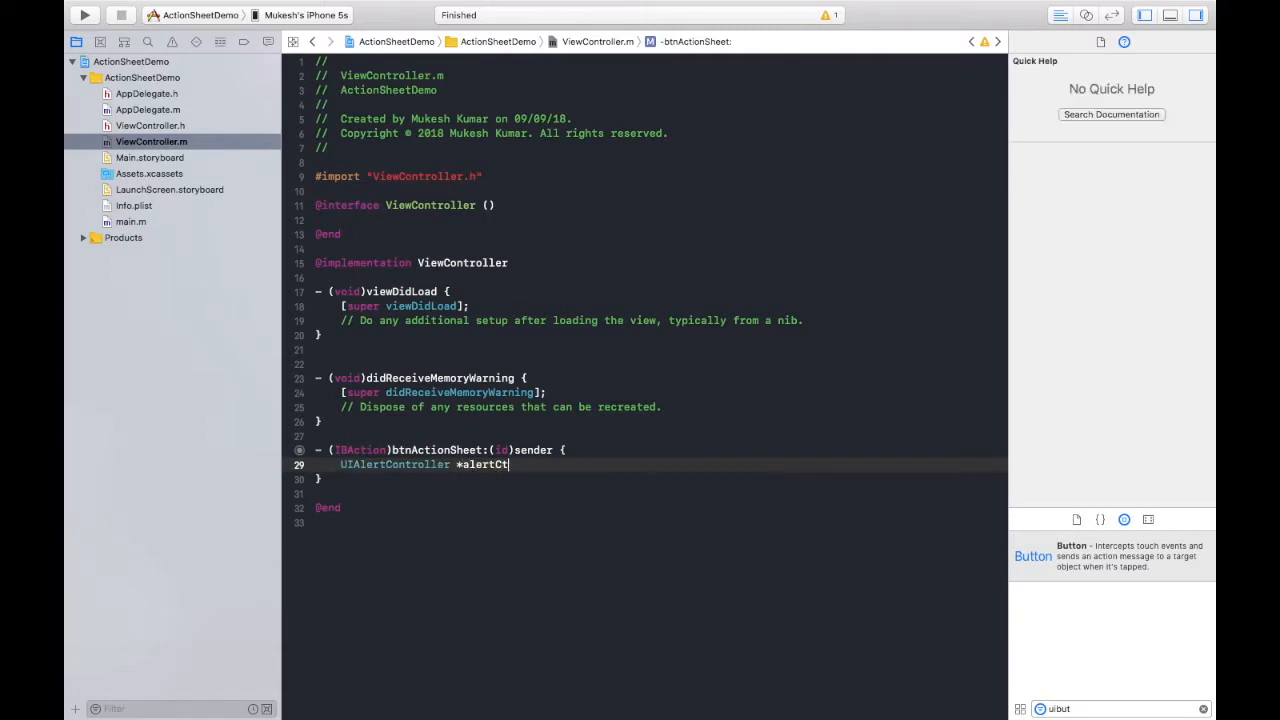
{"action": "type", "text": "rl"}
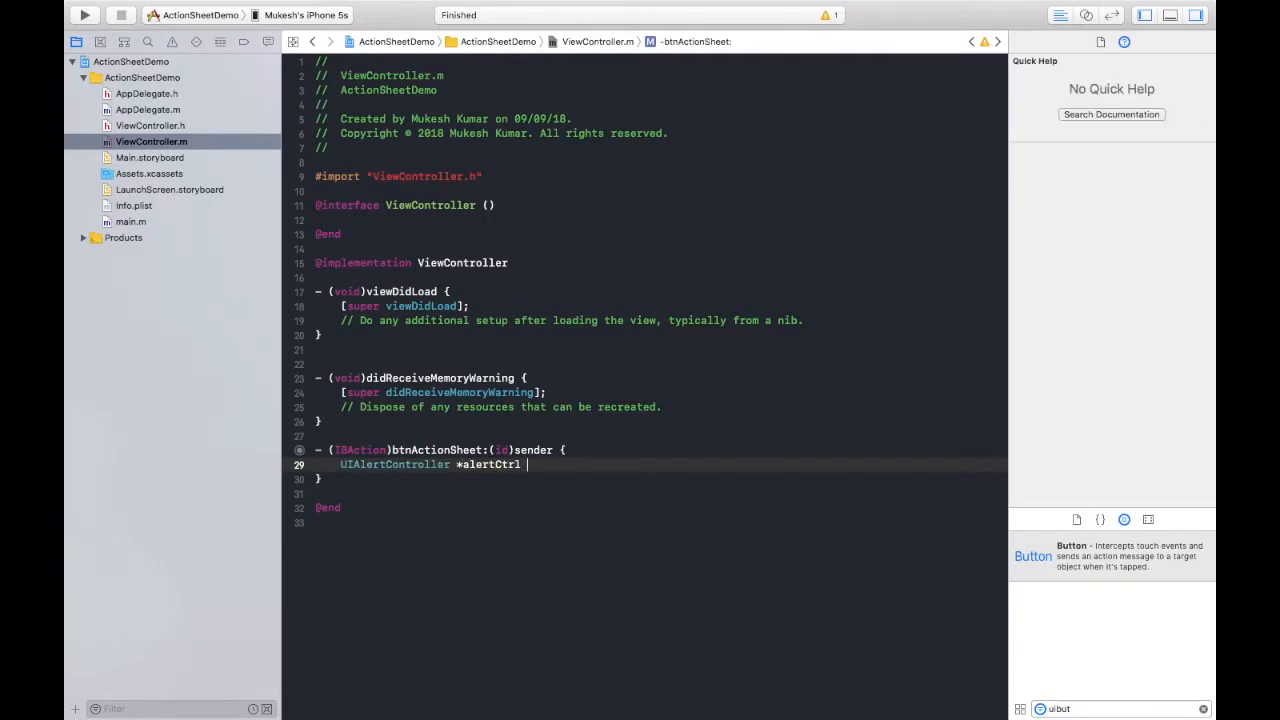
Initialise alertCtrl with title @"Titel", message @"This is Message" and action-sheet style
{"action": "type", "text": "= ["}
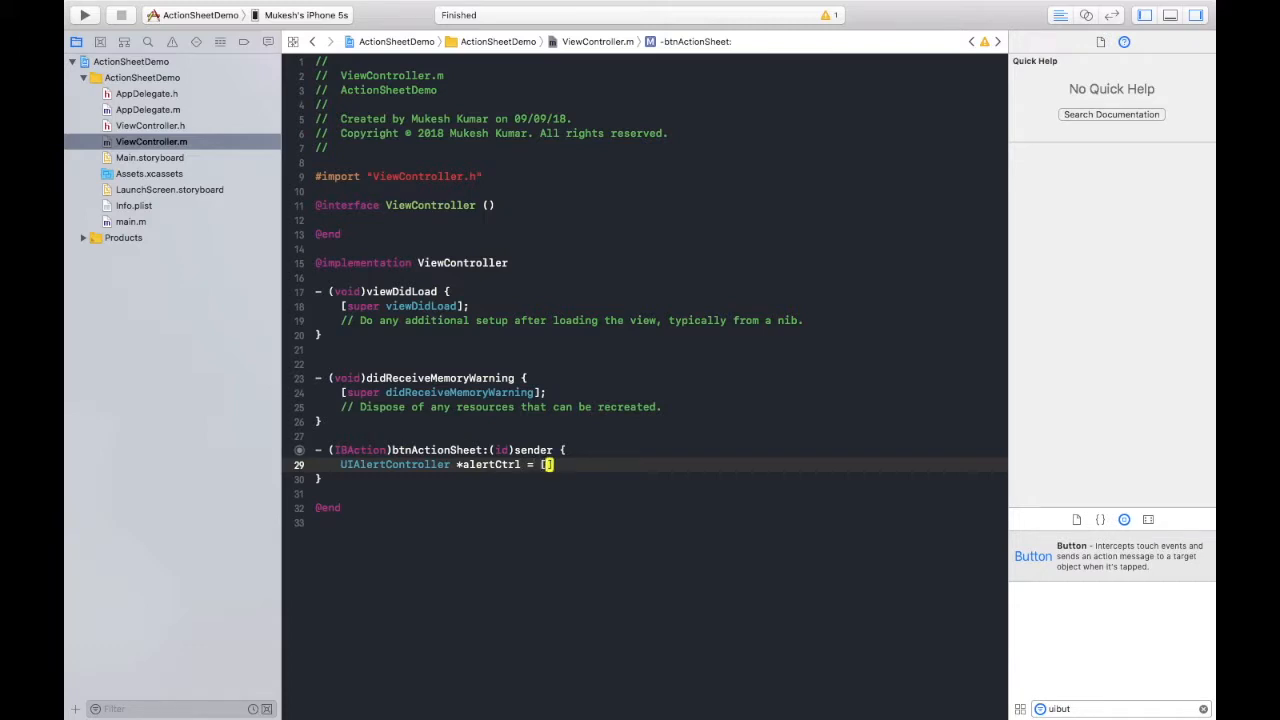
{"action": "type", "text": "UIAlertController a"}
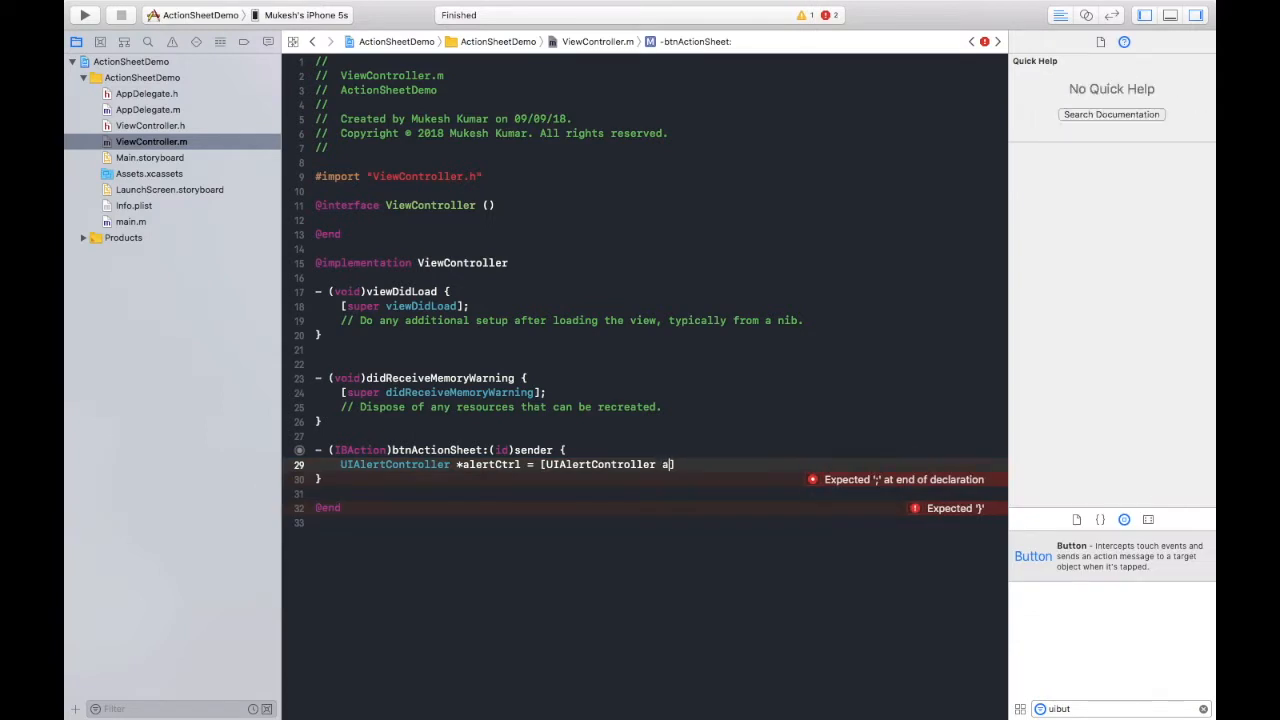
{"action": "type", "text": "ler"}
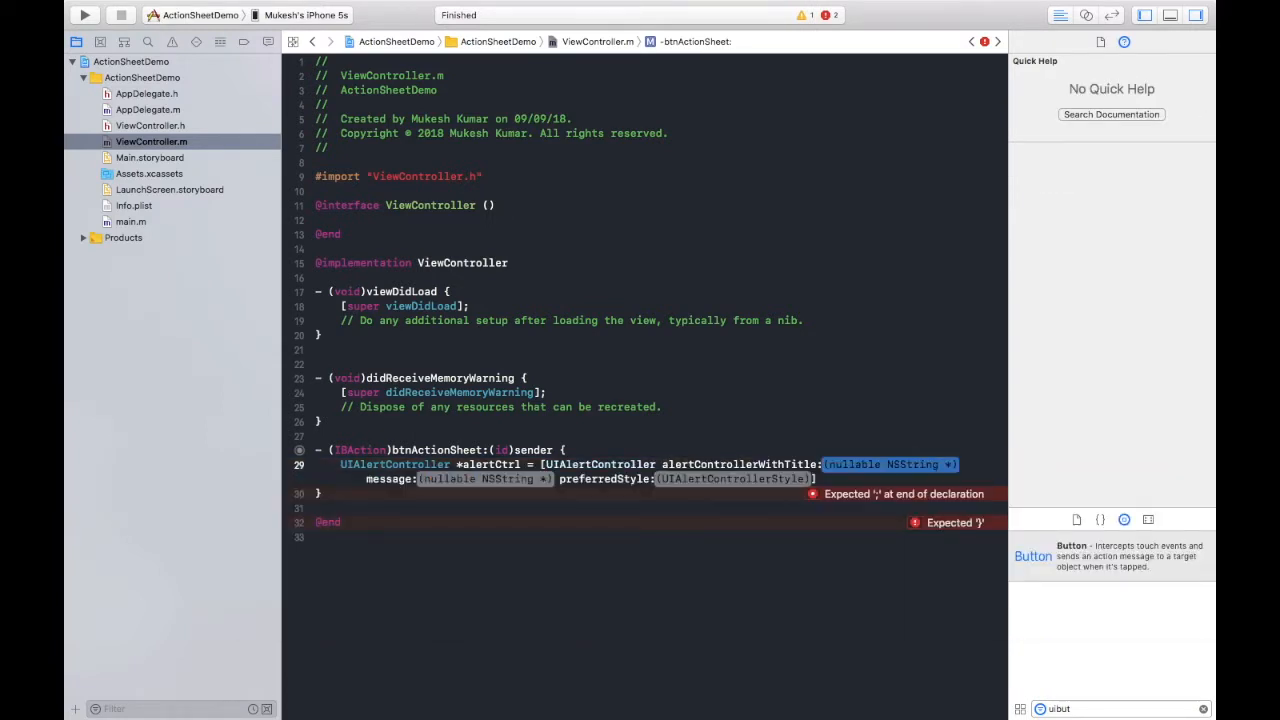
{"action": "type", "text": "@\"\""}
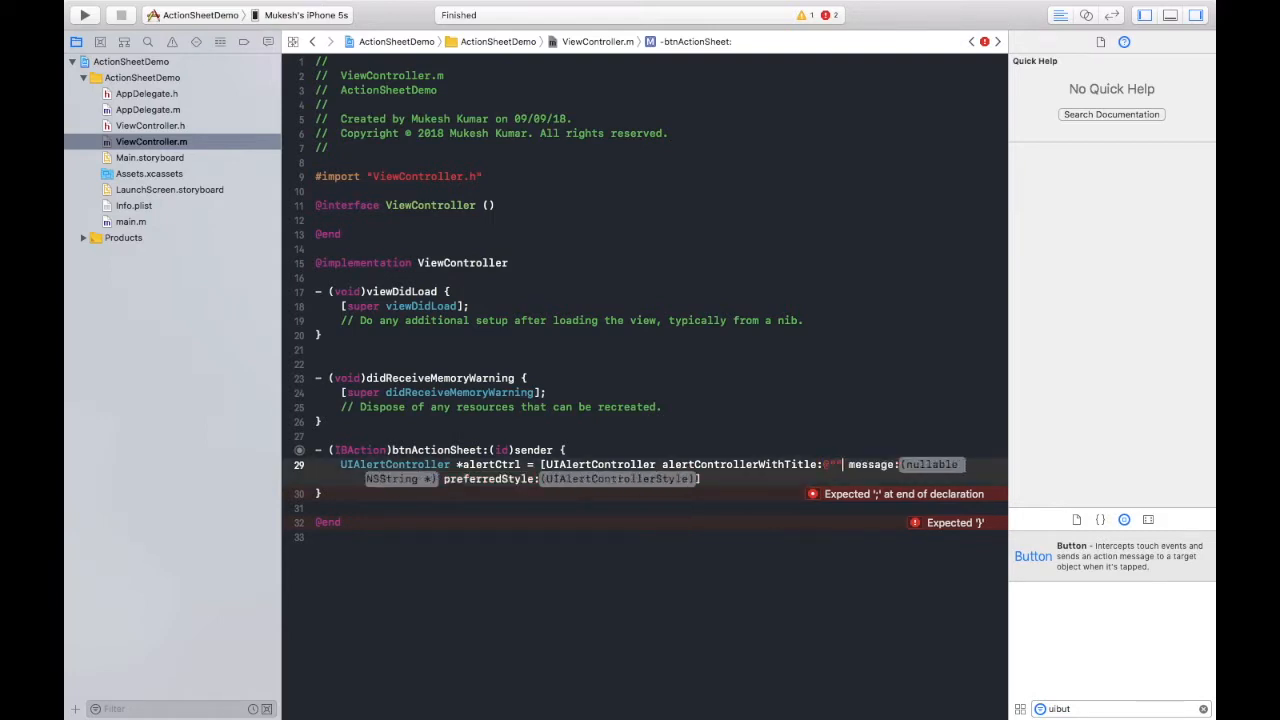
{"action": "type", "text": "Titel"}
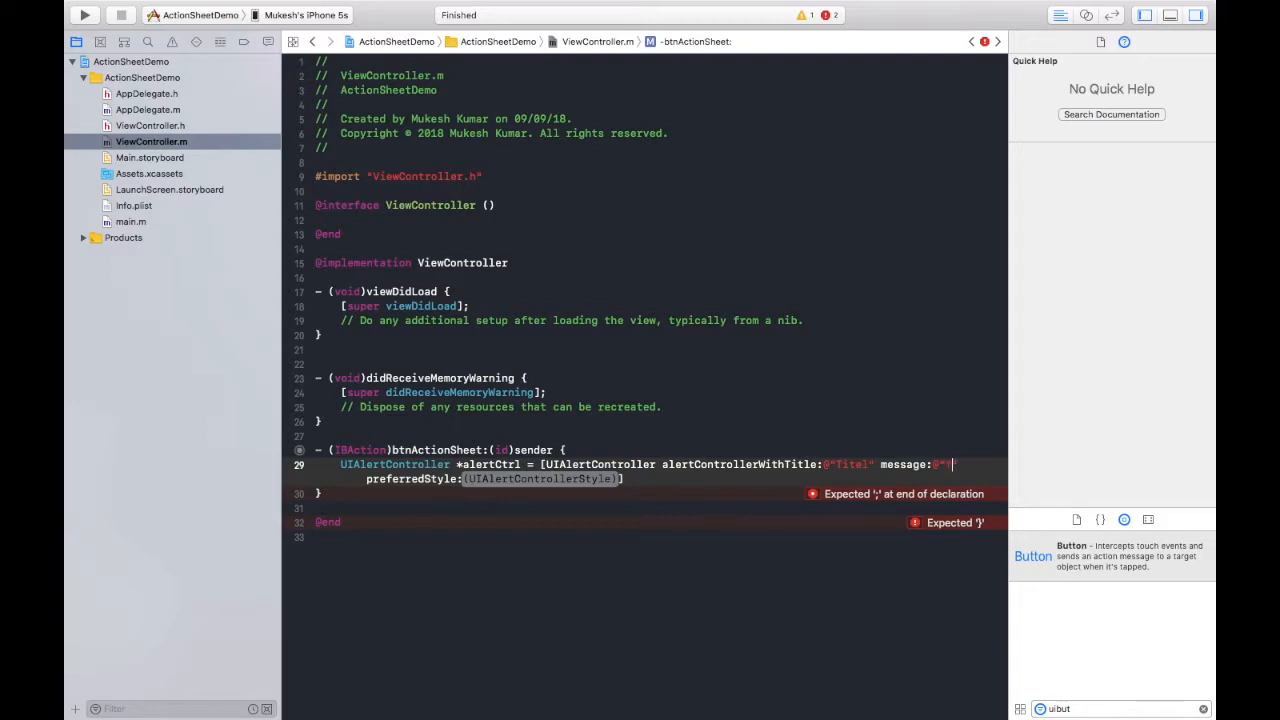
{"action": "type", "text": "This is Message"}
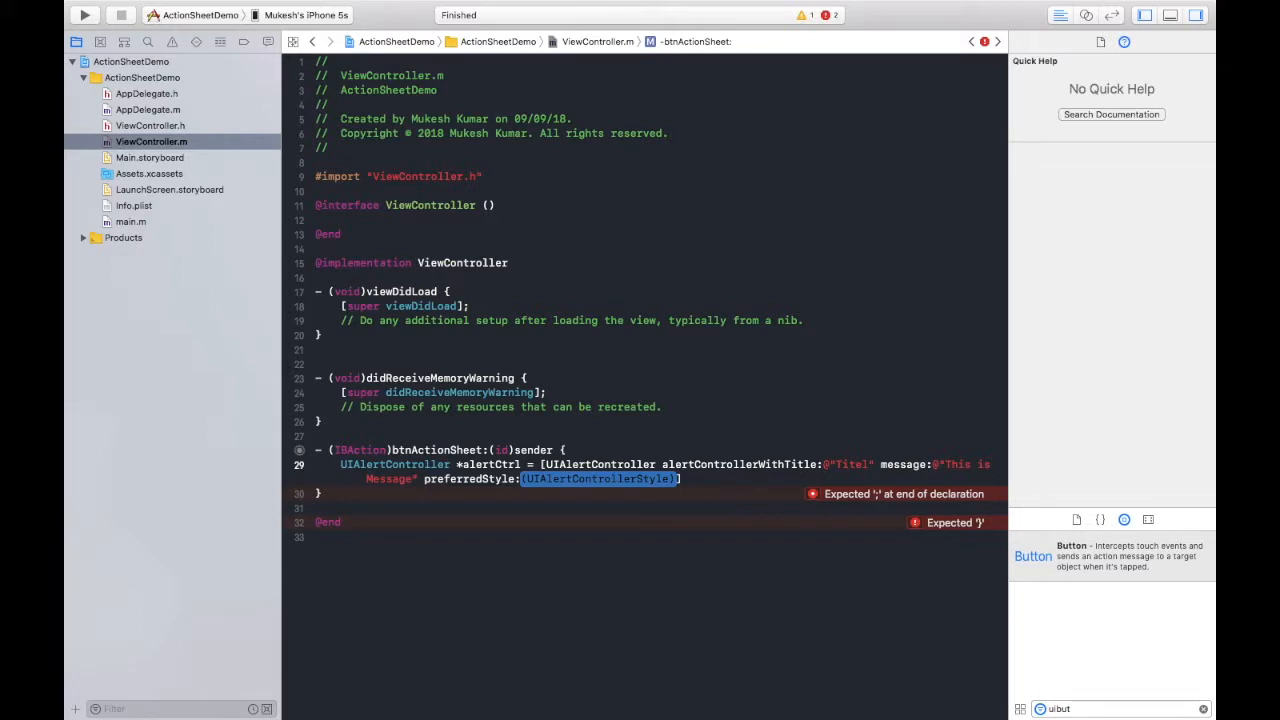
{"action": "type", "text": "UI"}
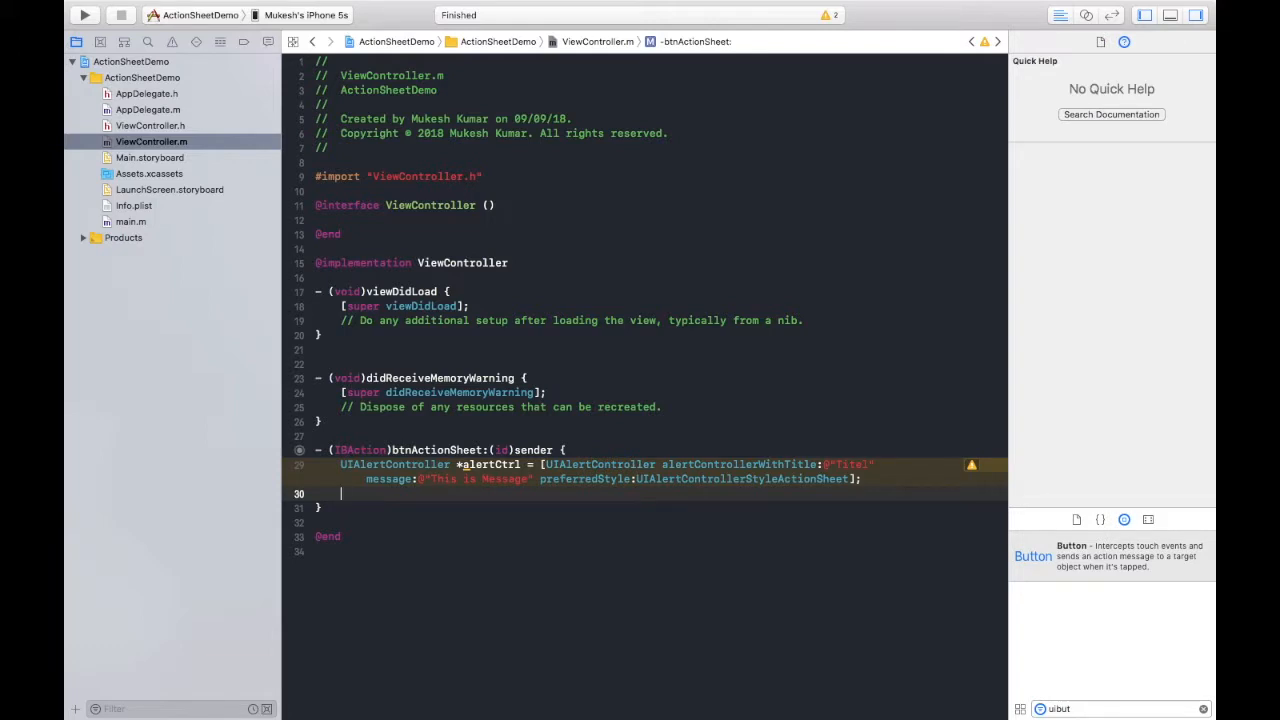
Declare UIAlertAction *iPhone using actionWithTitle @"iPhone"
{"action": "type", "text": "UIAlertAction"}
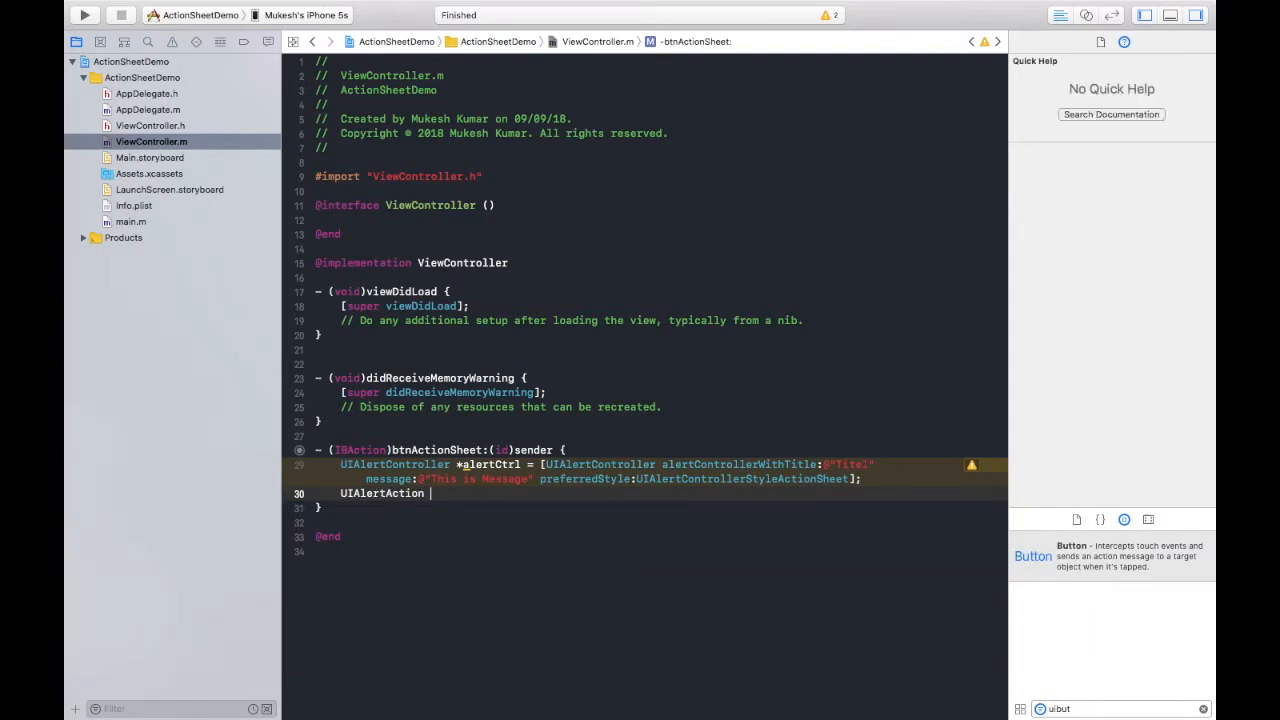
{"action": "type", "text": "*"}
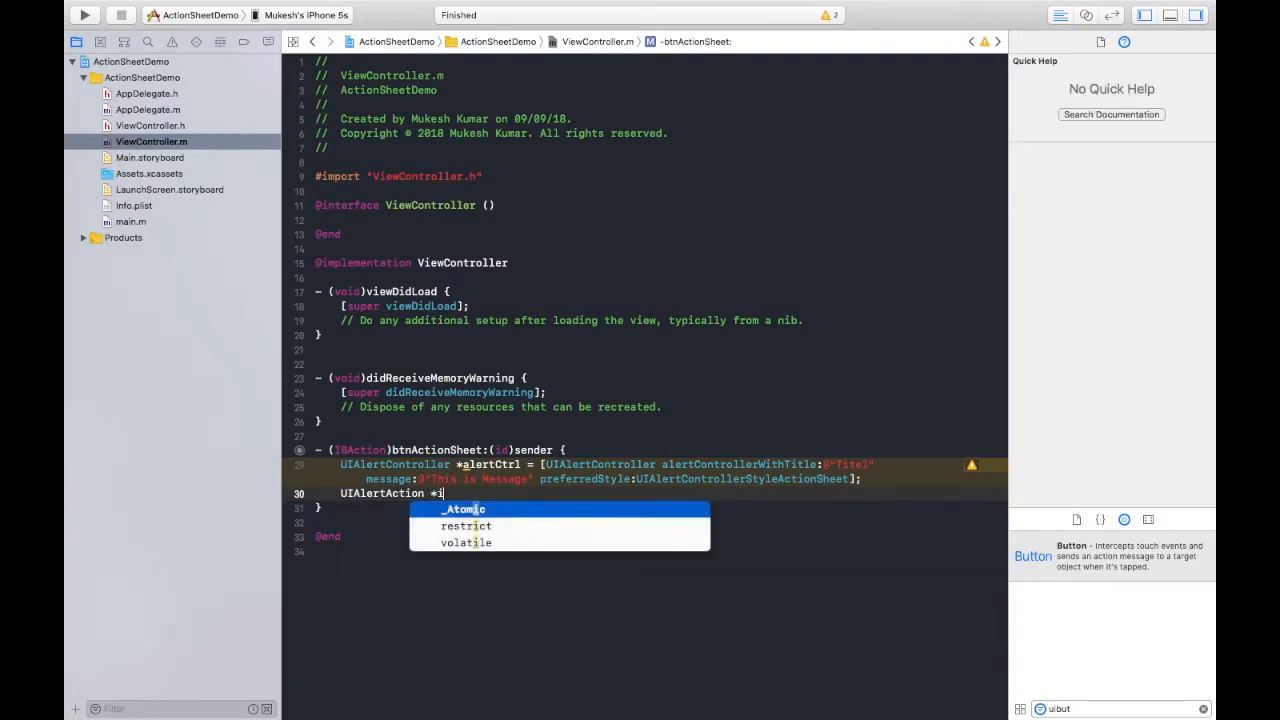
{"action": "type", "text": "Phone ="}
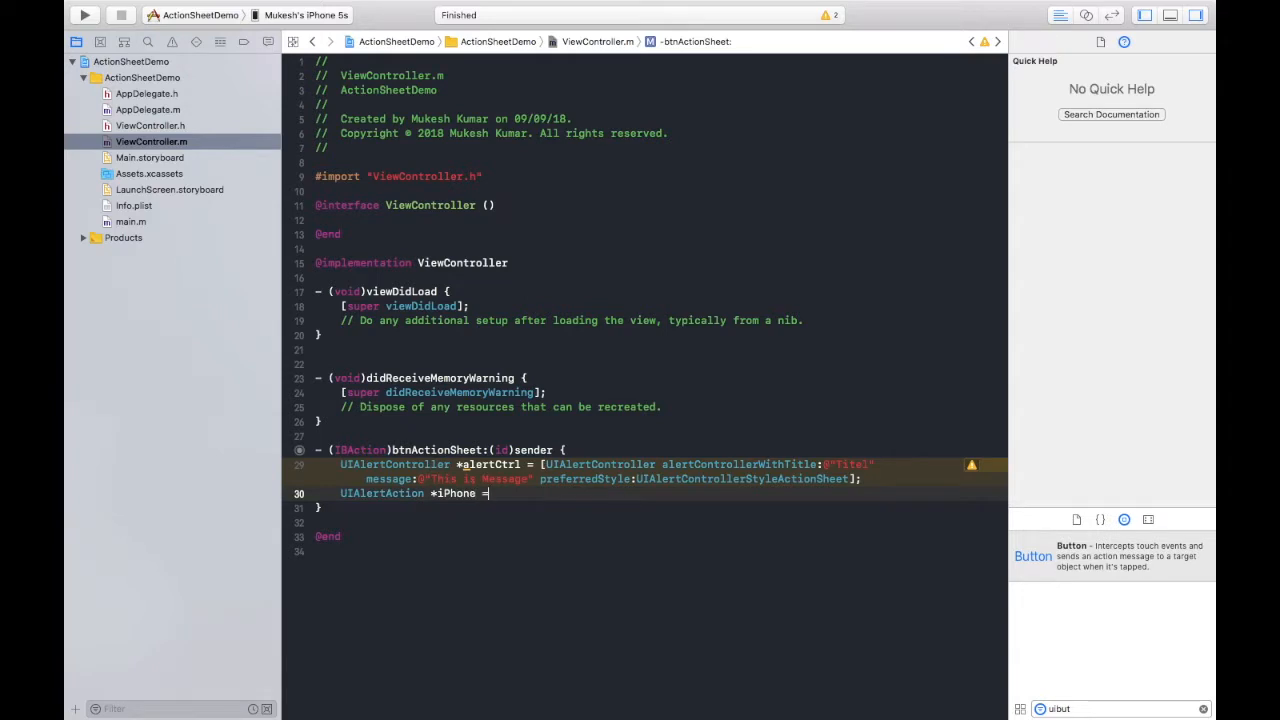
{"action": "type", "text": "["}
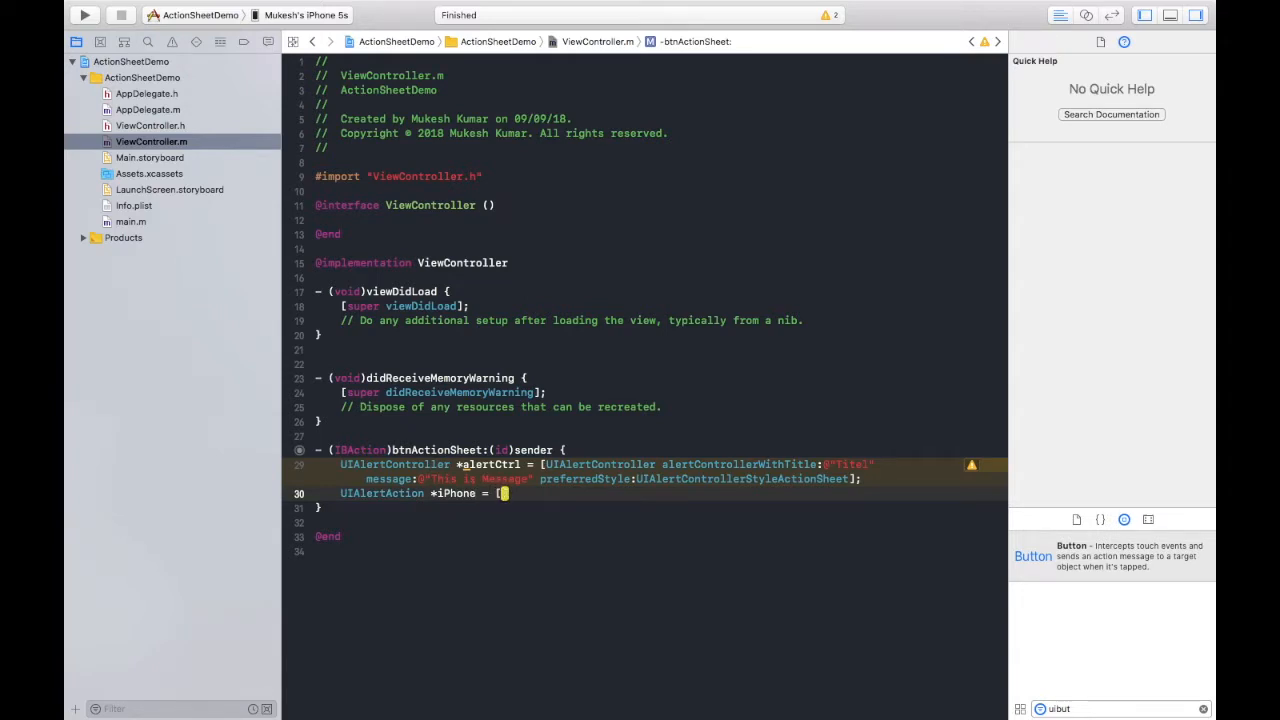
{"action": "type", "text": "UIA"}
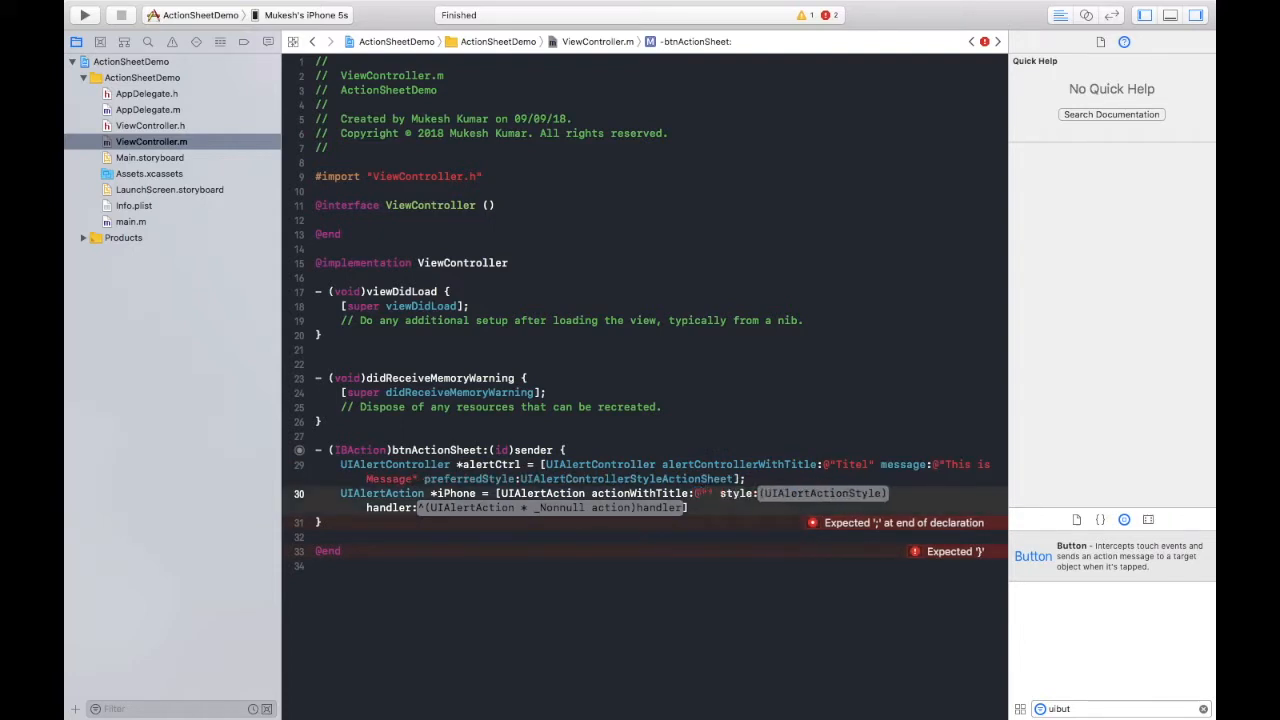
{"action": "type", "text": "iPhone"}
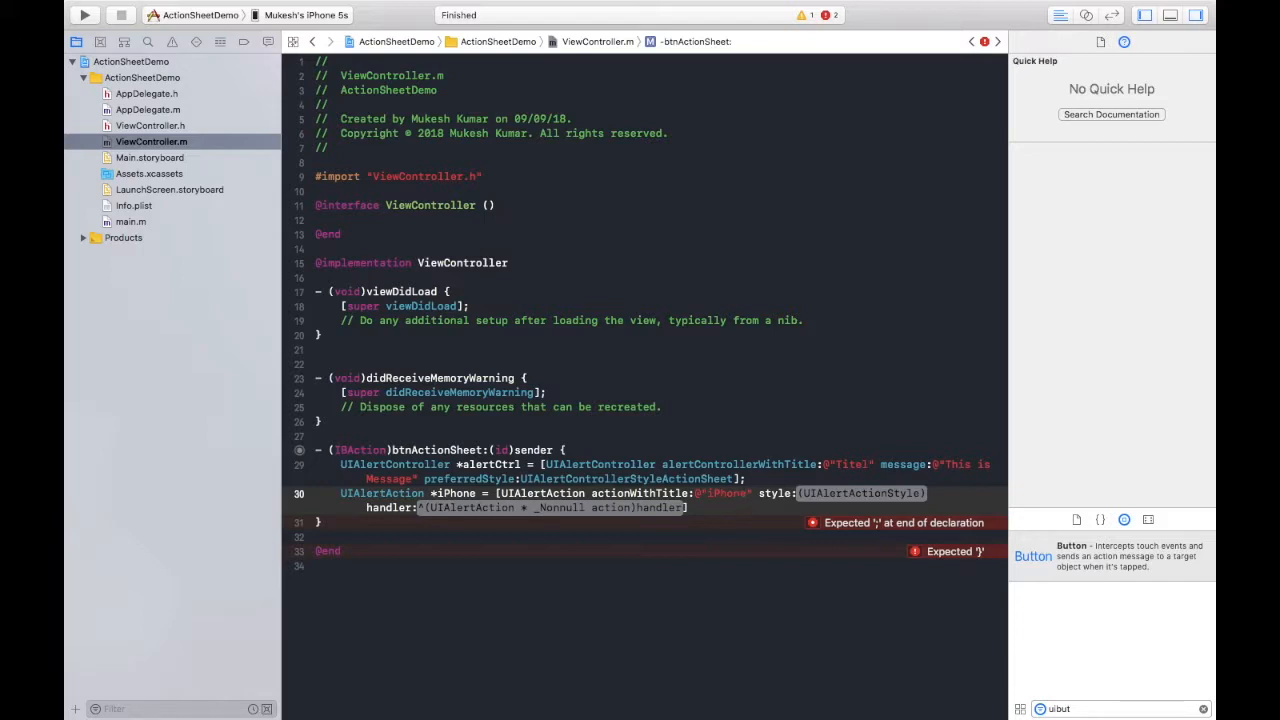
Give the iPhone action UIAlertActionStyleDefault style and an empty handler block
{"action": "double_click", "coordinate": [860, 493]}
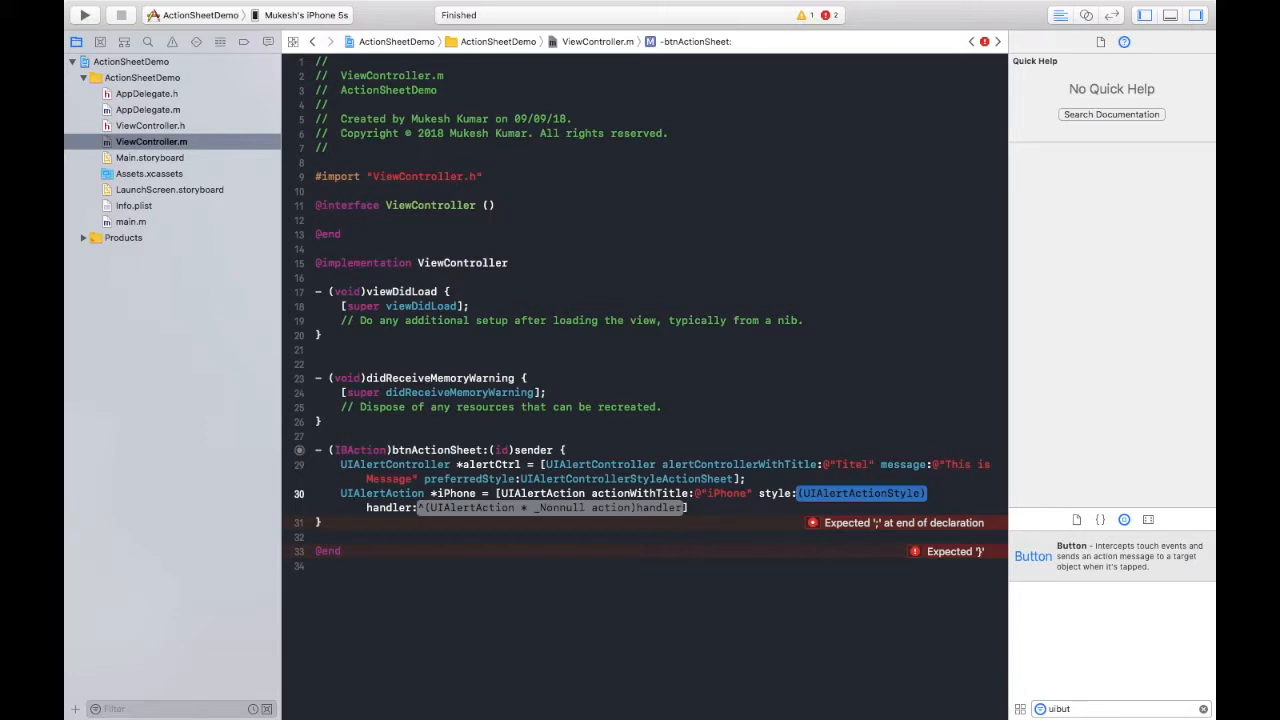
{"action": "type", "text": "UIA"}
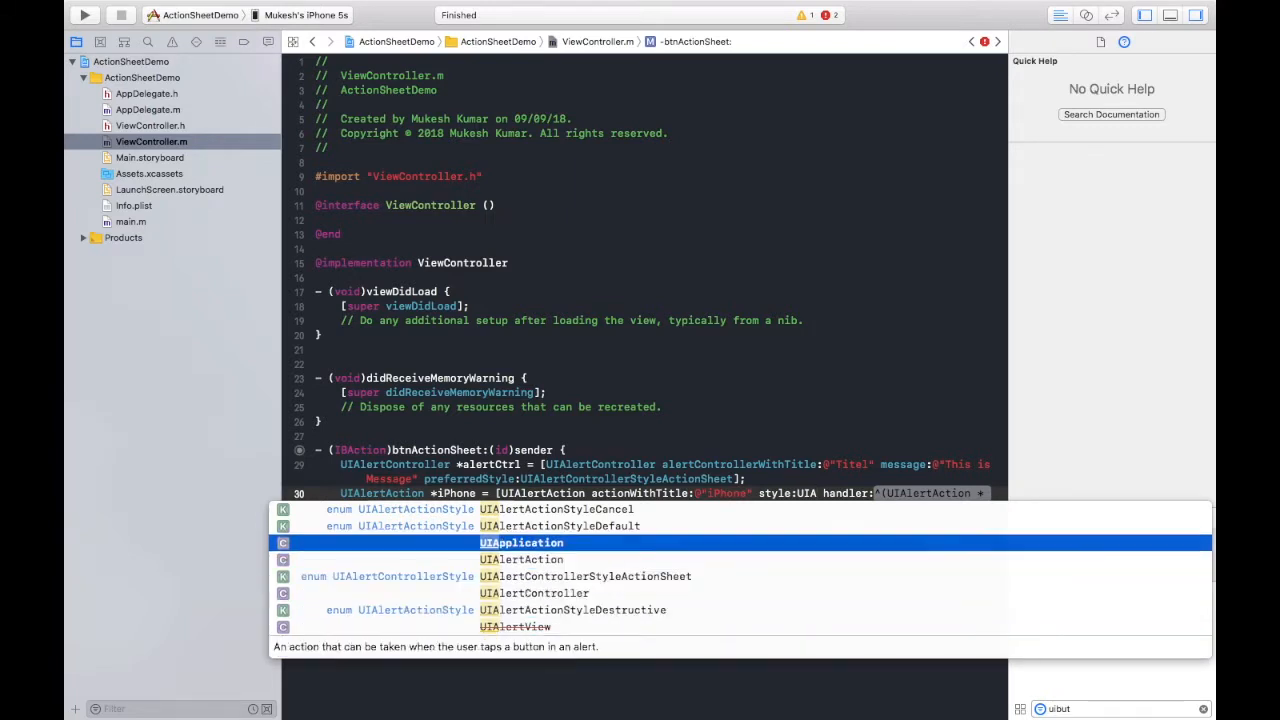
{"action": "key", "text": "Up"}
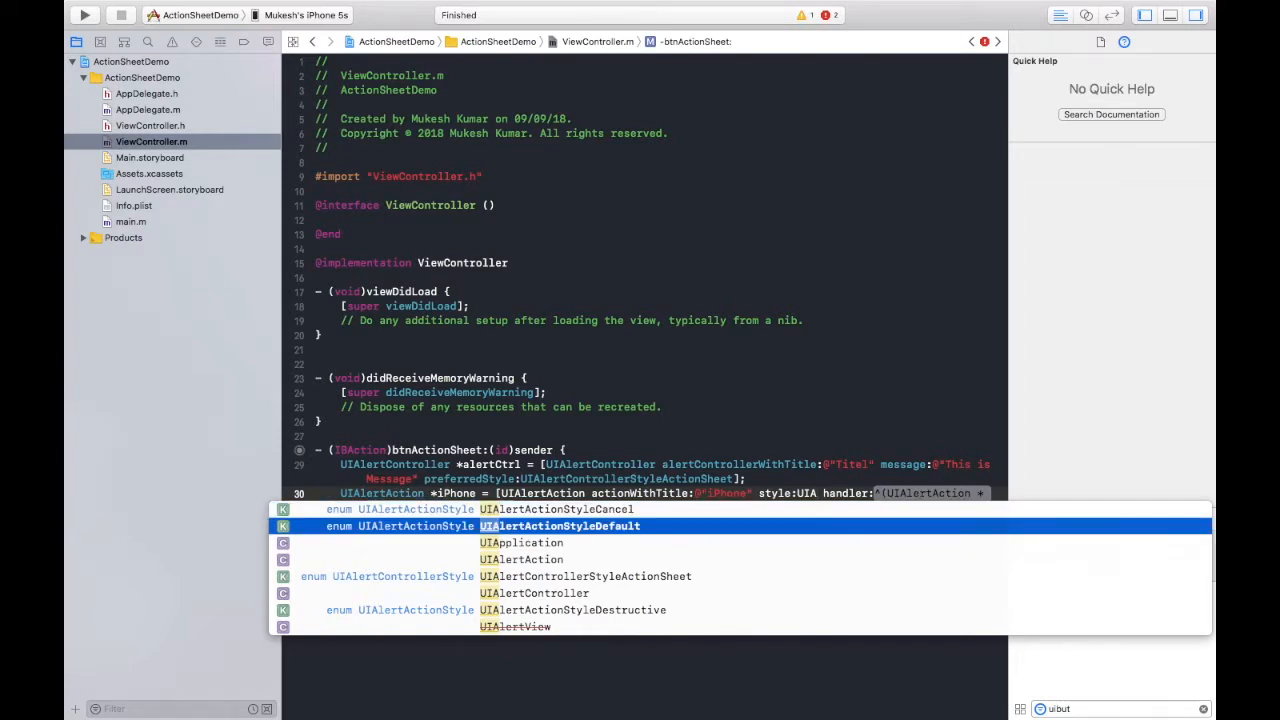
{"action": "left_click", "coordinate": [559, 526]}
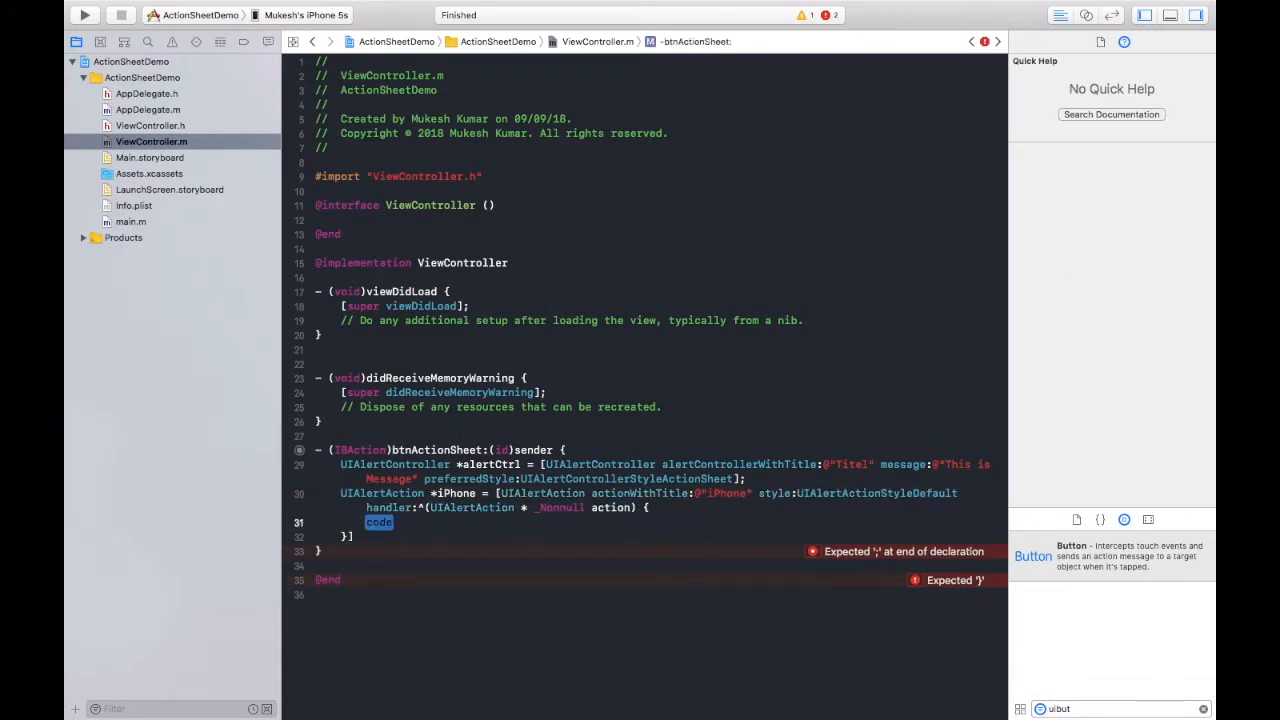
Log @"iPhone is Selected" in the iPhone handler and duplicate the action block twice
{"action": "type", "text": "NS"}
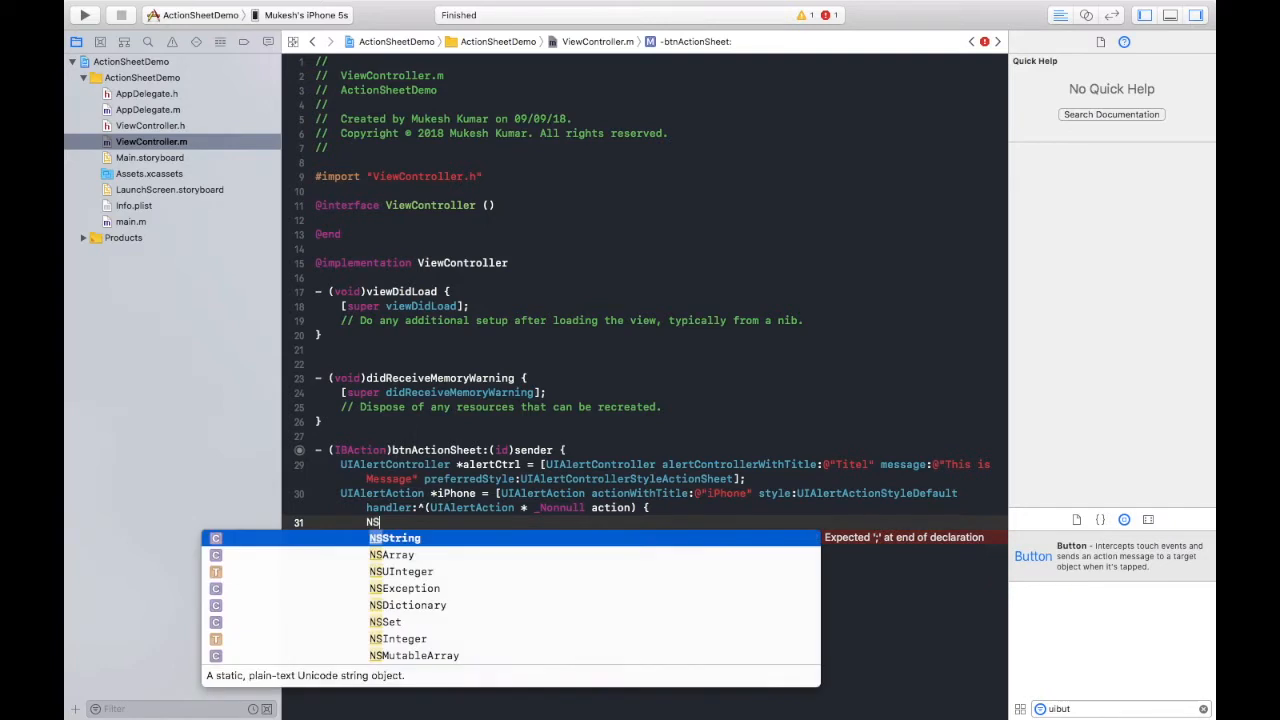
{"action": "type", "text": "Log(@\"iPhone is"}
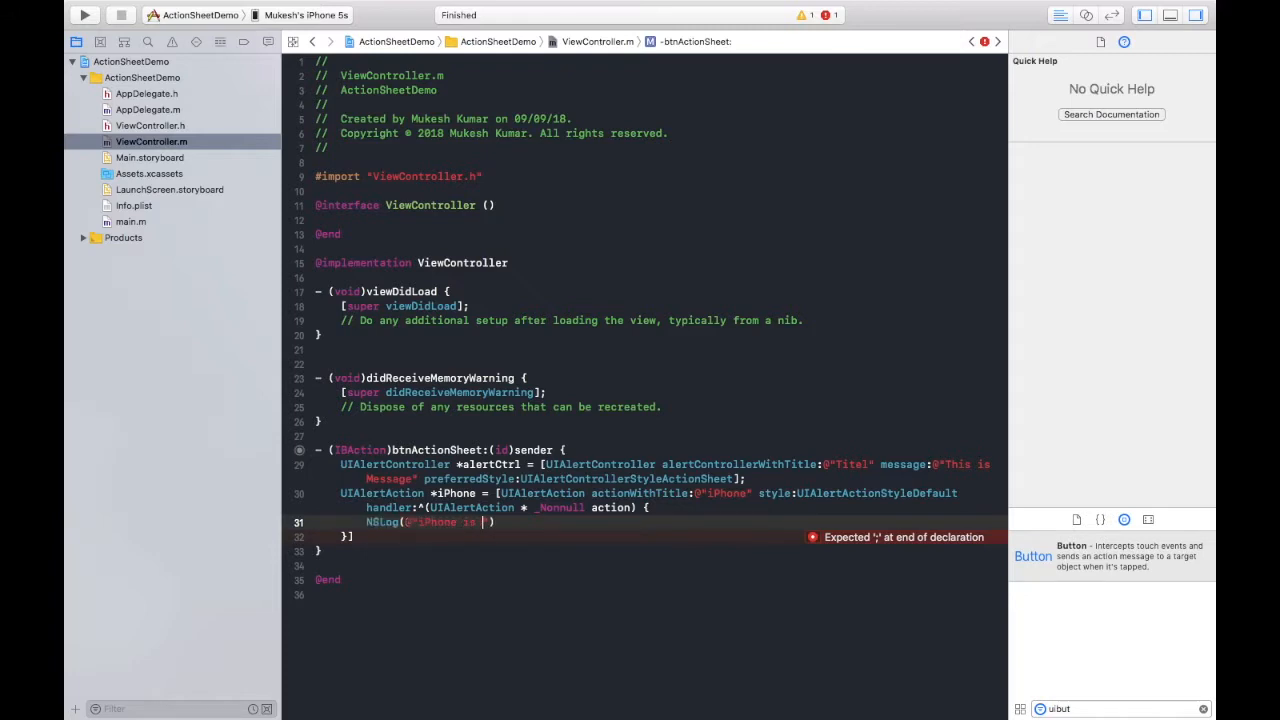
{"action": "type", "text": "Pressed"}
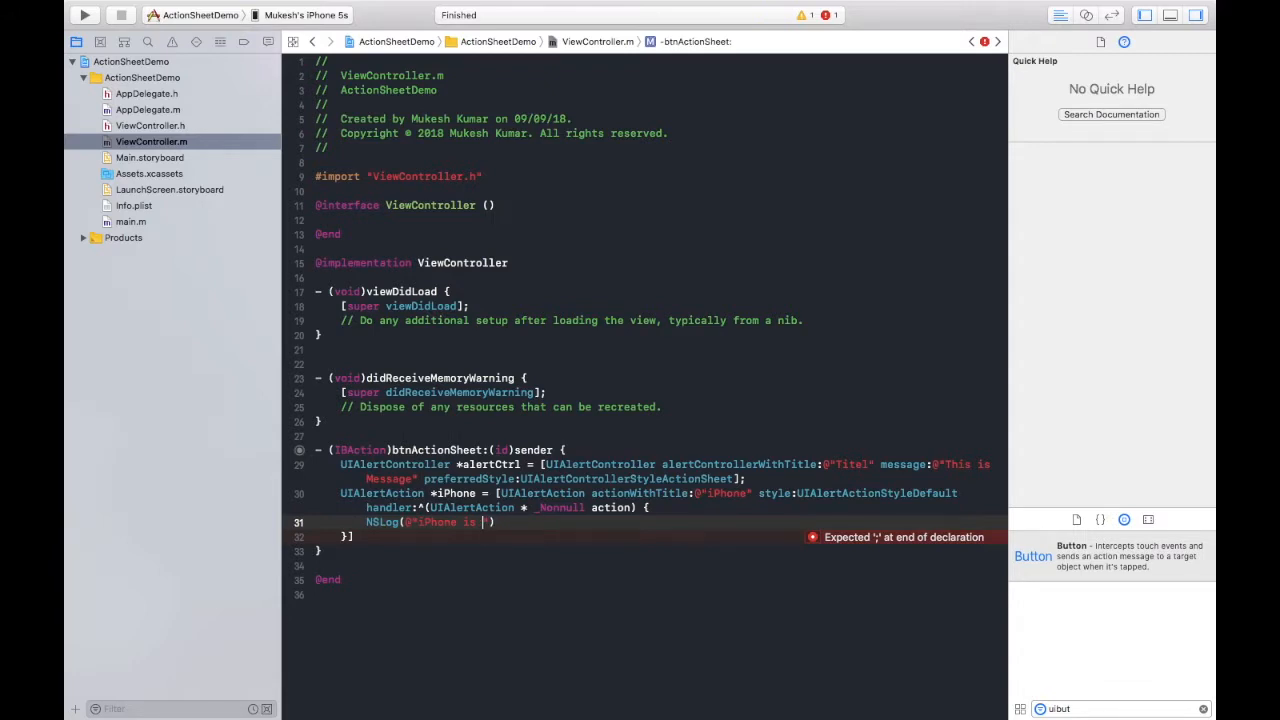
{"action": "type", "text": "Selected"}
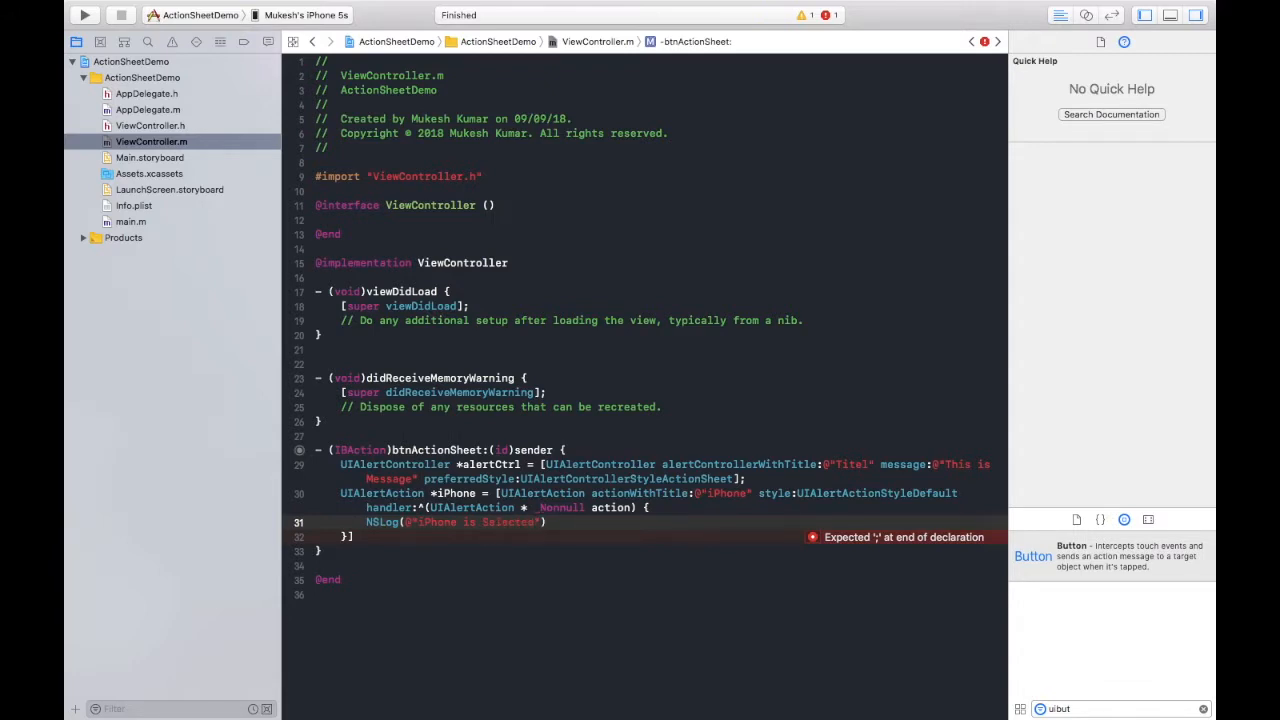
{"action": "type", "text": ";"}
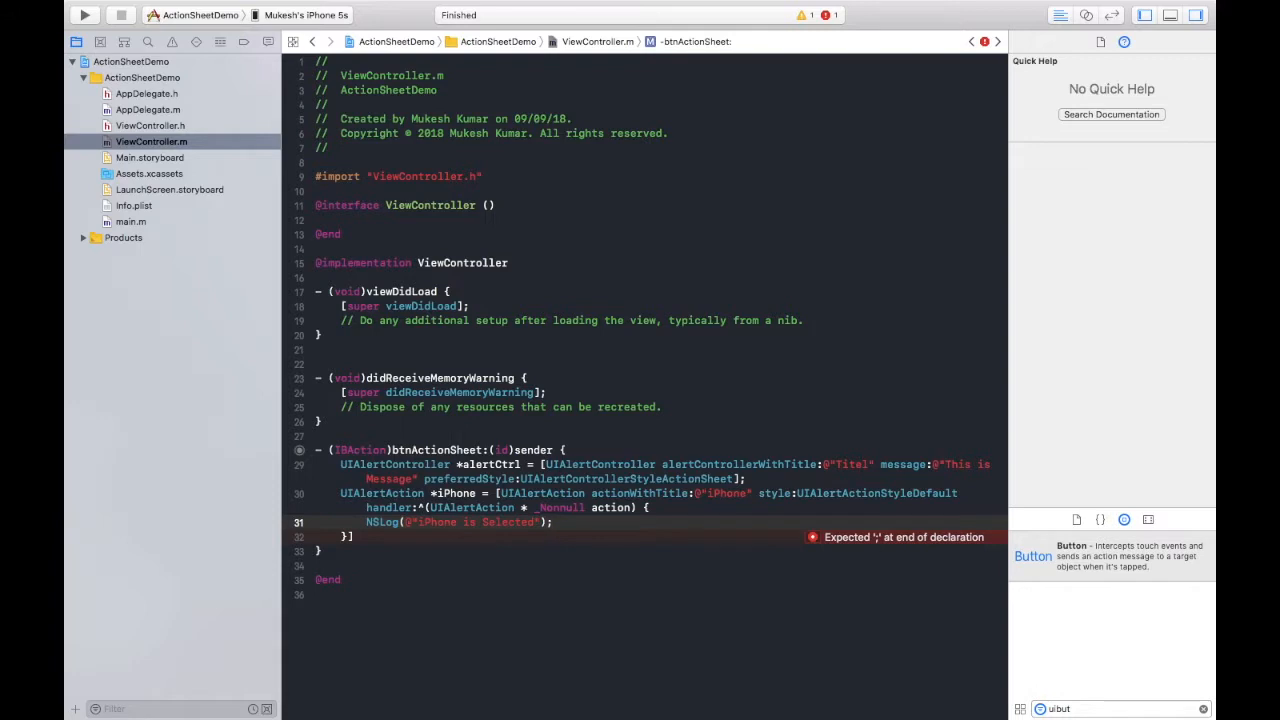
{"action": "type", "text": ";"}
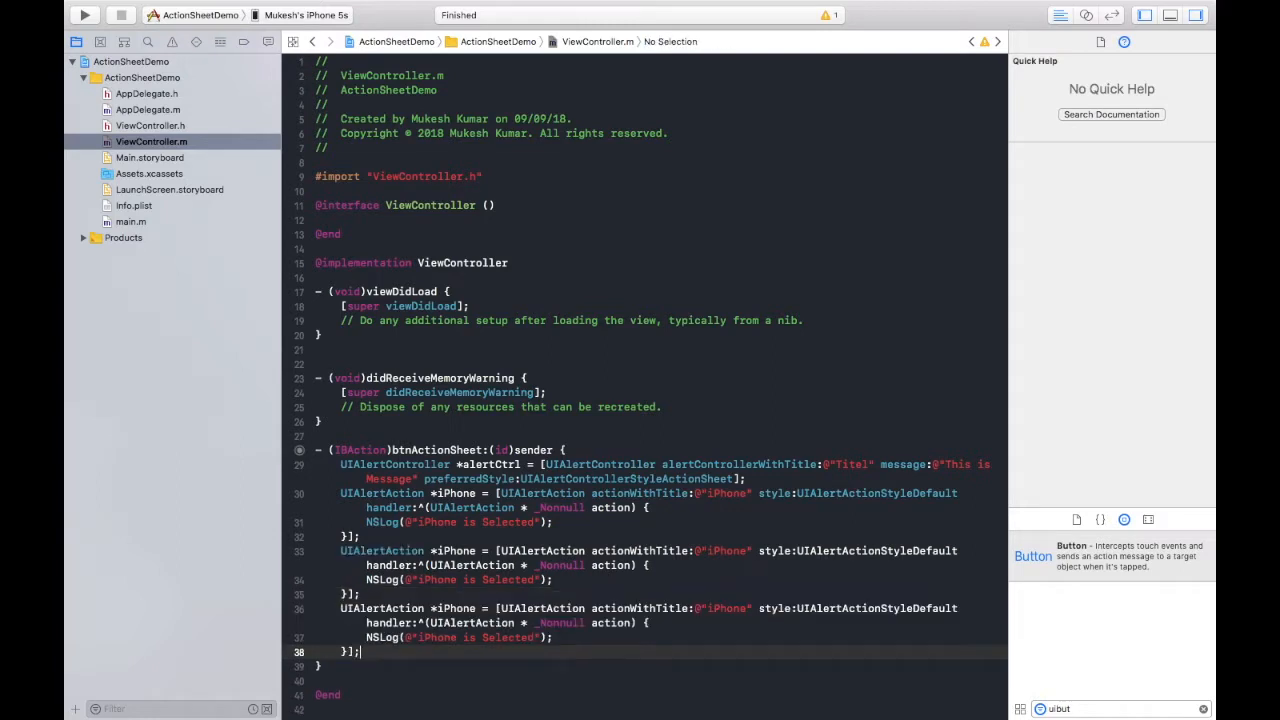
Rename the copies to iPad and cancel, with matching log messages and Cancel style
{"action": "left_click", "coordinate": [483, 551]}
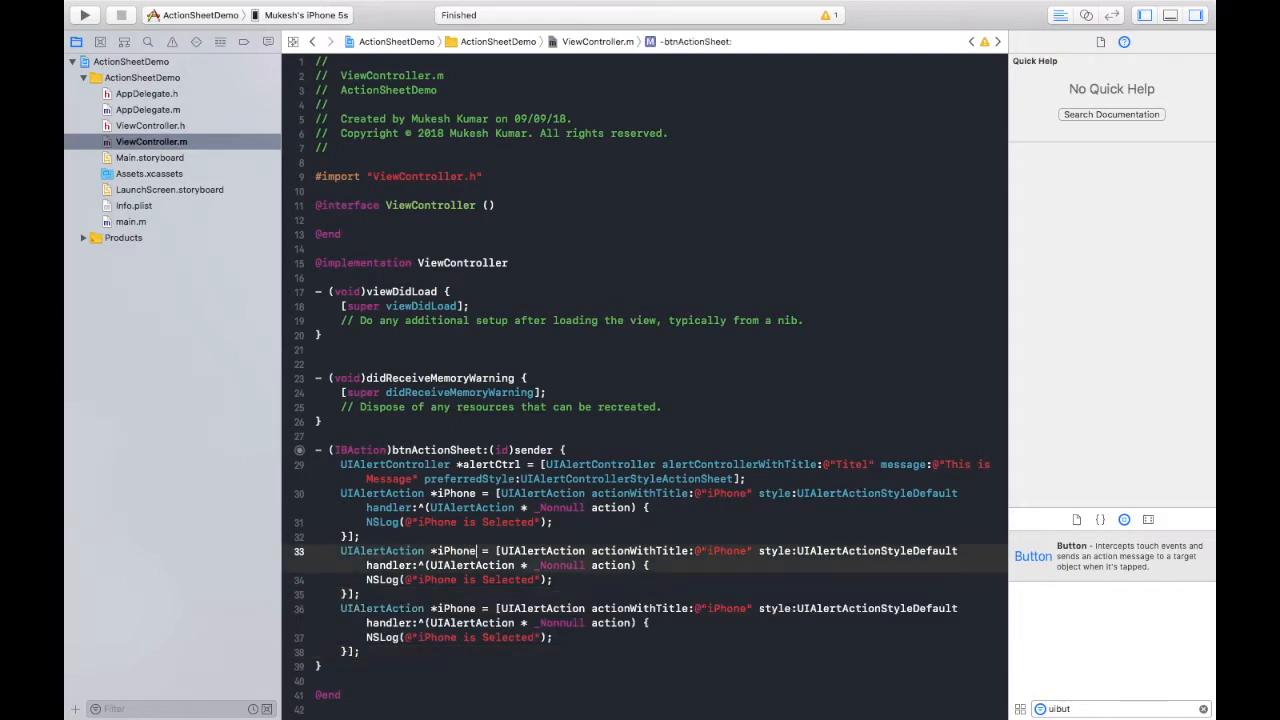
{"action": "type", "text": "iPad"}
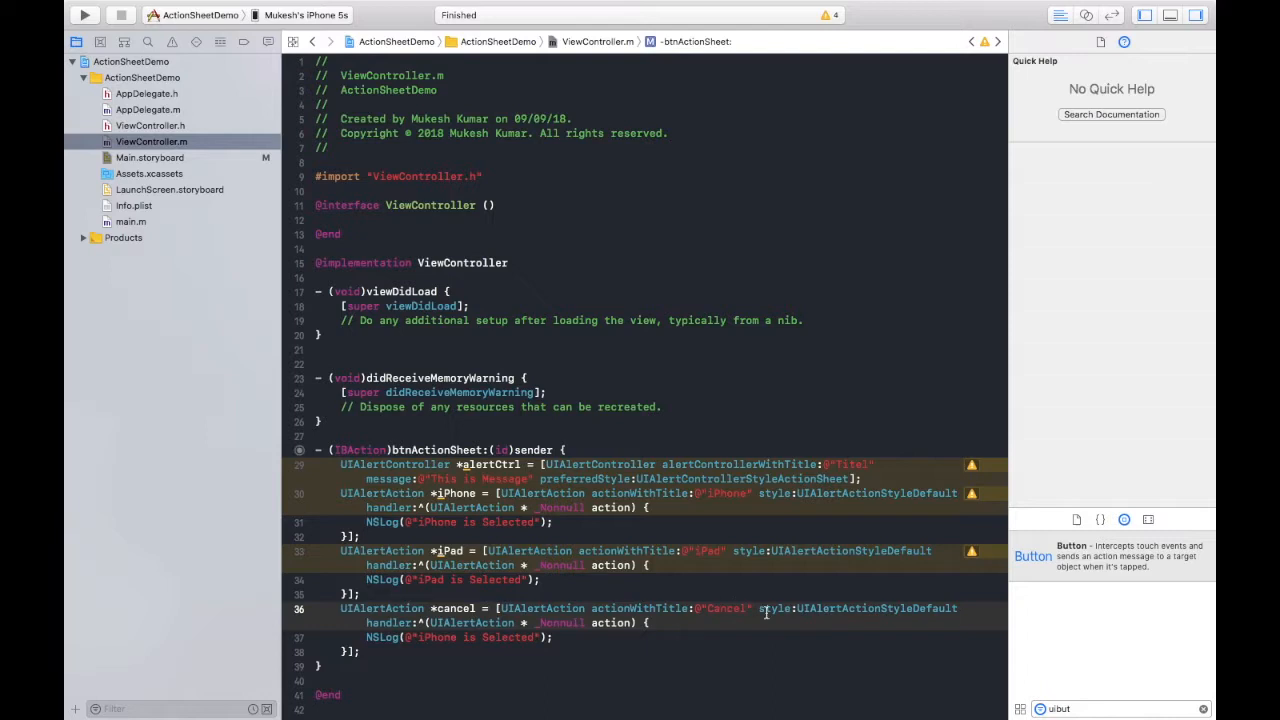
{"action": "left_click", "coordinate": [877, 608]}
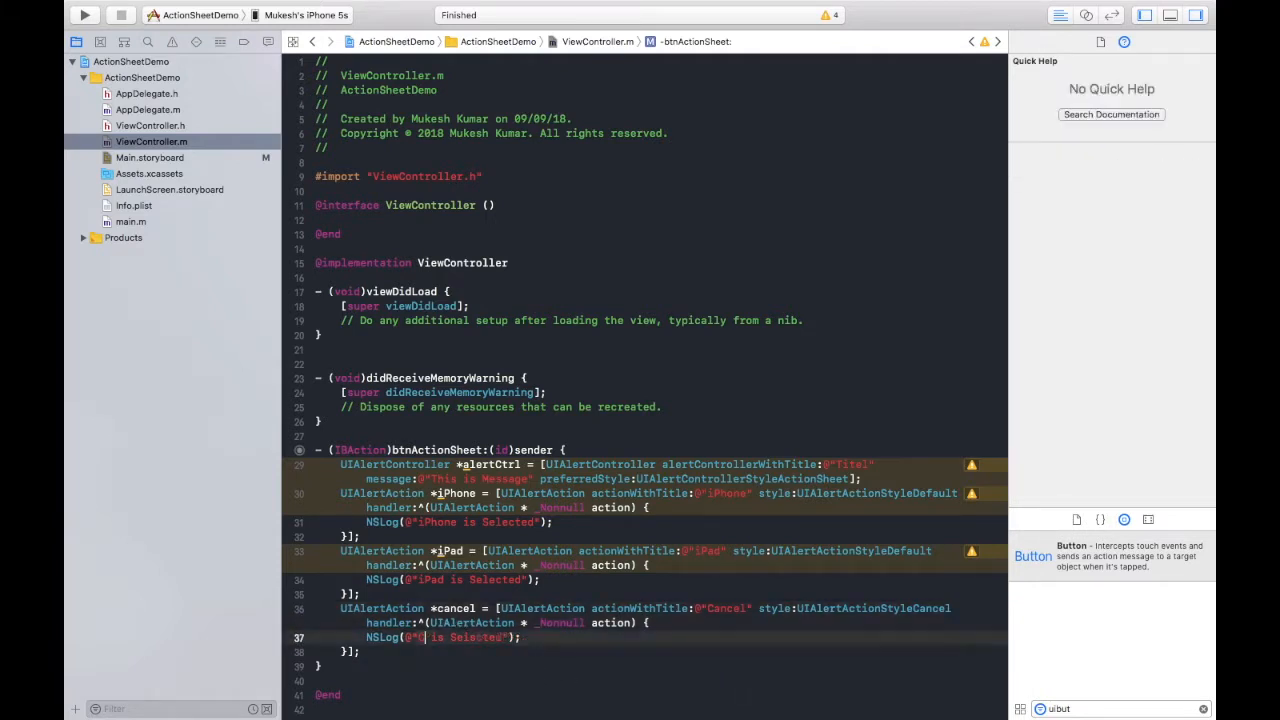
{"action": "type", "text": "Cancel"}
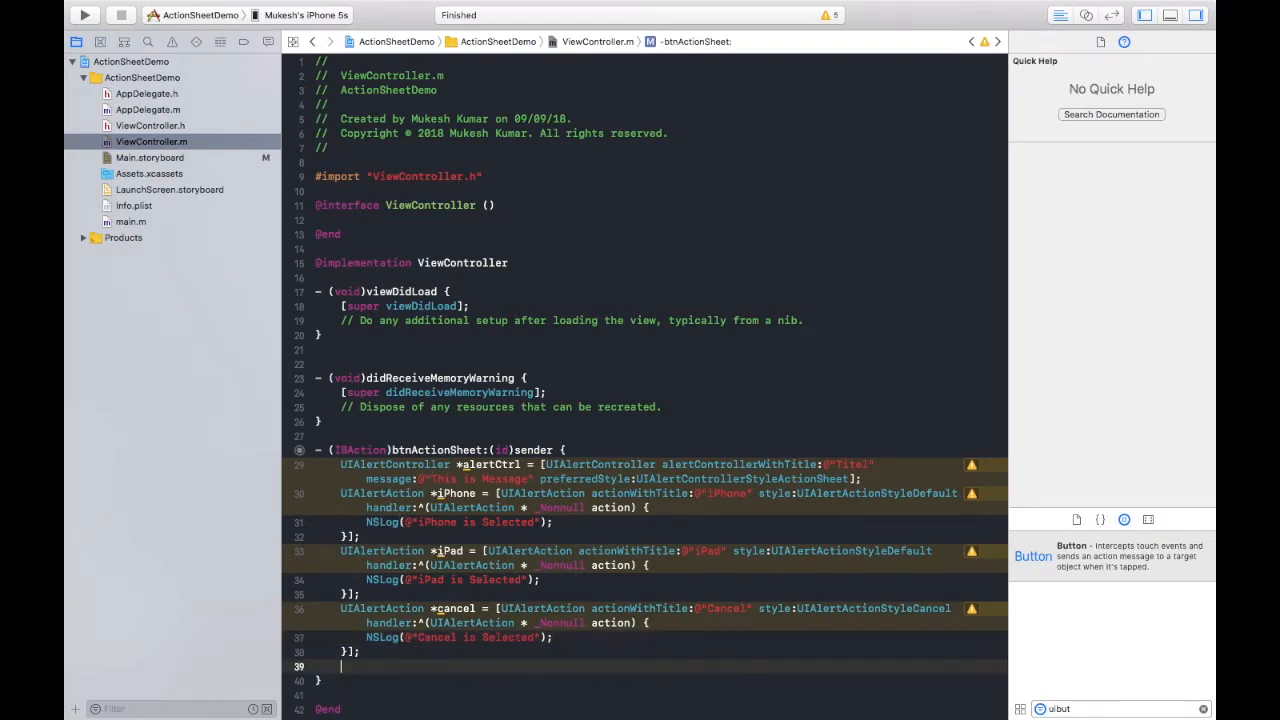
Add the iPhone, iPad and cancel actions to alertCtrl and present it animated
{"action": "type", "text": "[]"}
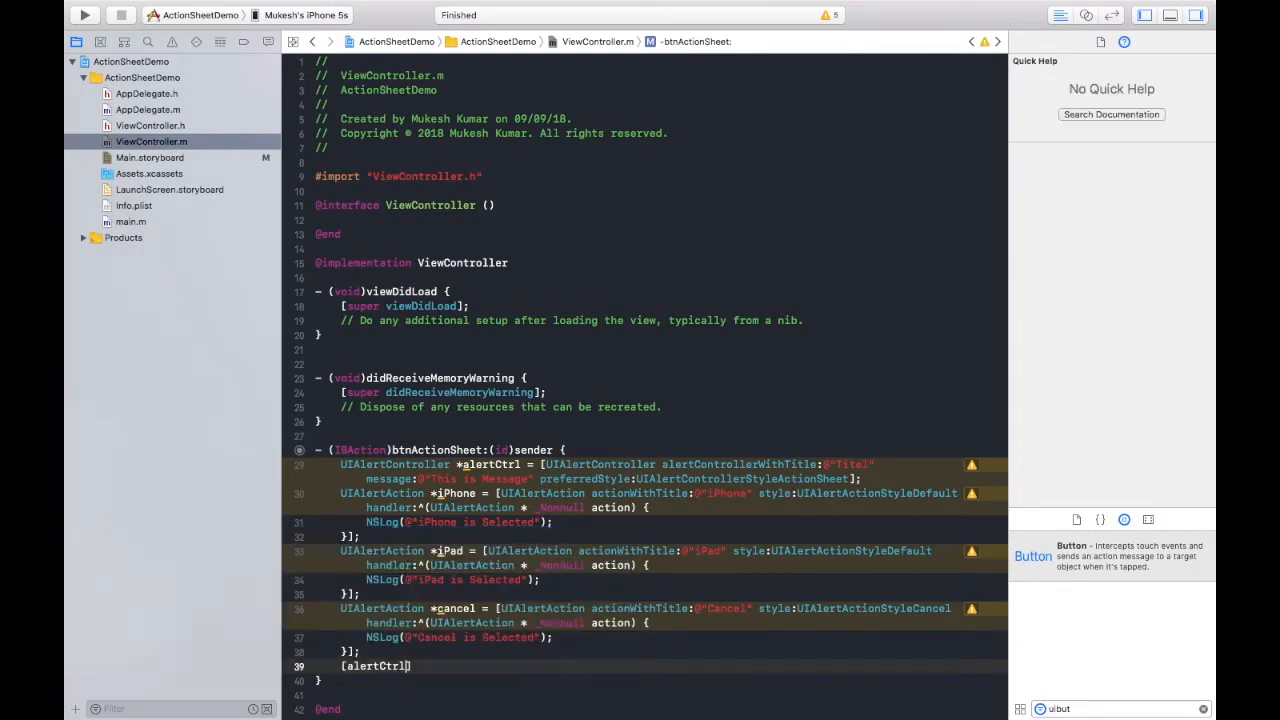
{"action": "type", "text": "addAction:iPhone"}
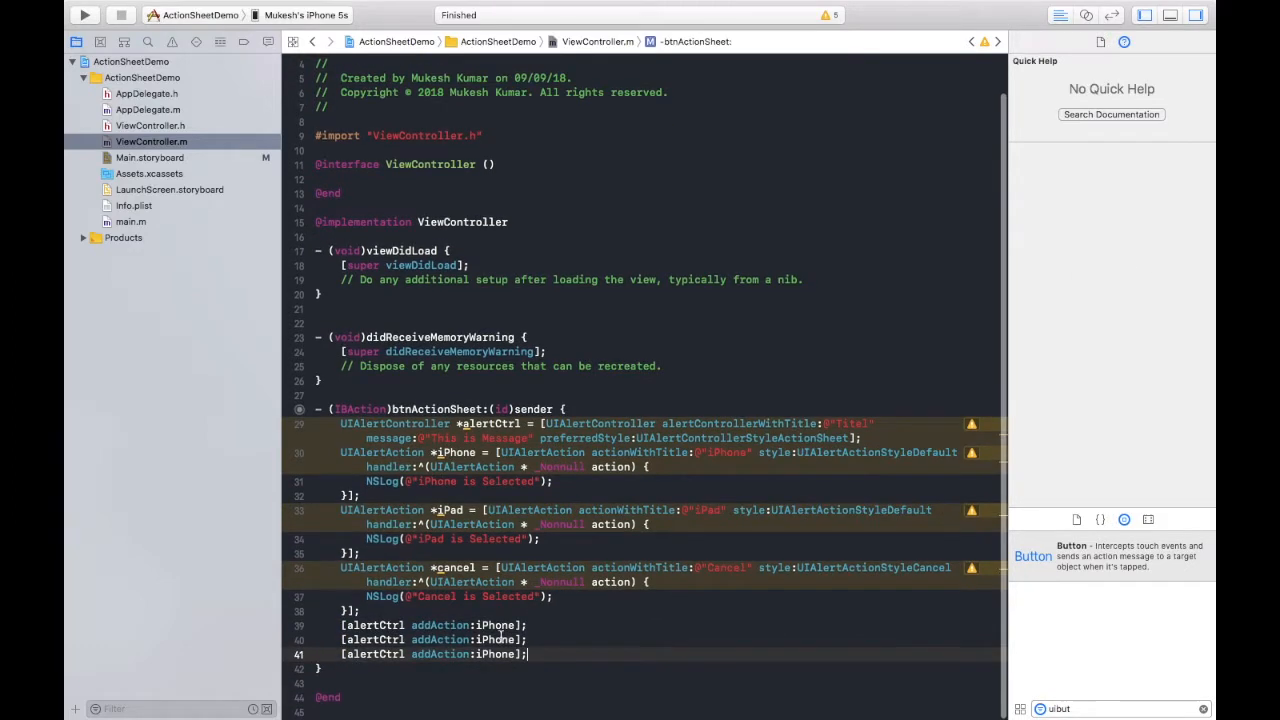
{"action": "type", "text": "ipad"}
{"action": "type", "text": "[self presentViewController:(nonnull UIViewController *) animated:(BOOL) completion:^(void)completion"}
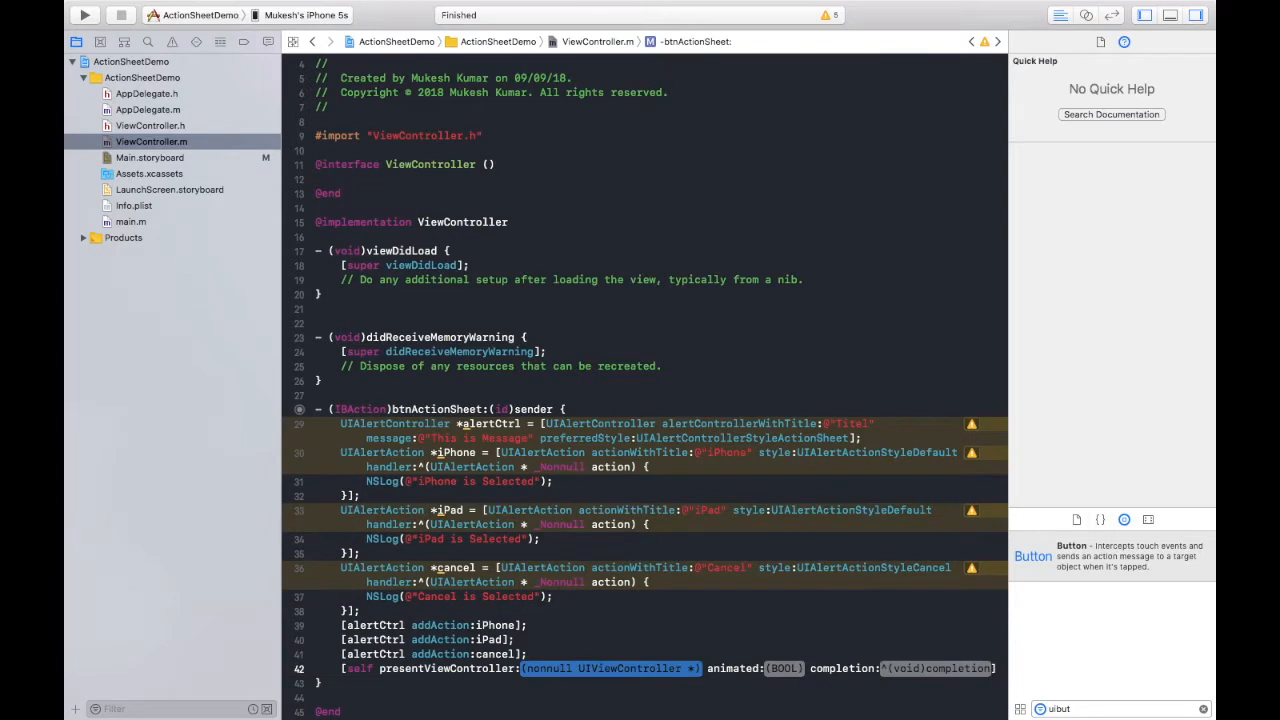
{"action": "type", "text": "alertCtrl"}
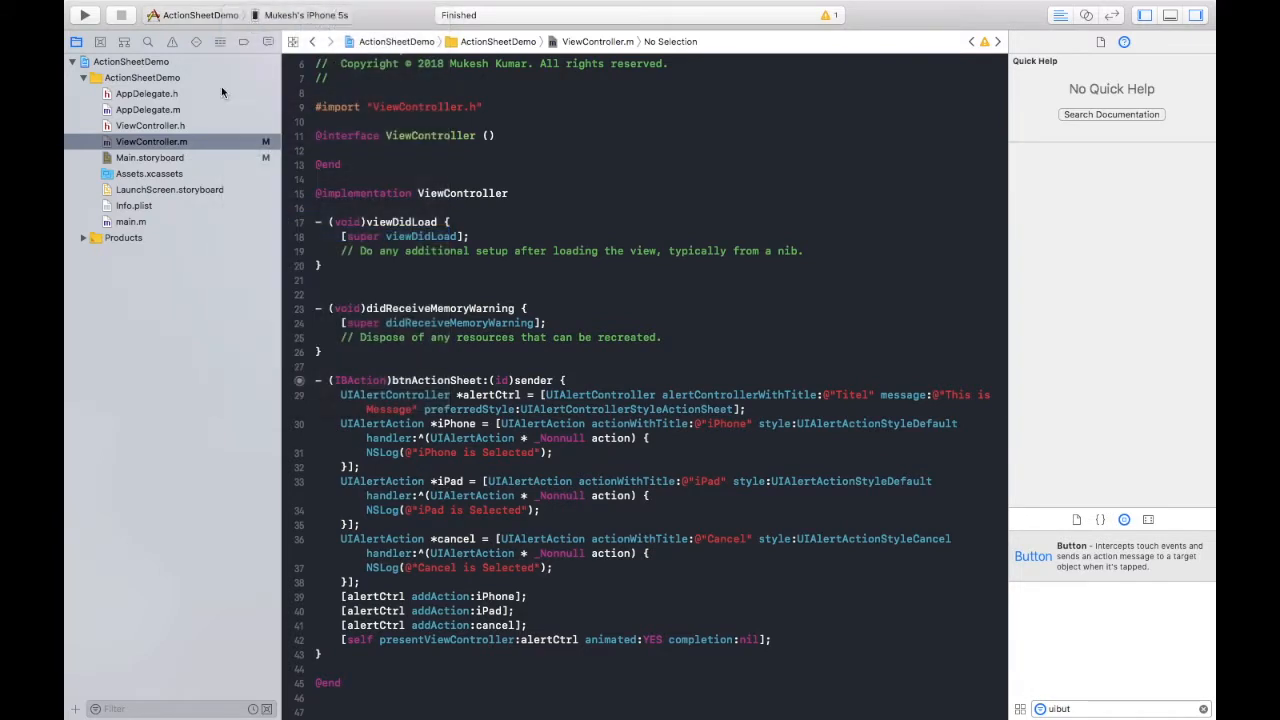
Run the rebuilt app and tap Show Action Sheet to display the Titel sheet
{"action": "left_click", "coordinate": [85, 15]}
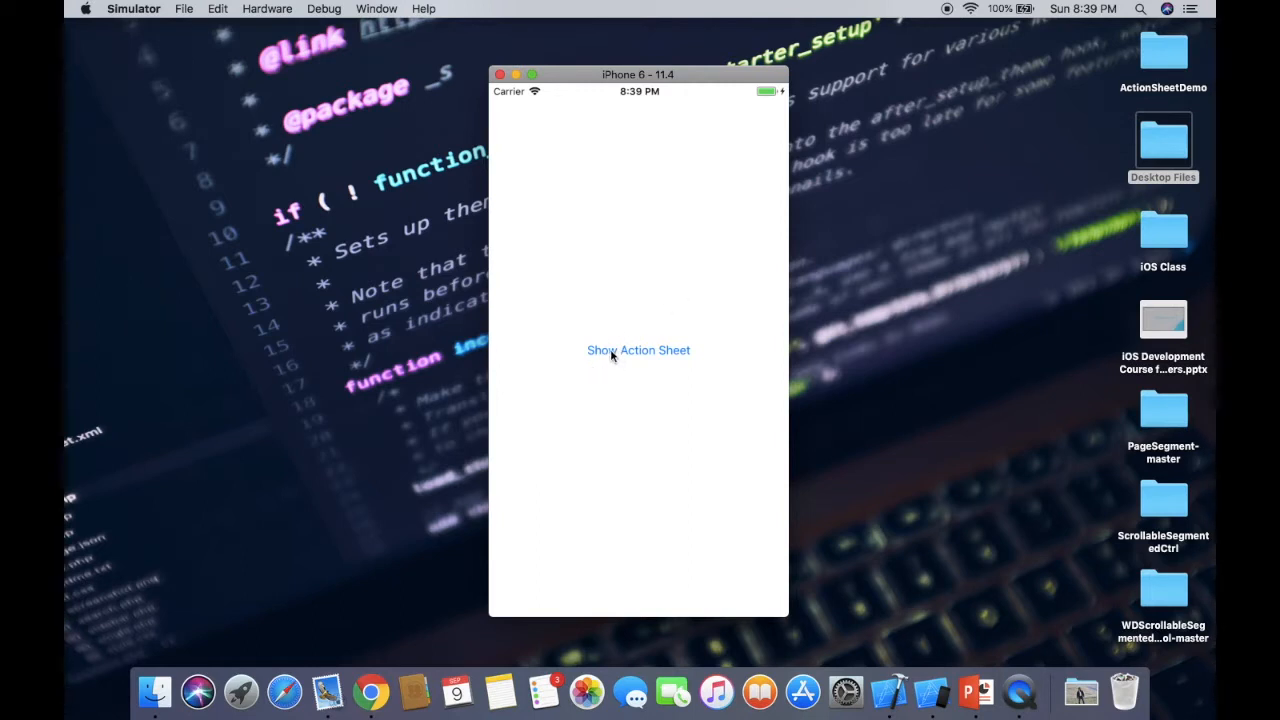
{"action": "left_click", "coordinate": [638, 350]}
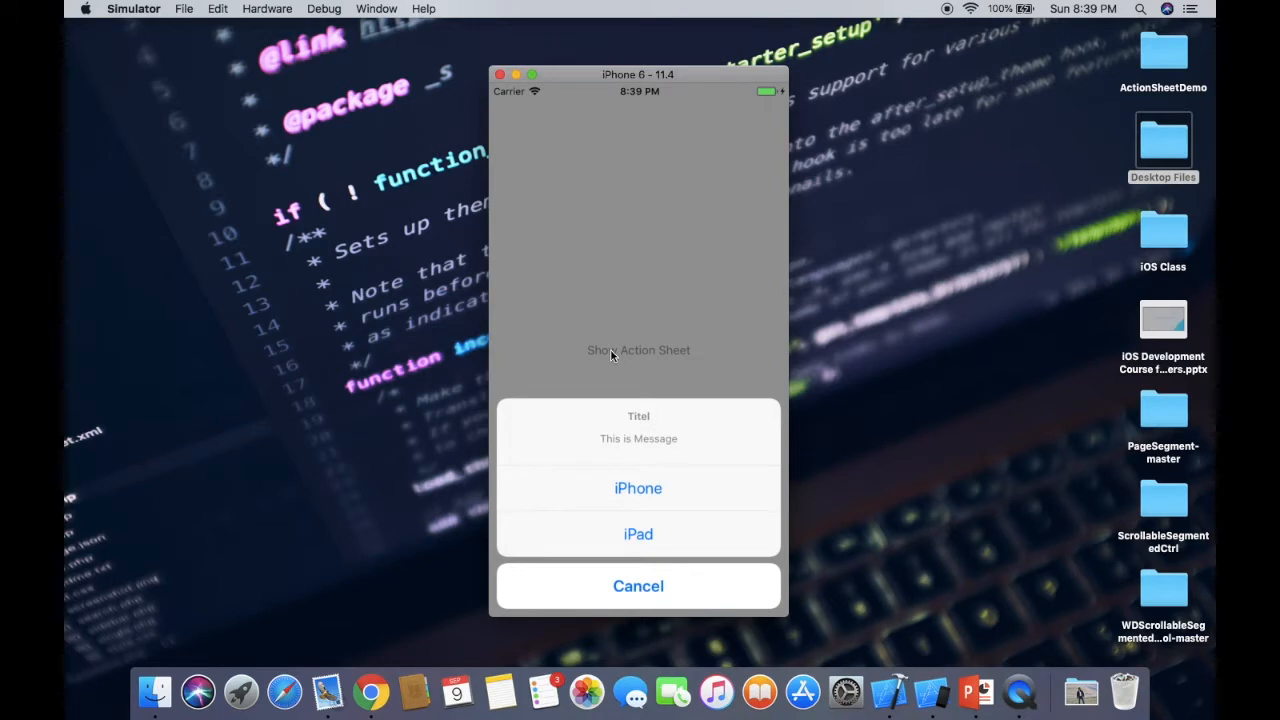
{"action": "mouse_move", "coordinate": [655, 428]}
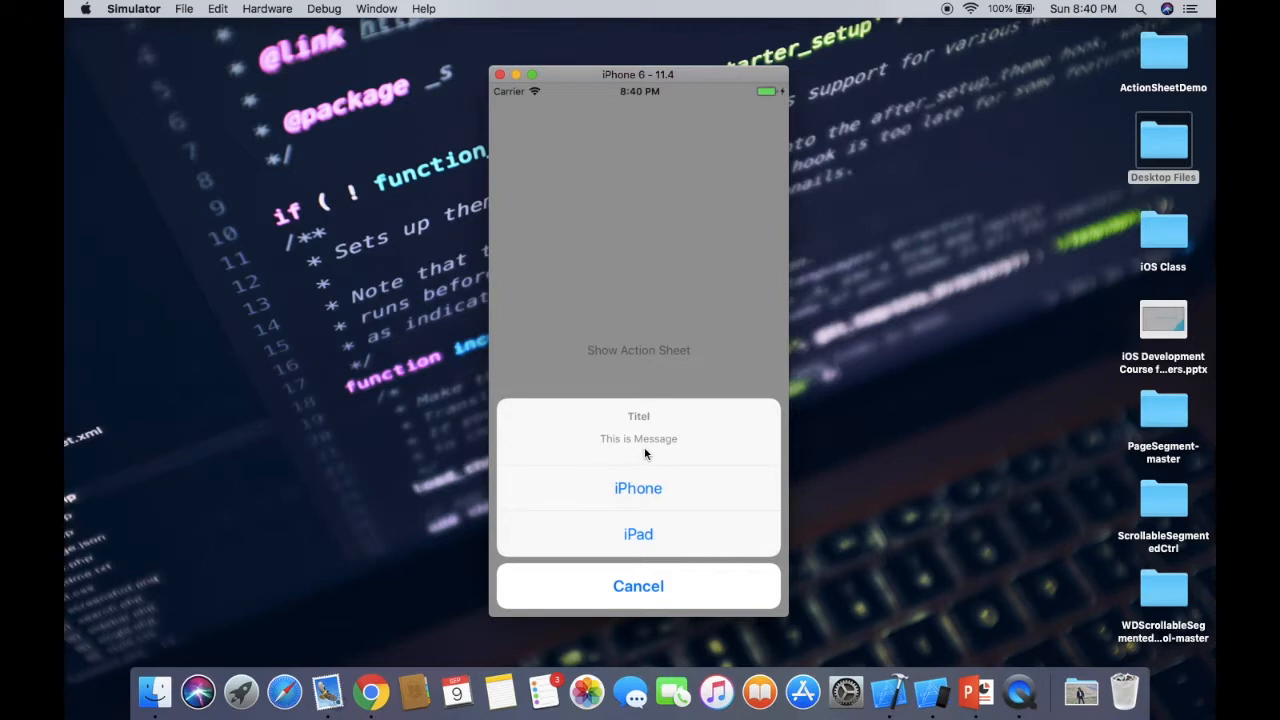
{"action": "mouse_move", "coordinate": [657, 451]}
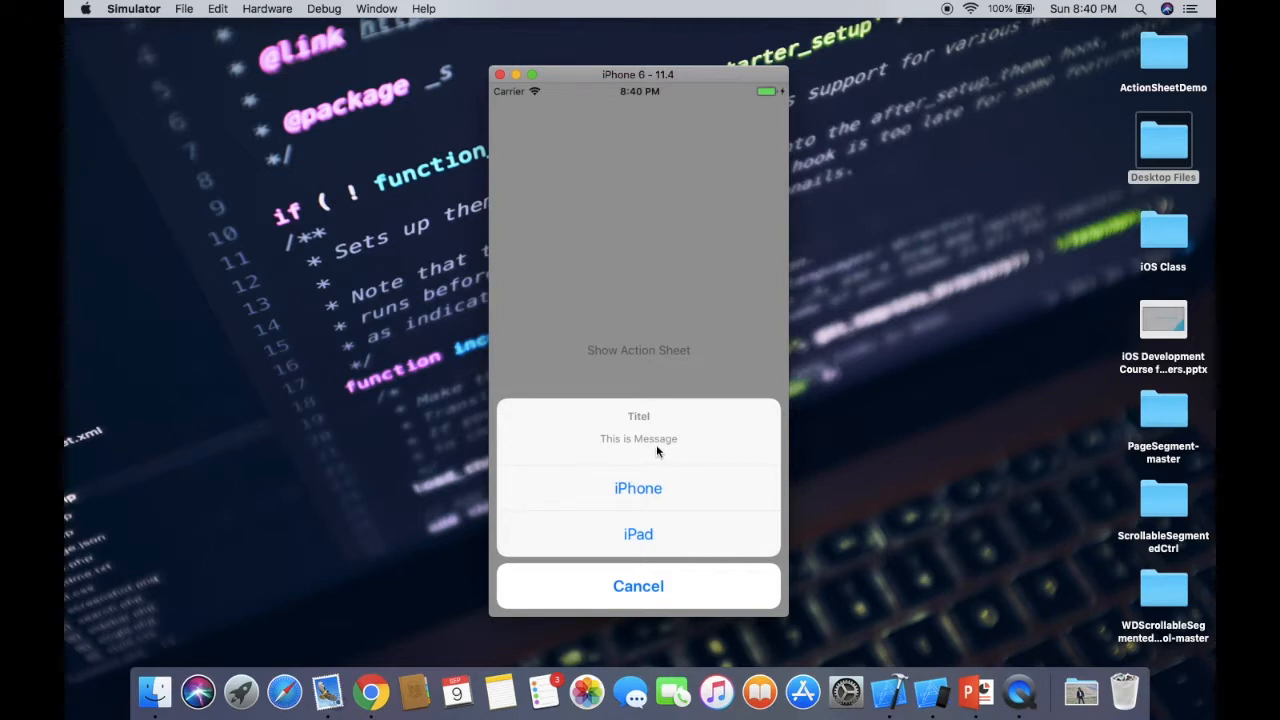
{"action": "mouse_move", "coordinate": [649, 460]}
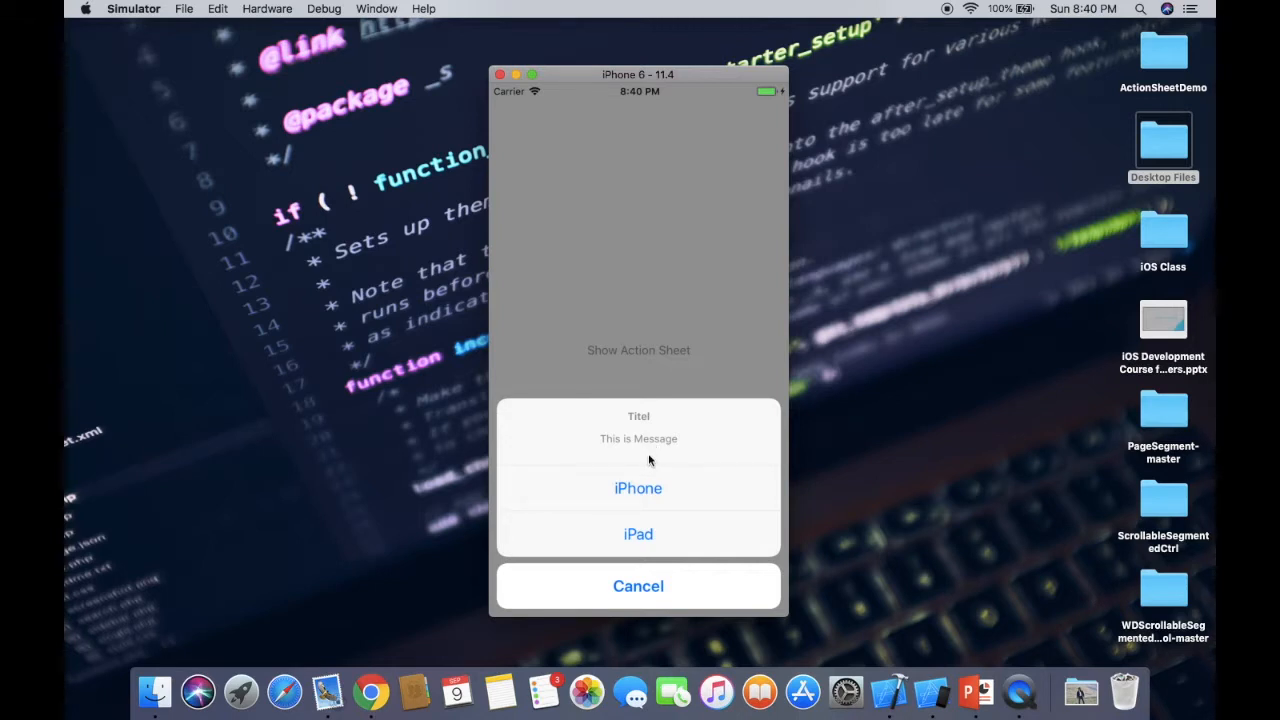
{"action": "mouse_move", "coordinate": [647, 502]}
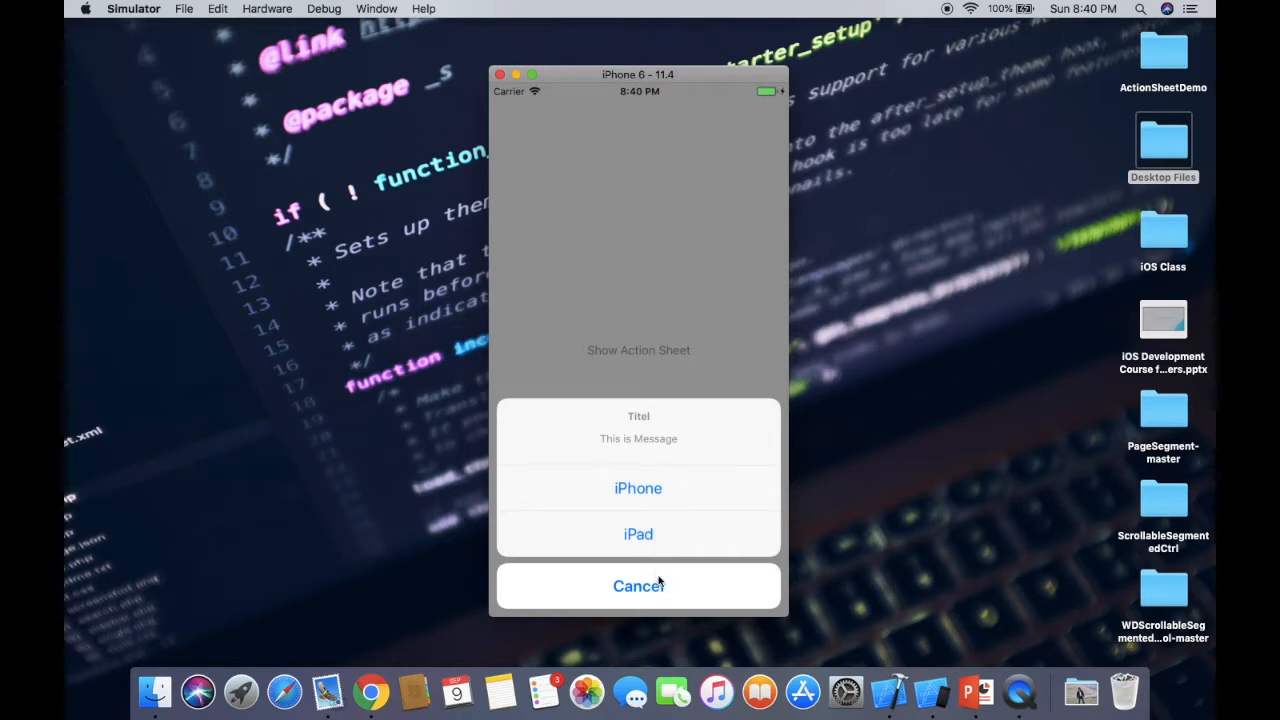
{"action": "mouse_move", "coordinate": [659, 585]}
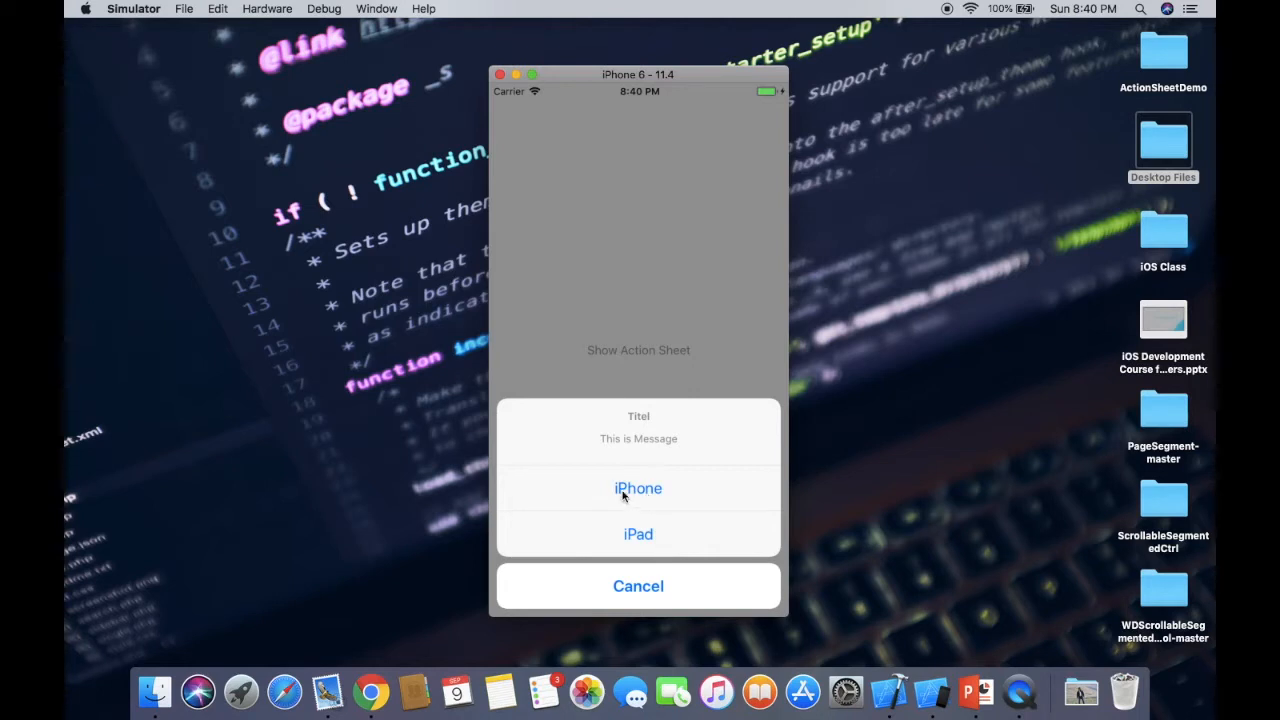
{"action": "mouse_move", "coordinate": [644, 492]}
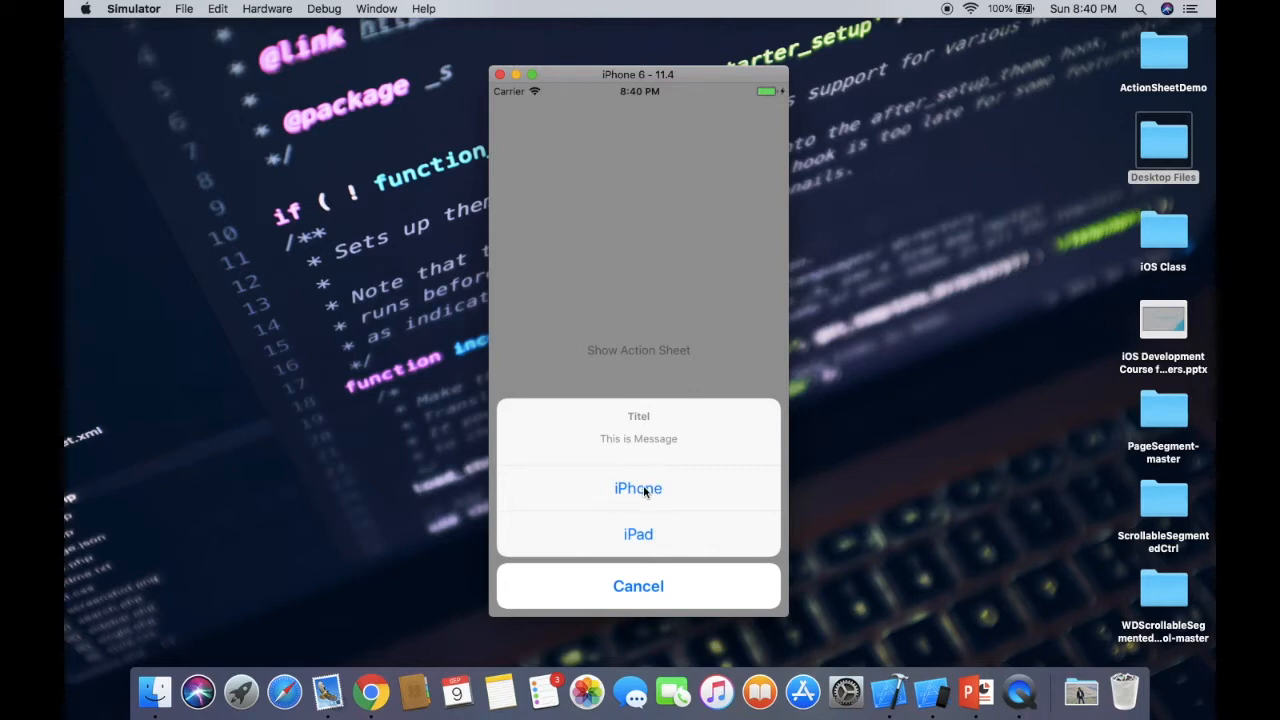
Pick iPhone, iPad and Cancel in turn, logging 'iPhone is Selected', 'iPad is Selected', 'Cancel is Selected'
{"action": "left_click", "coordinate": [638, 488]}
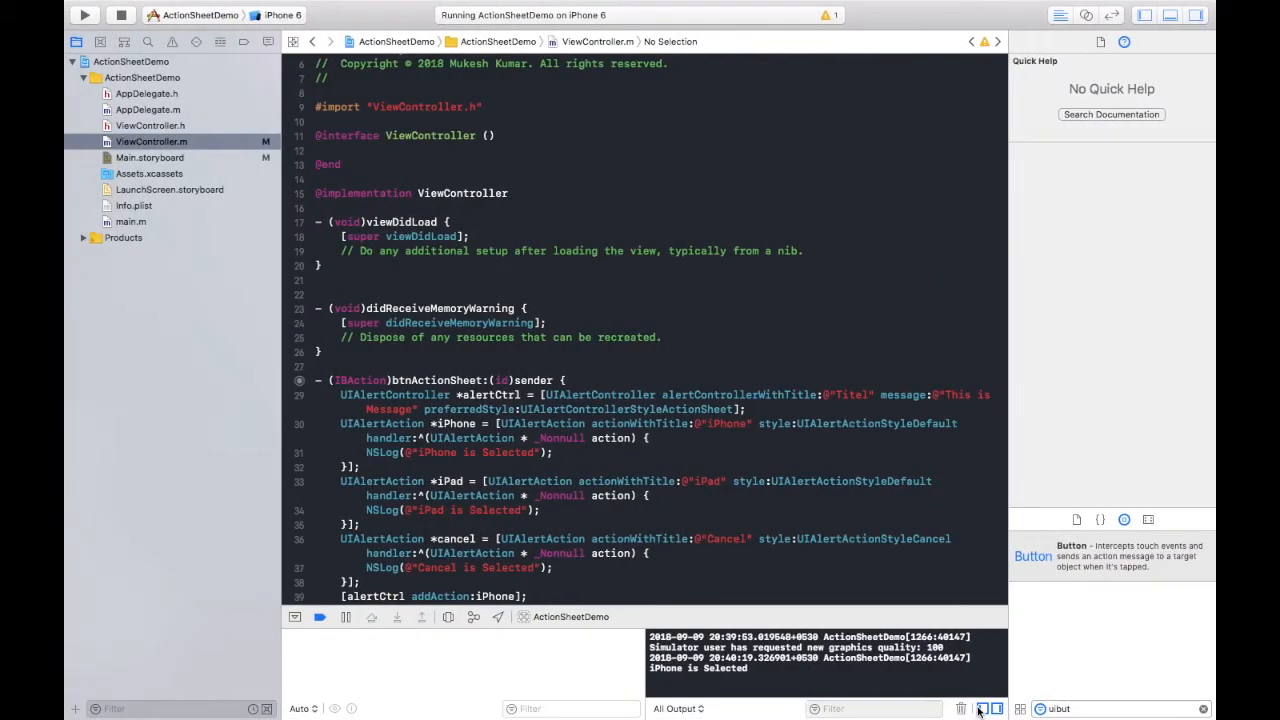
{"action": "left_click", "coordinate": [985, 708]}
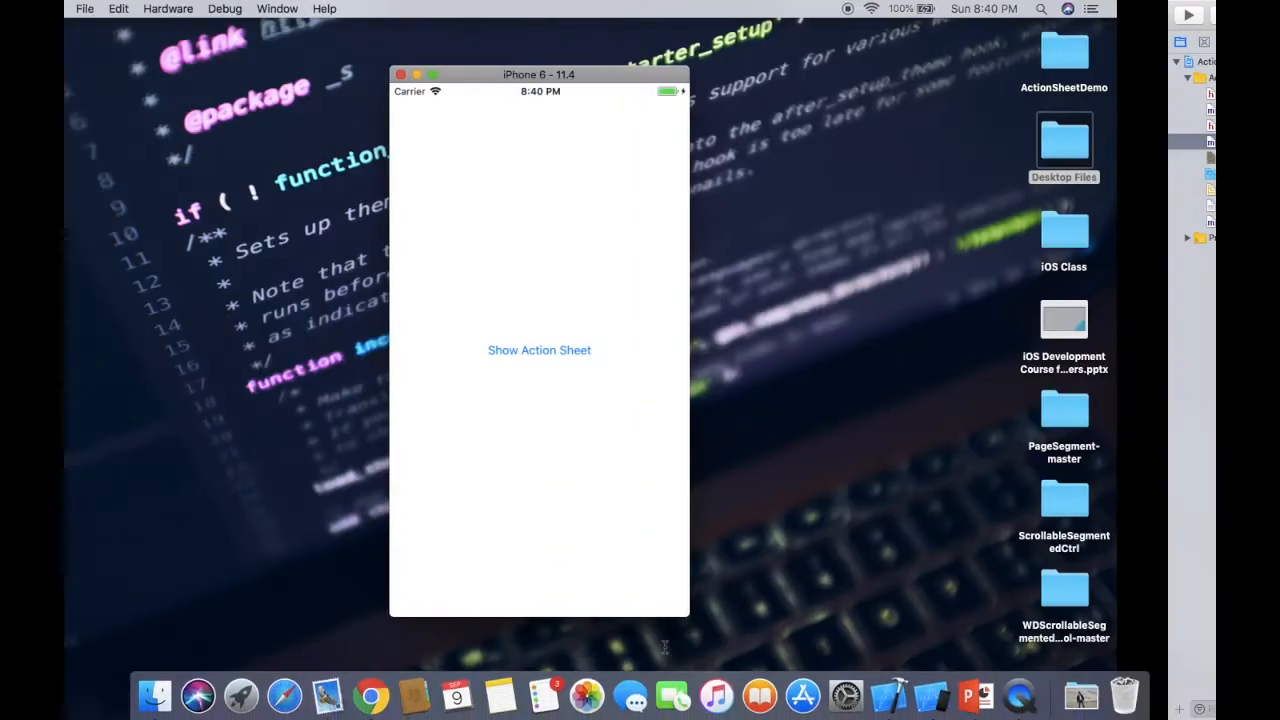
{"action": "left_click", "coordinate": [539, 349]}
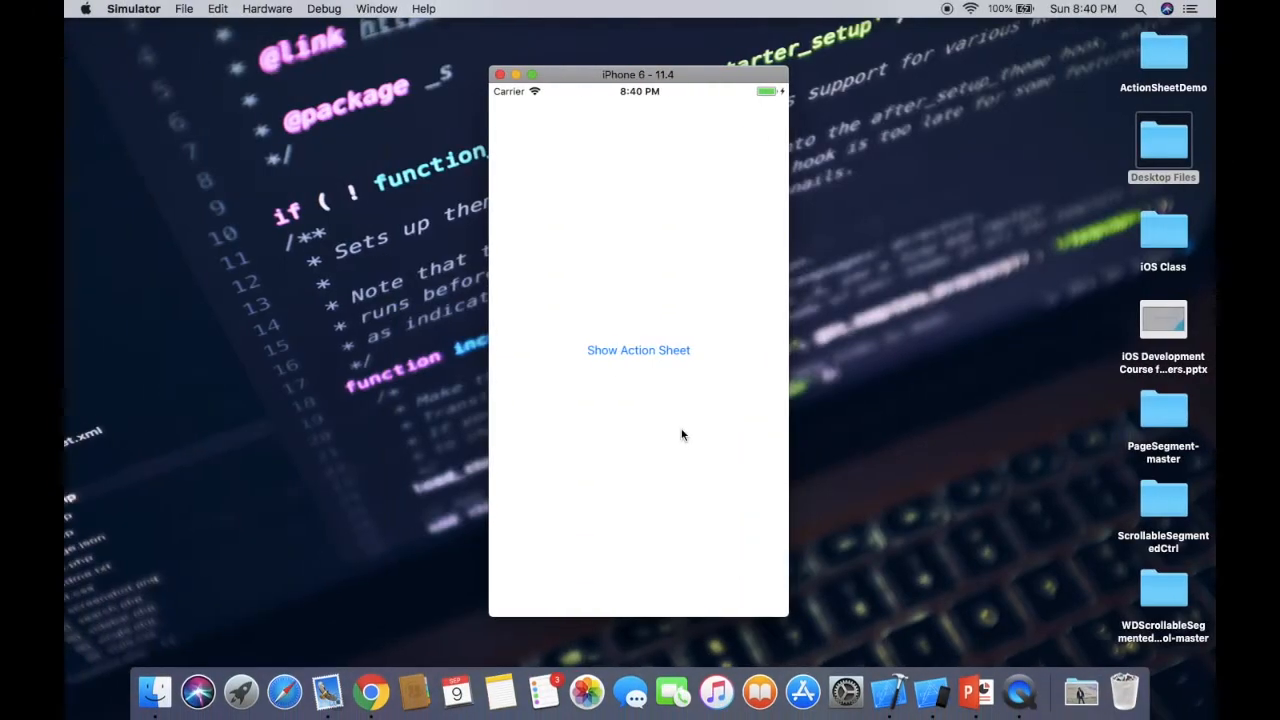
{"action": "left_click", "coordinate": [638, 350]}
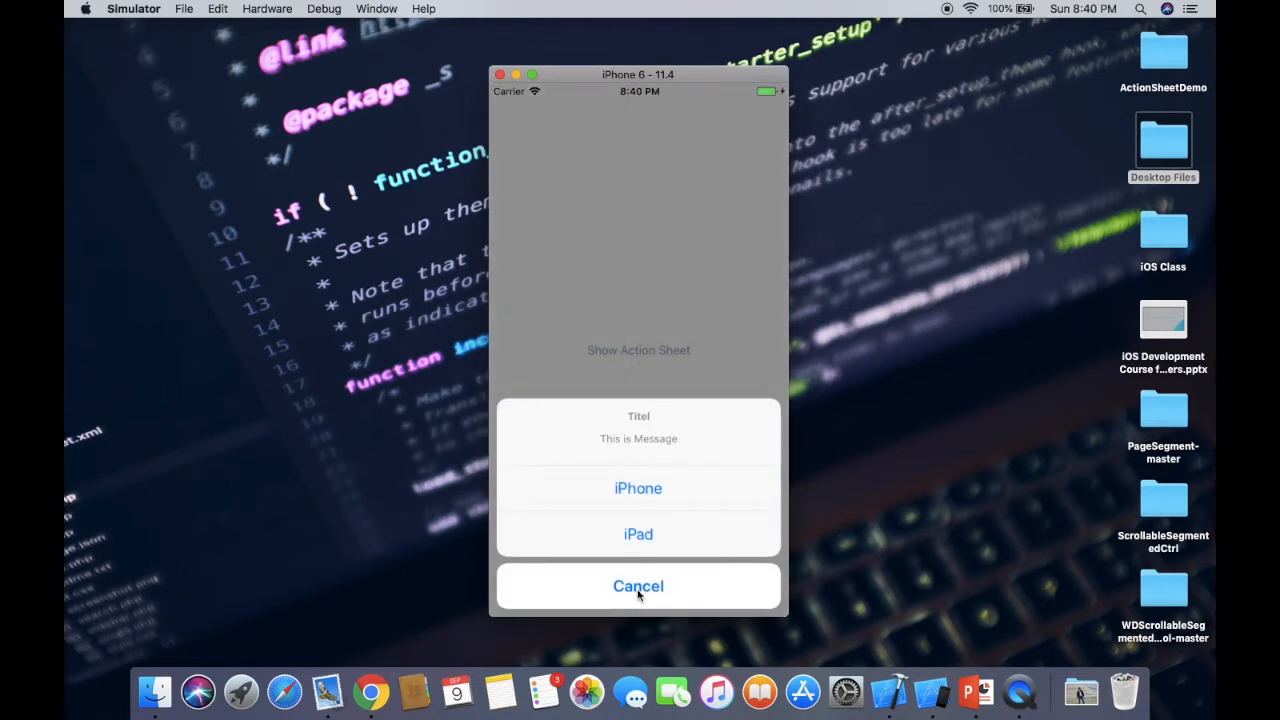
{"action": "left_click", "coordinate": [638, 586]}
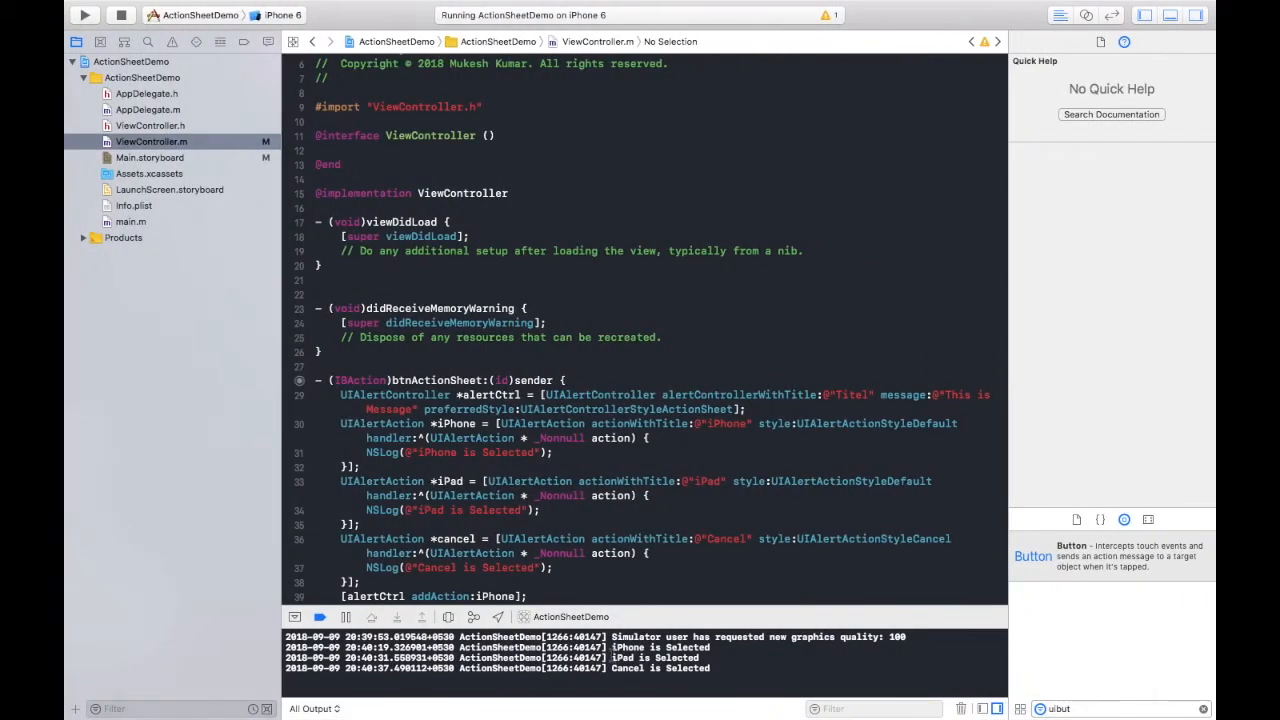